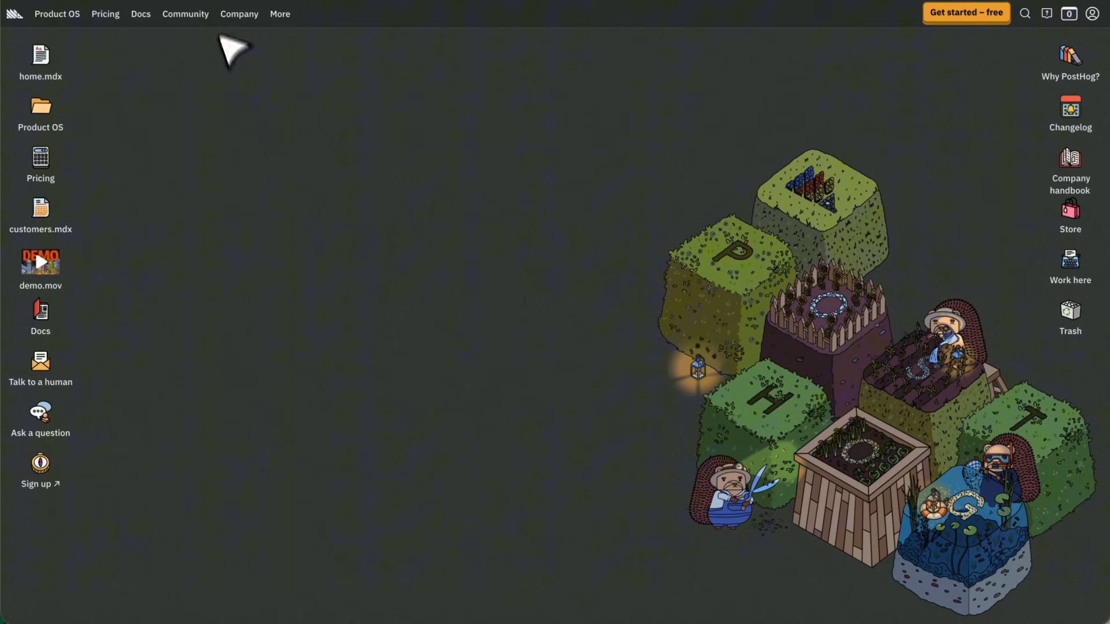
Browse PostHog's Product OS suite listing, then move to the Bolt.new homepage.
{"action": "left_click", "coordinate": [104, 14]}
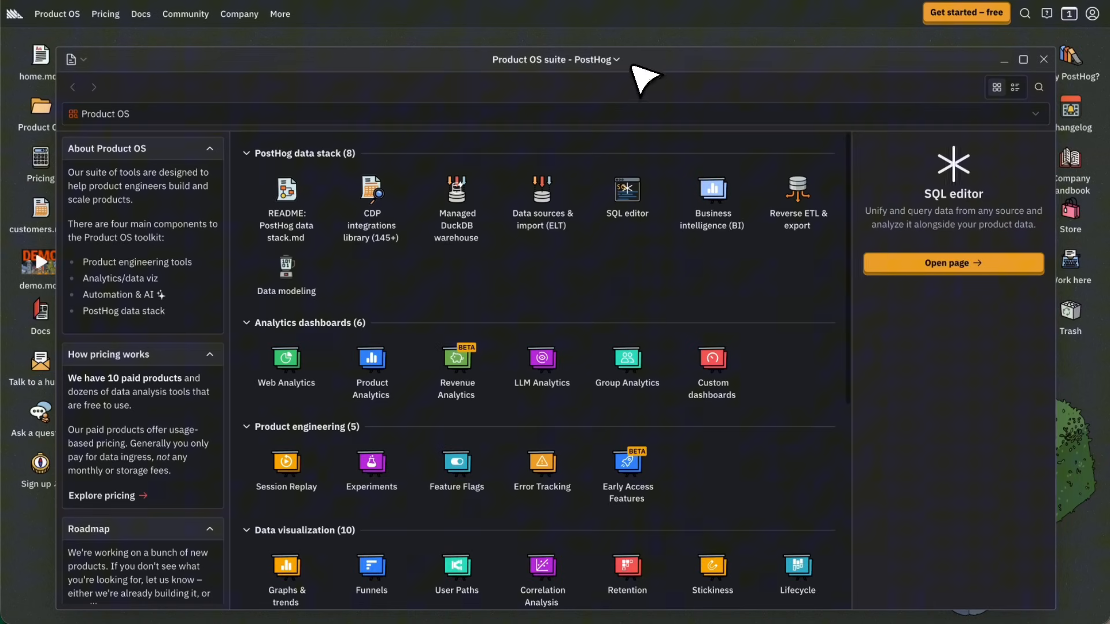
{"action": "left_click", "coordinate": [1043, 59]}
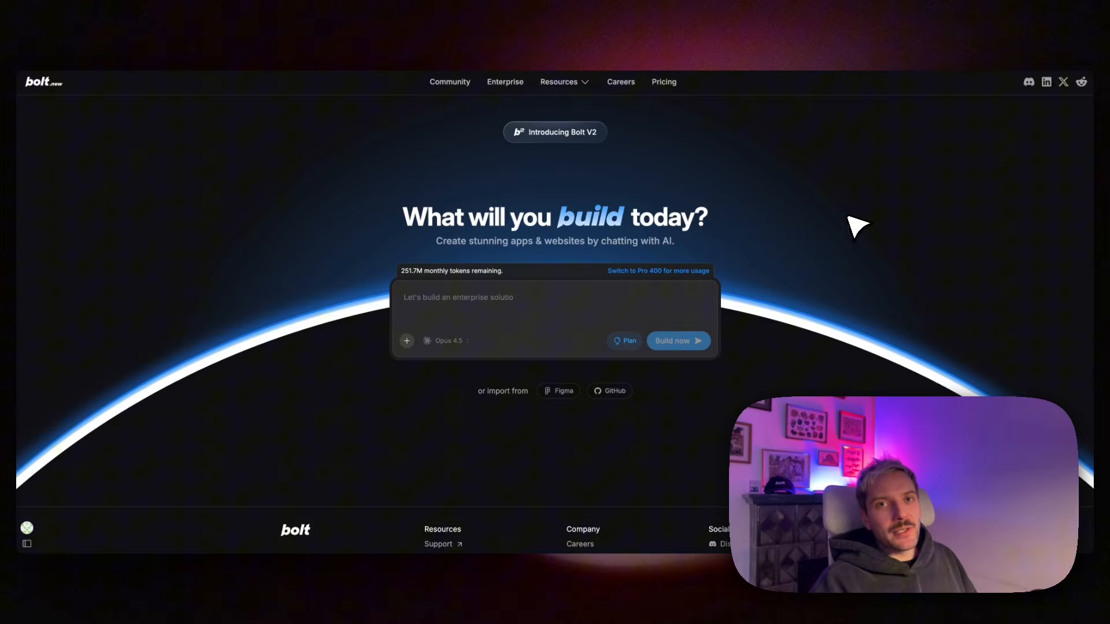
Enter the portfolio OS prompt ending 'Focus on delightful micro-interactions over flashy effects' and review it.
{"action": "type", "text": "Focus on delightful micro-interactions over flashy effects"}
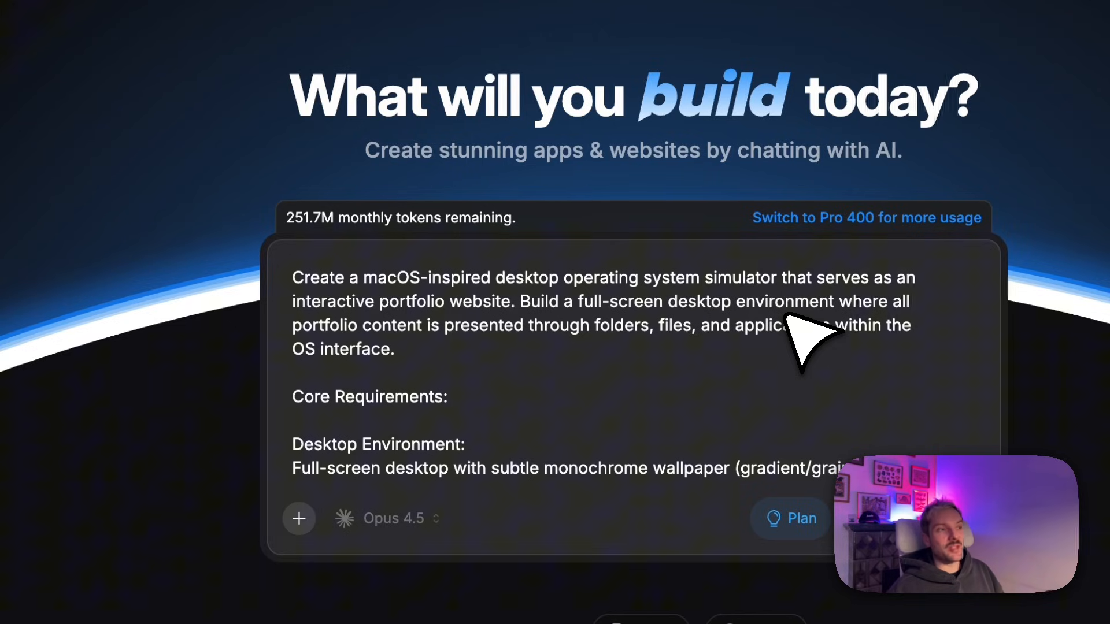
{"action": "scroll", "scroll_direction": "down", "scroll_amount": 3}
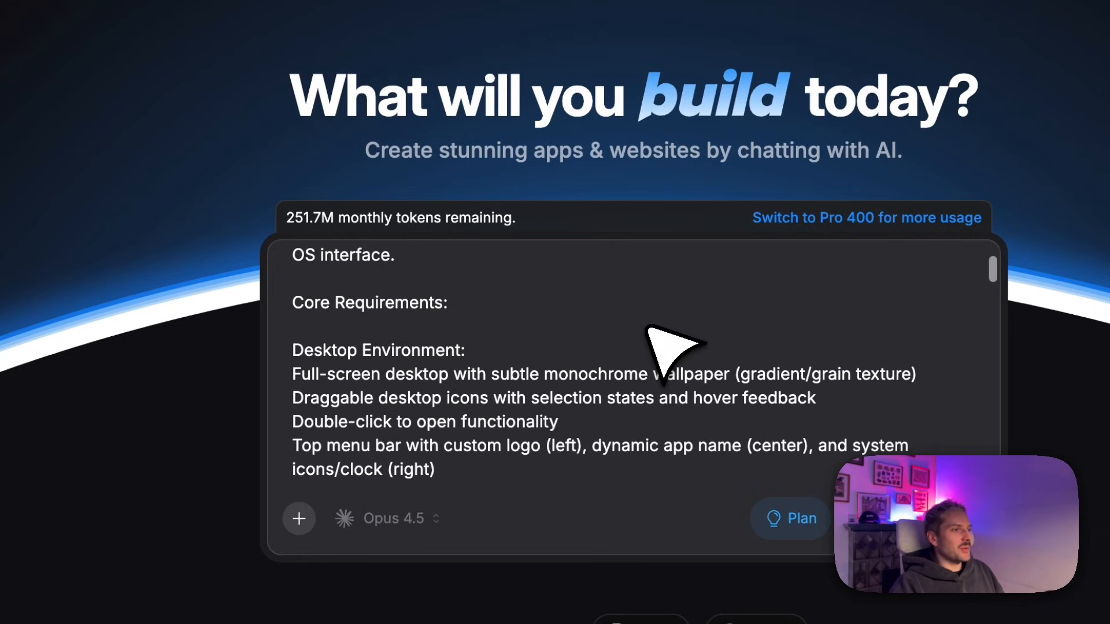
{"action": "scroll", "scroll_direction": "down", "scroll_amount": 3}
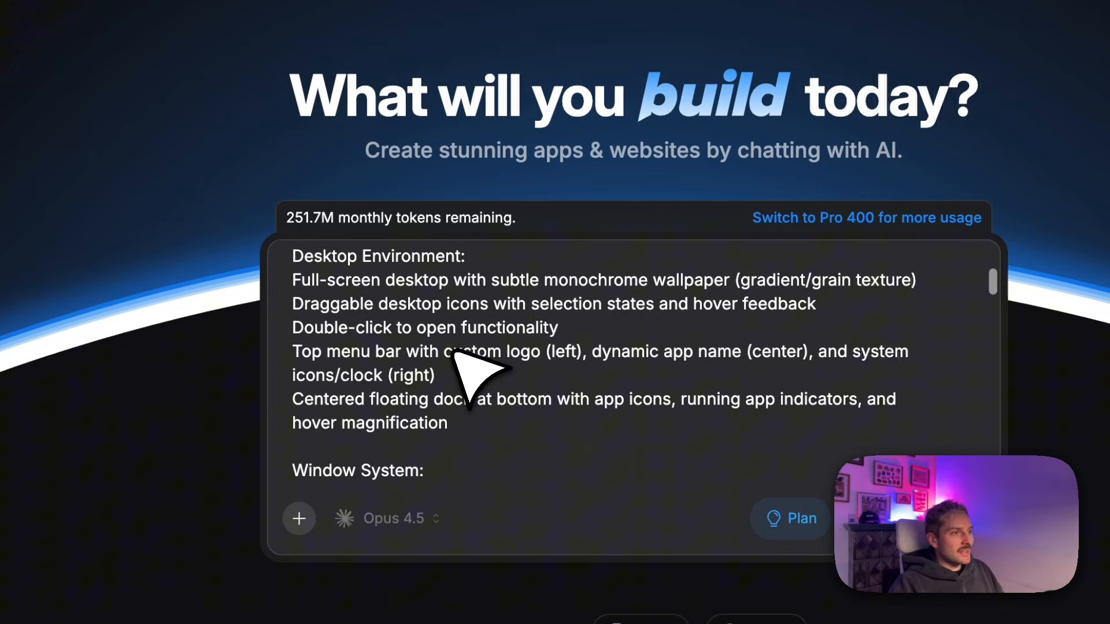
{"action": "scroll", "scroll_direction": "down", "scroll_amount": 3}
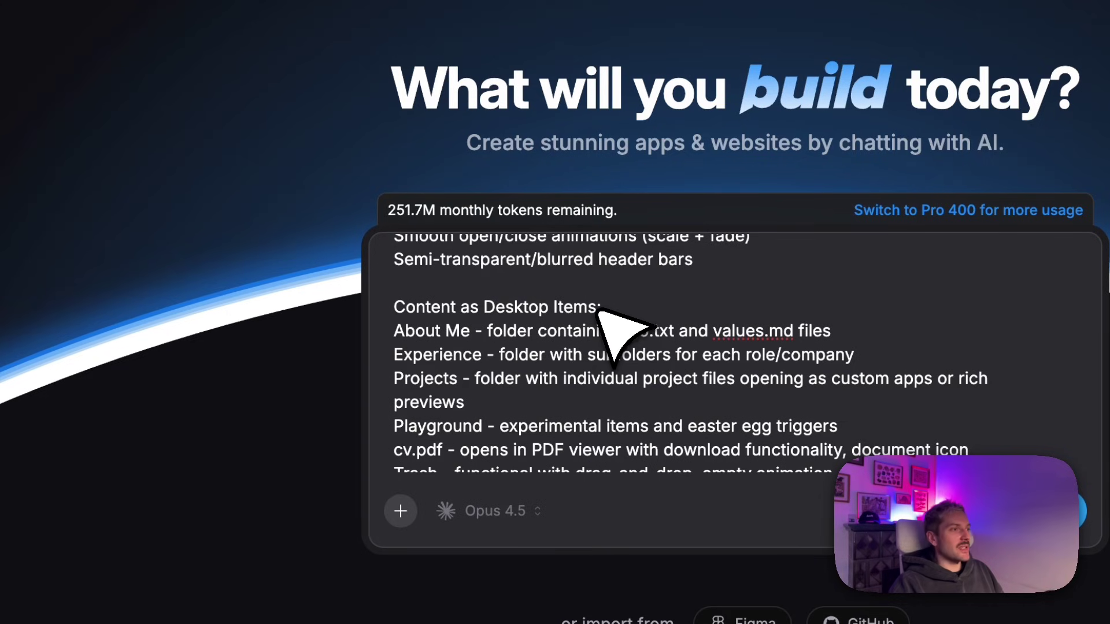
{"action": "scroll", "scroll_direction": "down", "scroll_amount": 3}
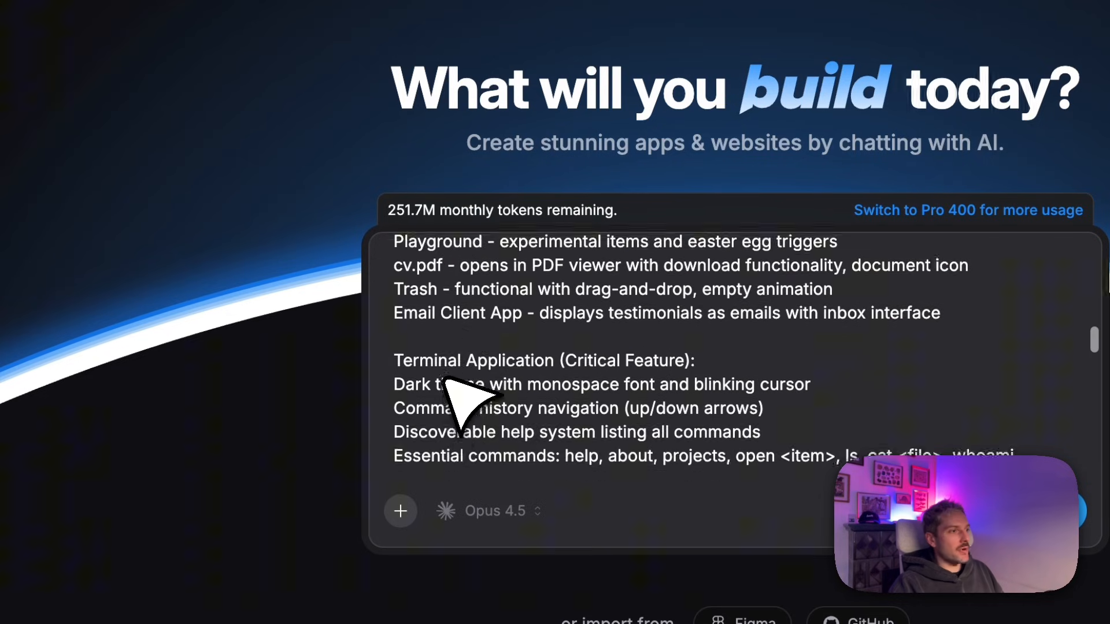
{"action": "scroll", "scroll_direction": "down", "scroll_amount": 3}
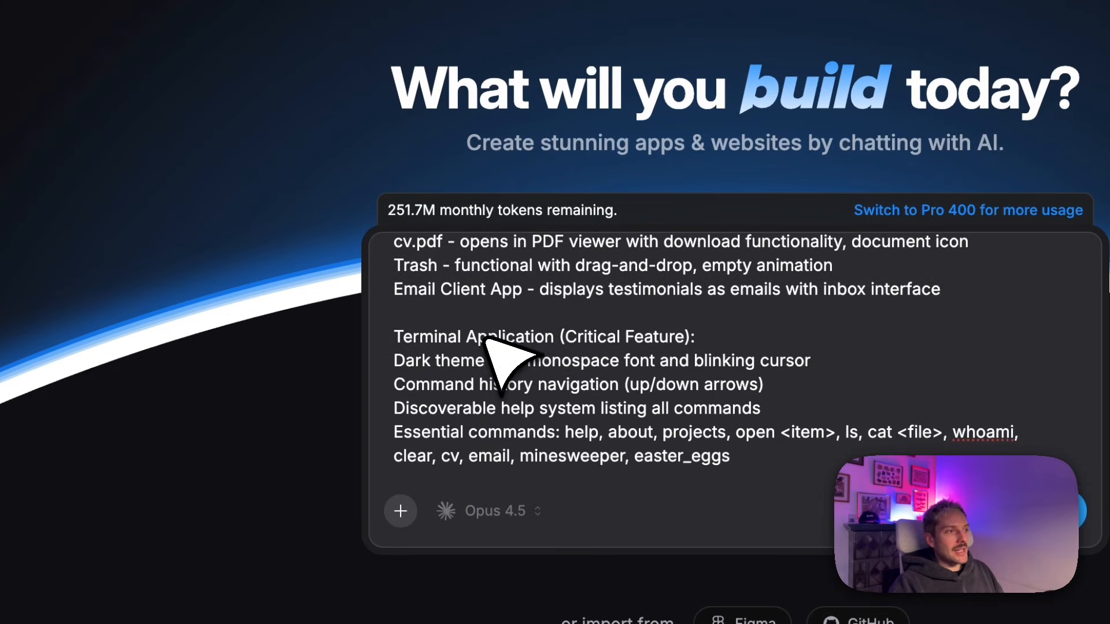
{"action": "scroll", "scroll_direction": "down", "scroll_amount": 3}
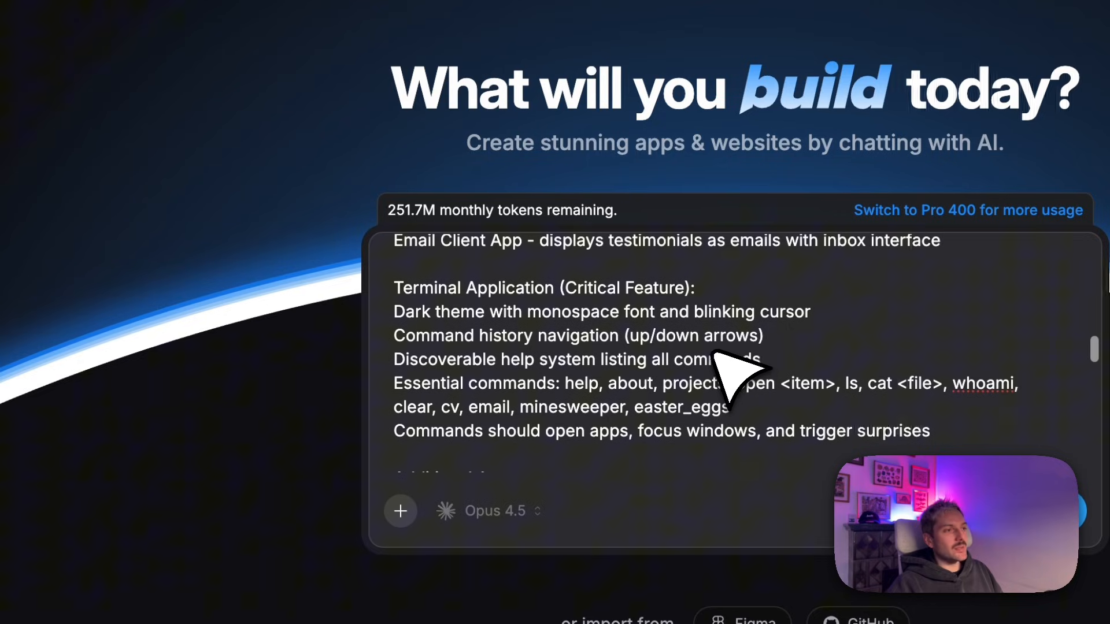
{"action": "scroll", "scroll_direction": "down", "scroll_amount": 3}
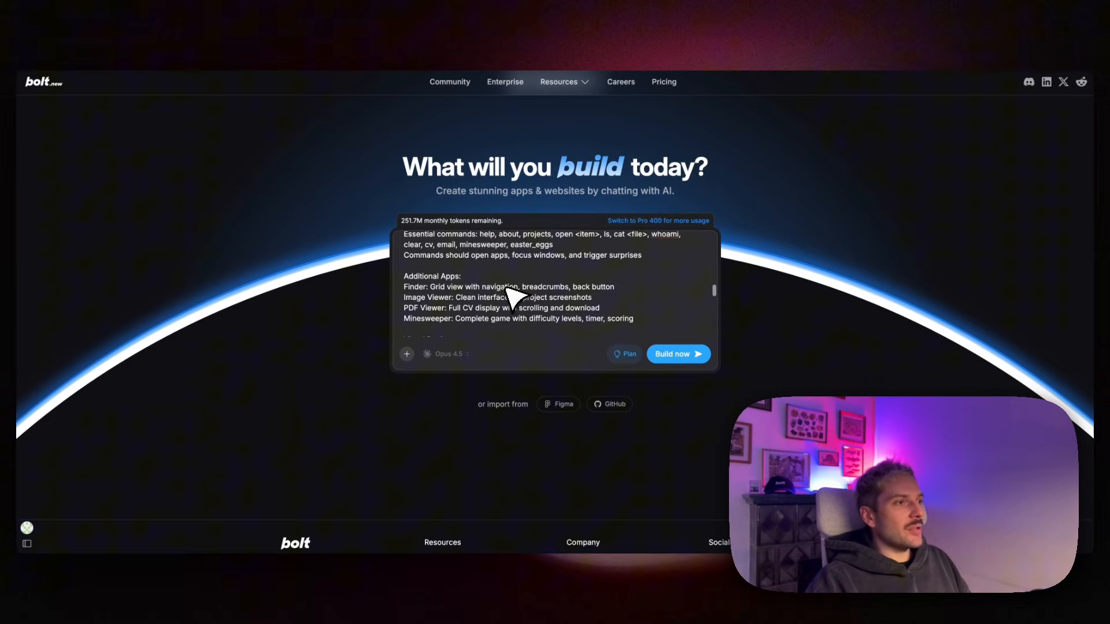
{"action": "mouse_move", "coordinate": [435, 303]}
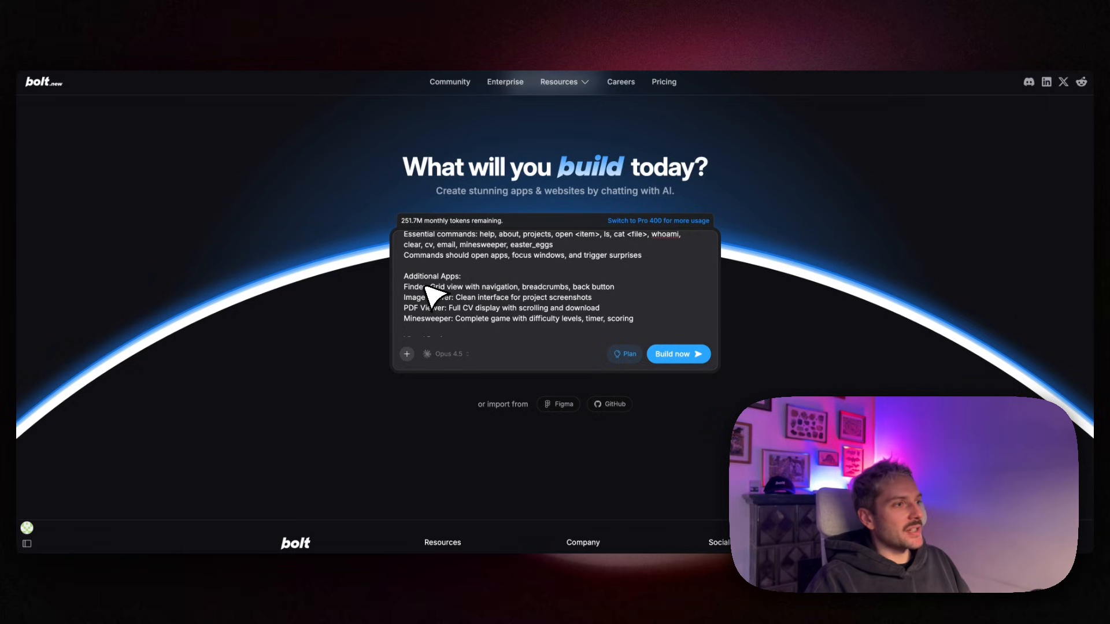
{"action": "mouse_move", "coordinate": [447, 324]}
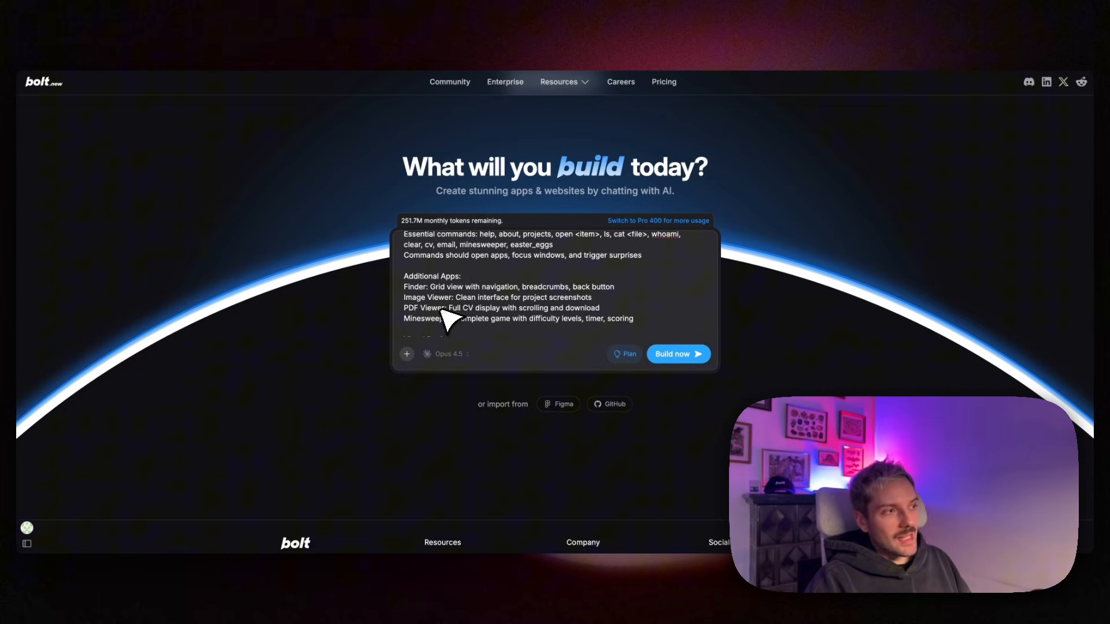
{"action": "mouse_move", "coordinate": [470, 326]}
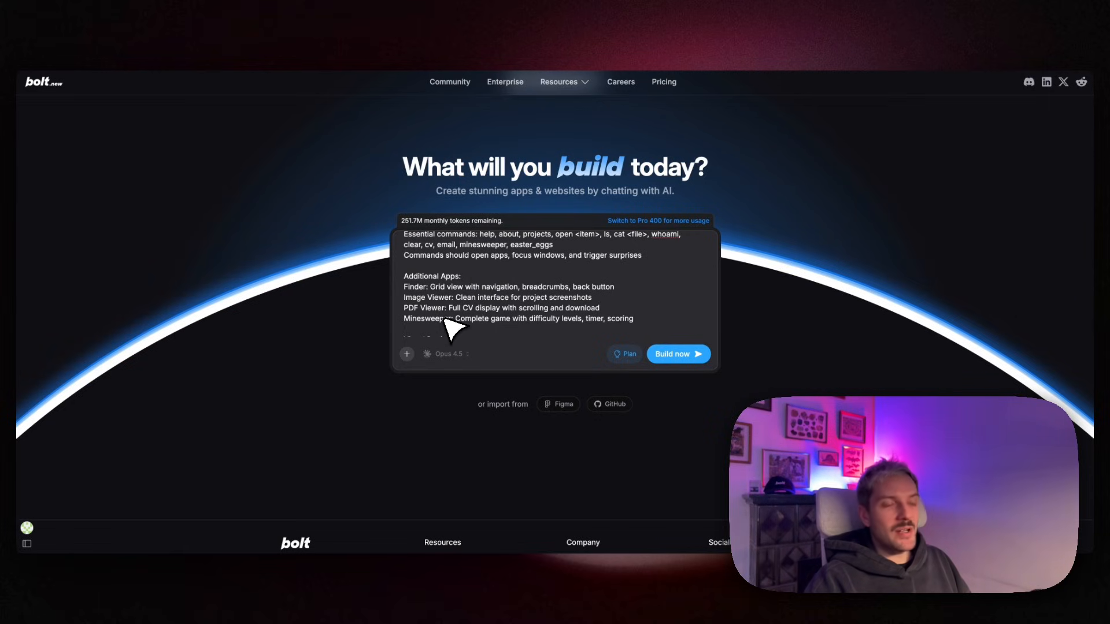
{"action": "mouse_move", "coordinate": [492, 313]}
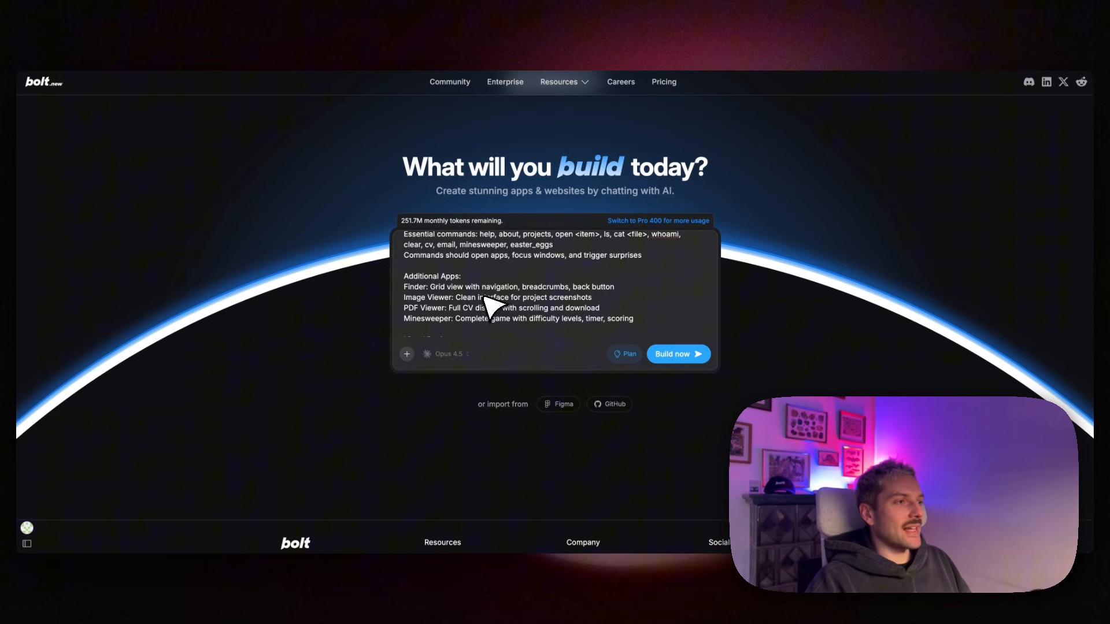
Finish reviewing the prompt and start building the macOS Portfolio OS Simulator.
{"action": "scroll", "scroll_direction": "down", "scroll_amount": 3}
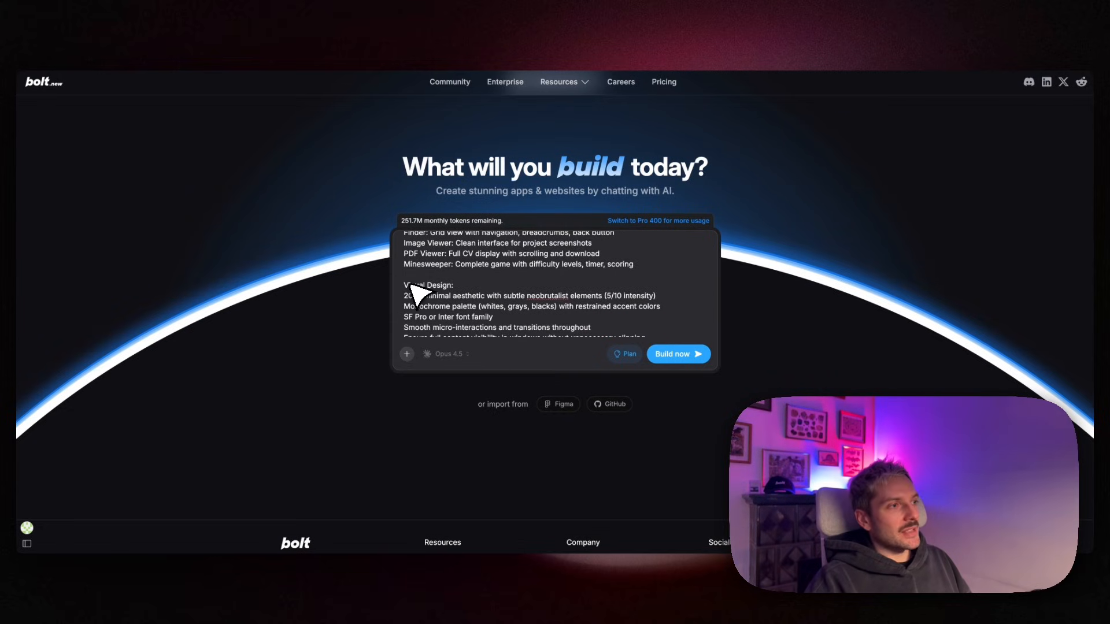
{"action": "mouse_move", "coordinate": [539, 306]}
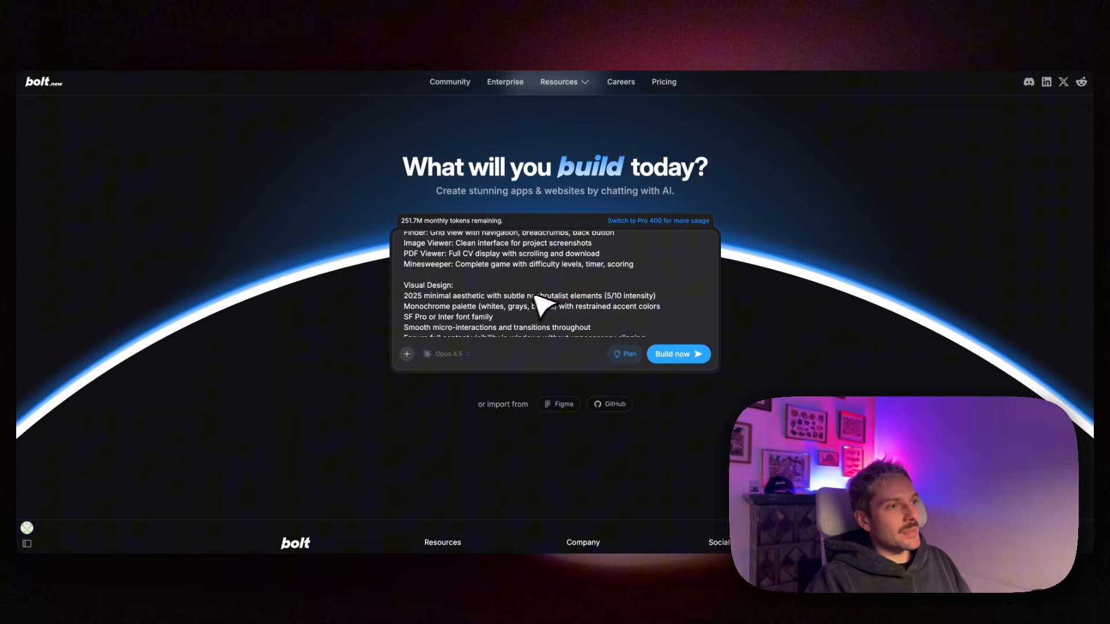
{"action": "scroll", "scroll_direction": "down", "scroll_amount": 3}
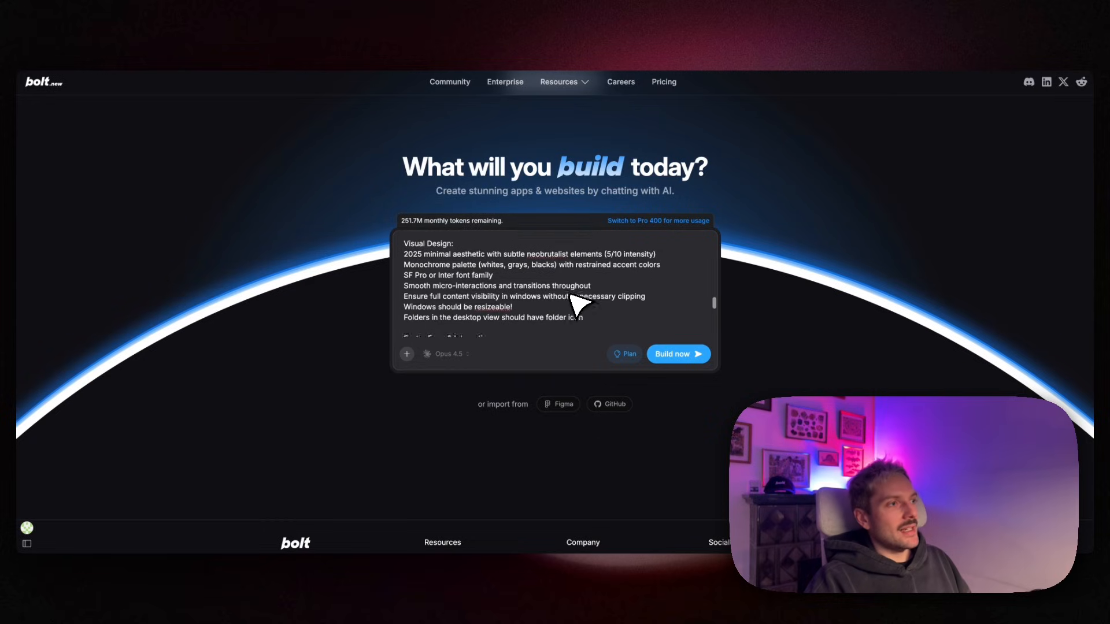
{"action": "scroll", "scroll_direction": "down", "scroll_amount": 3}
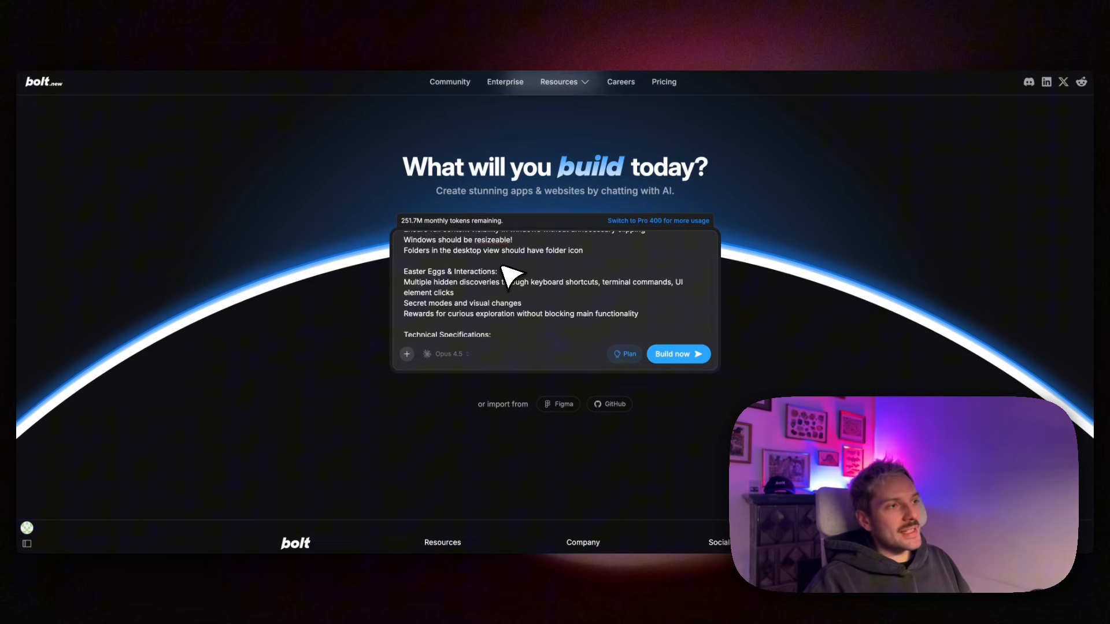
{"action": "scroll", "scroll_direction": "down", "scroll_amount": 3}
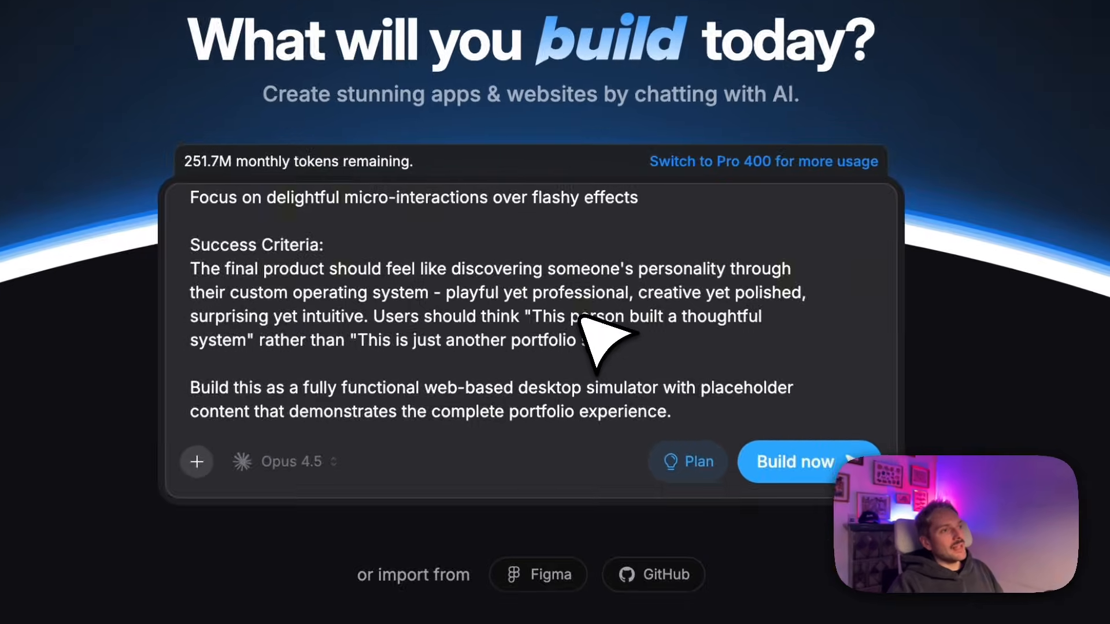
{"action": "mouse_move", "coordinate": [691, 342]}
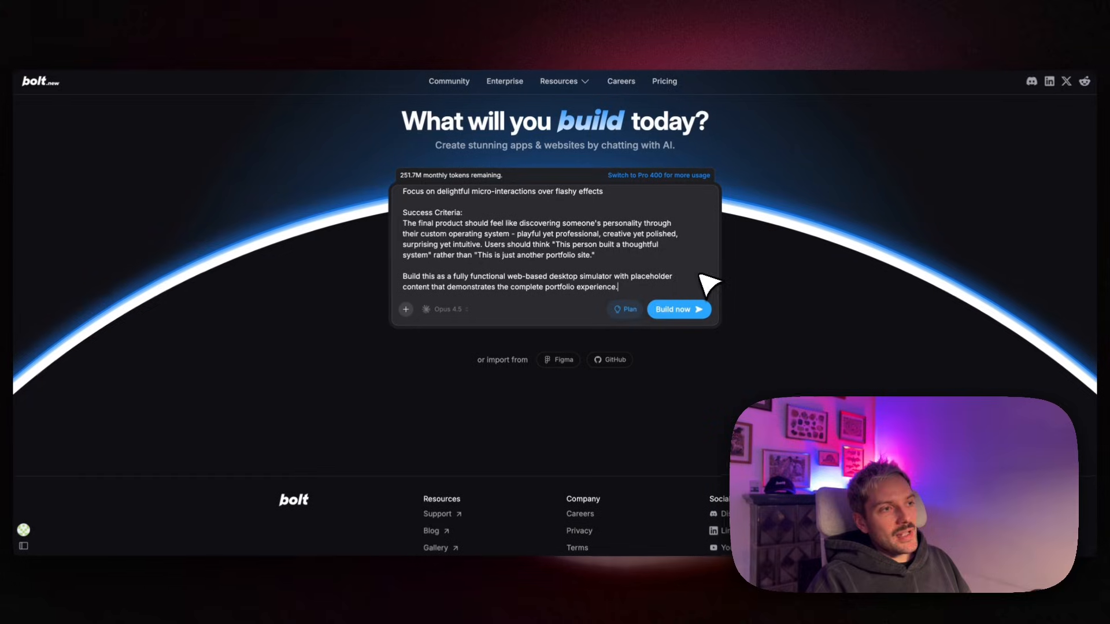
{"action": "mouse_move", "coordinate": [753, 276]}
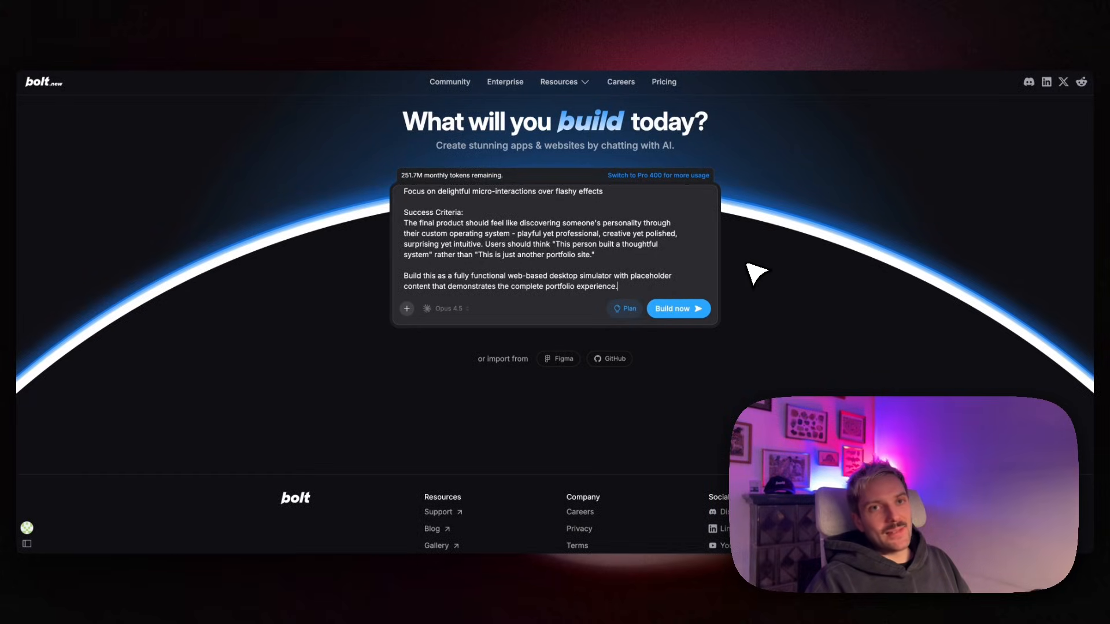
{"action": "left_click", "coordinate": [678, 309]}
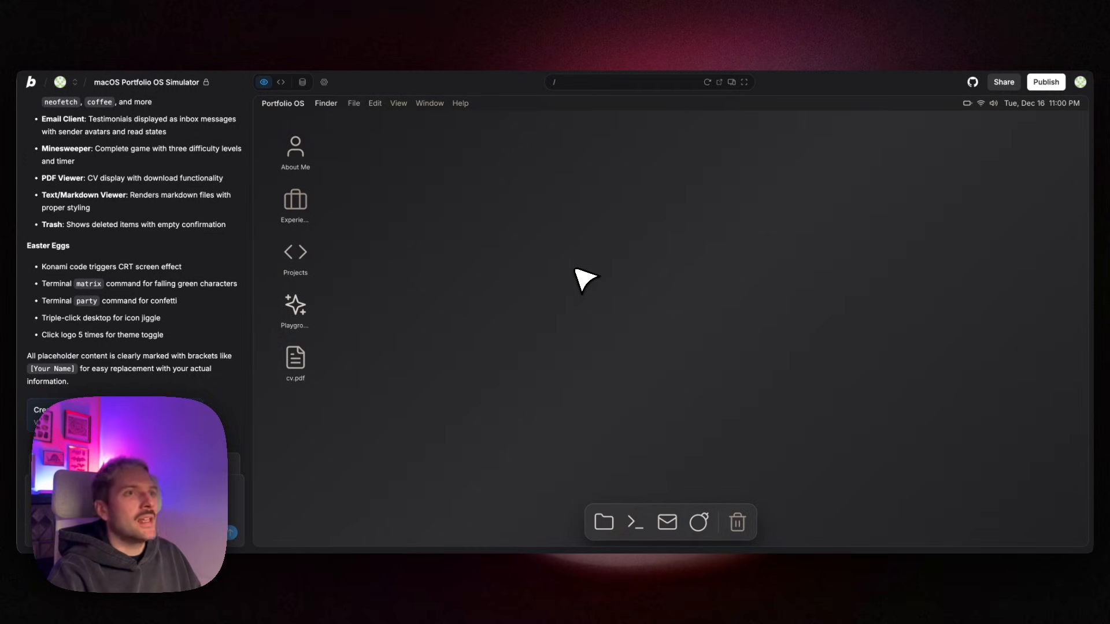
{"action": "mouse_move", "coordinate": [312, 156]}
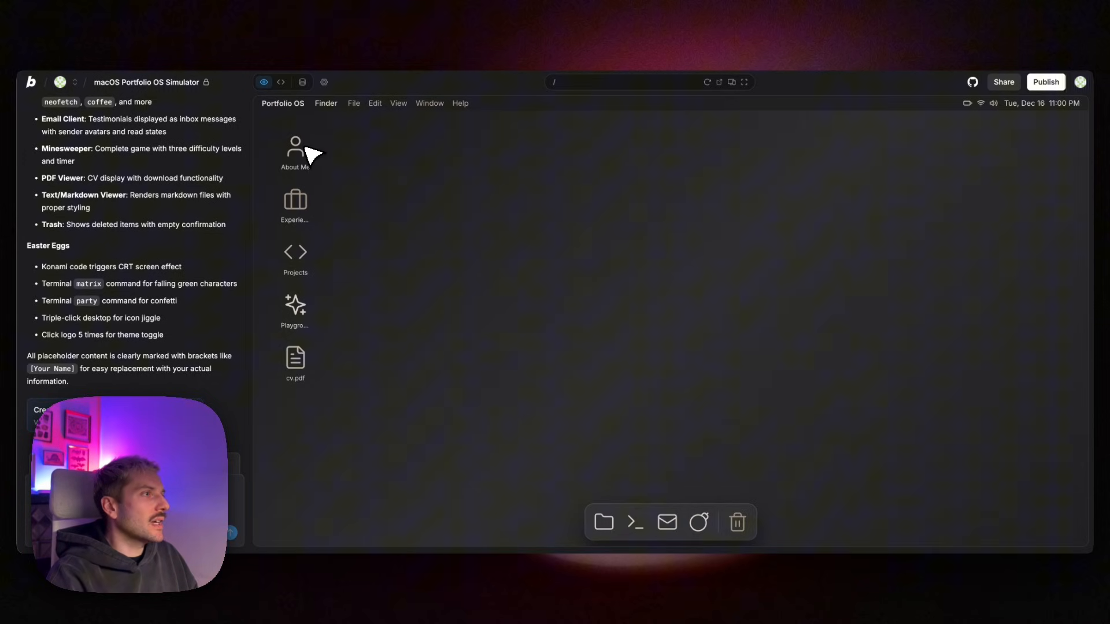
From the About Me folder, view bio.txt and values.md and reposition the note window.
{"action": "double_click", "coordinate": [295, 149]}
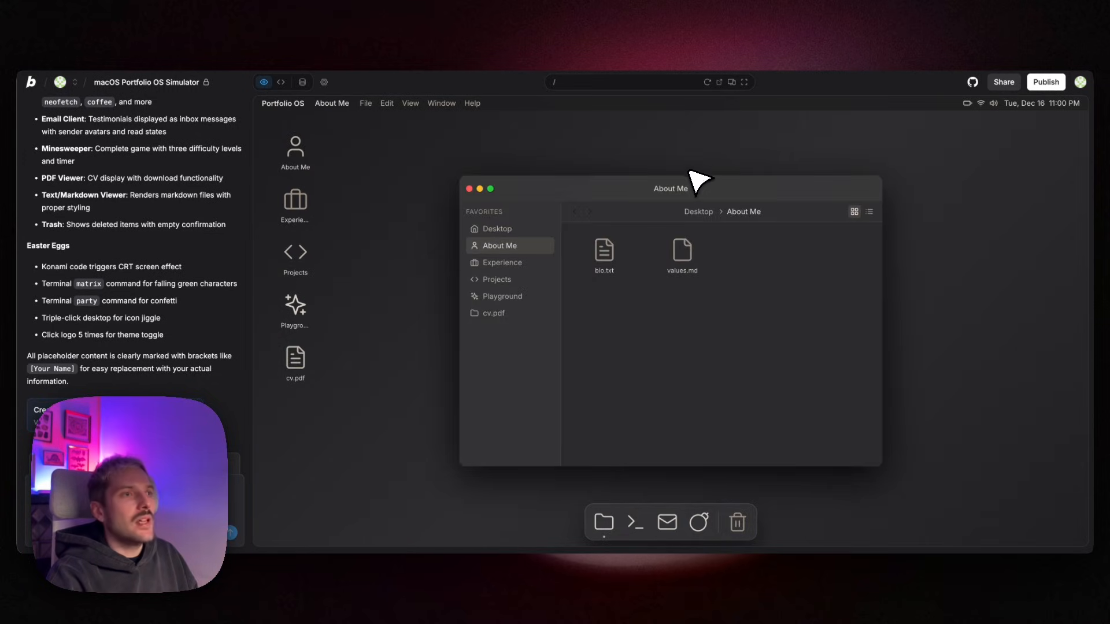
{"action": "double_click", "coordinate": [604, 252]}
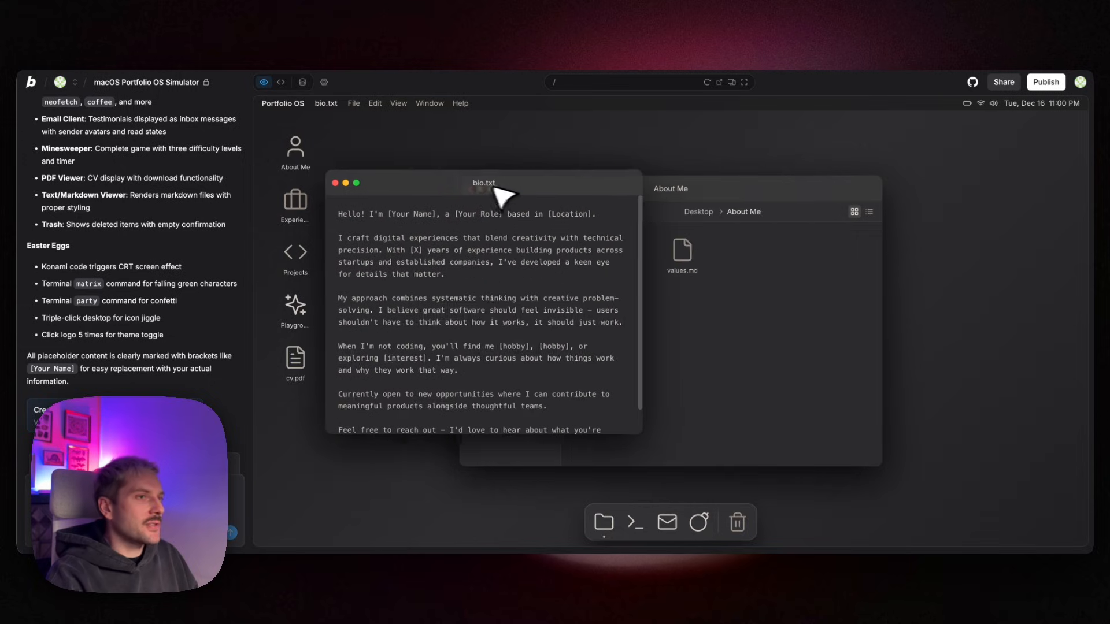
{"action": "double_click", "coordinate": [682, 251]}
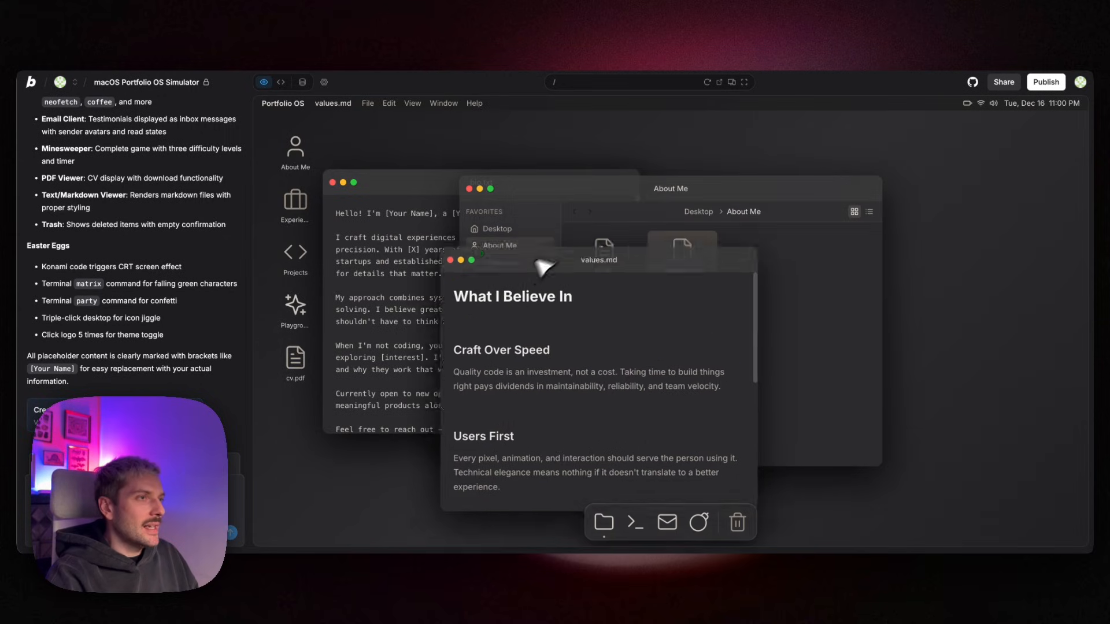
{"action": "left_click_drag", "start_coordinate": [543, 267], "coordinate": [763, 162]}
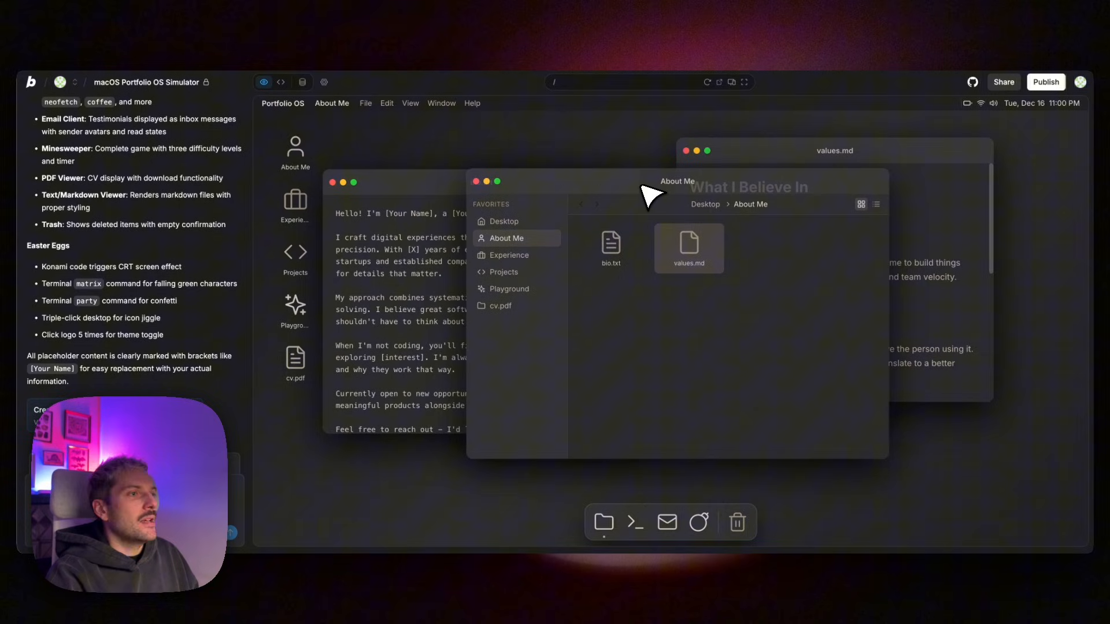
Read Project Alpha's README.md from the Projects folder.
{"action": "left_click", "coordinate": [504, 271]}
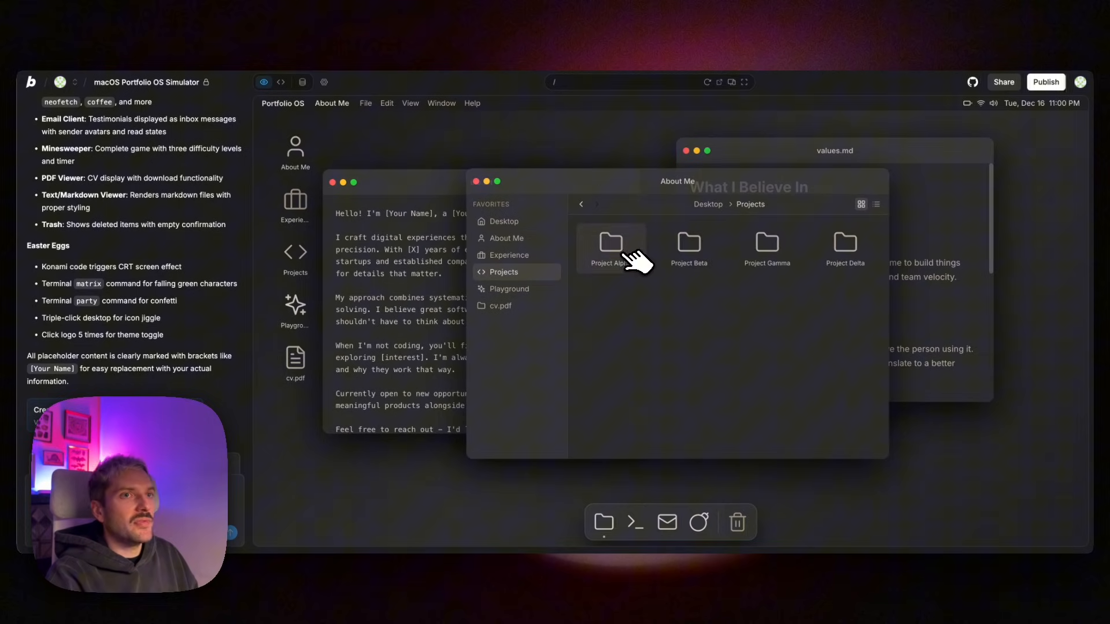
{"action": "double_click", "coordinate": [610, 243]}
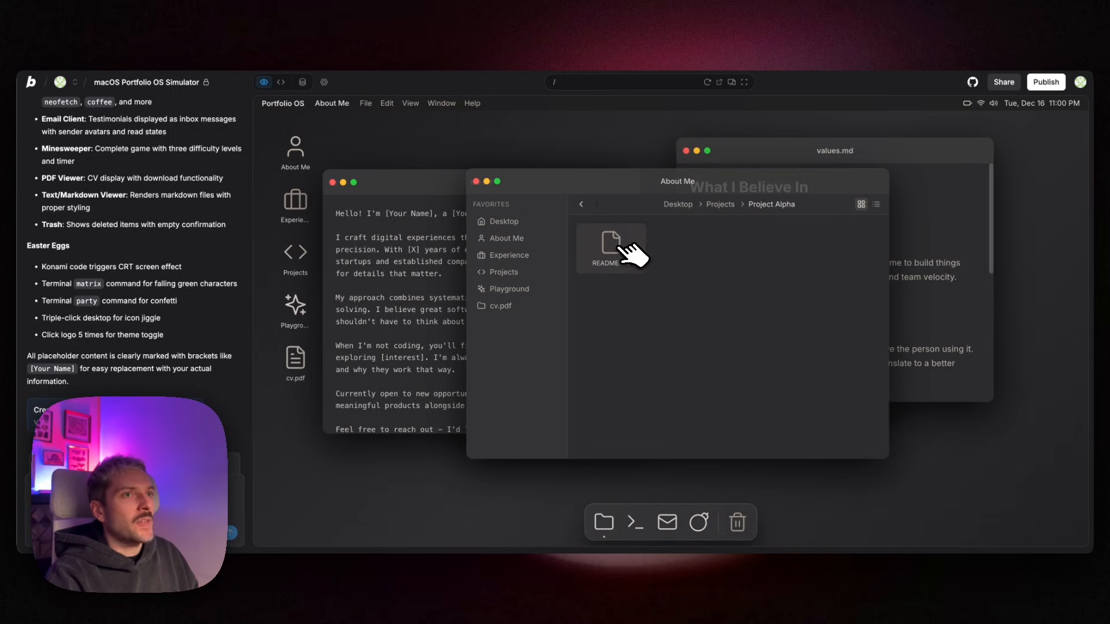
{"action": "double_click", "coordinate": [611, 244]}
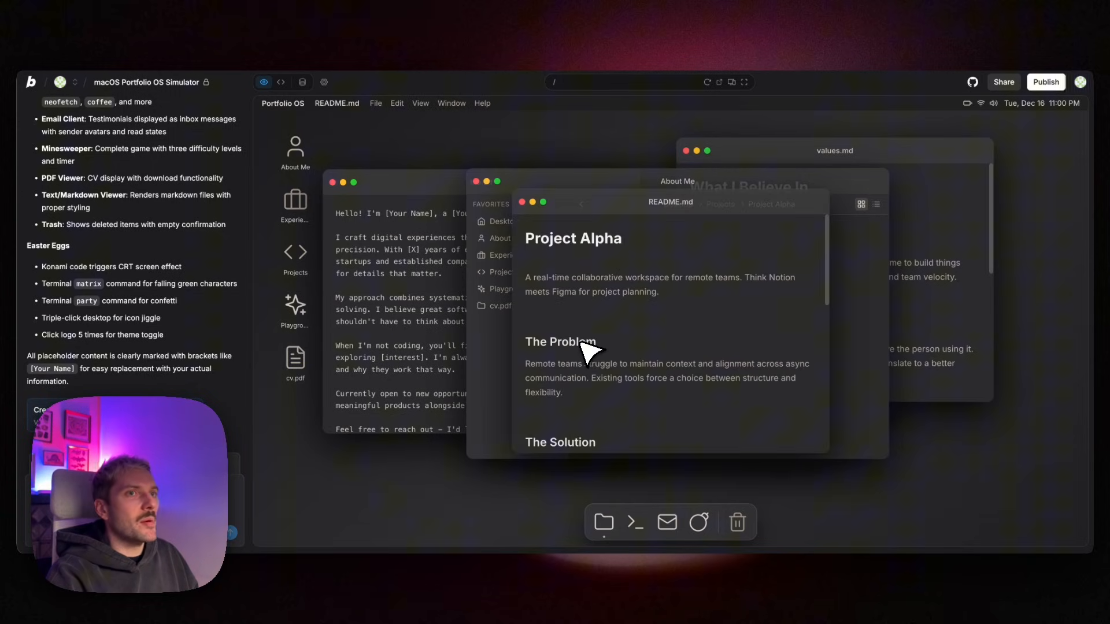
{"action": "scroll", "scroll_direction": "down", "scroll_amount": 3}
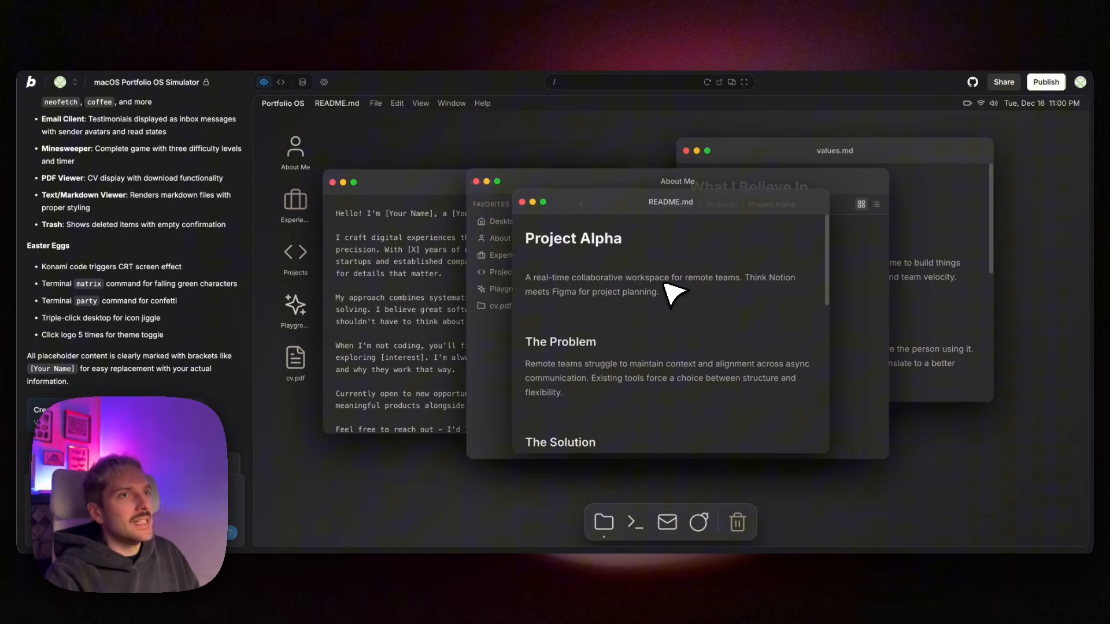
{"action": "mouse_move", "coordinate": [601, 234]}
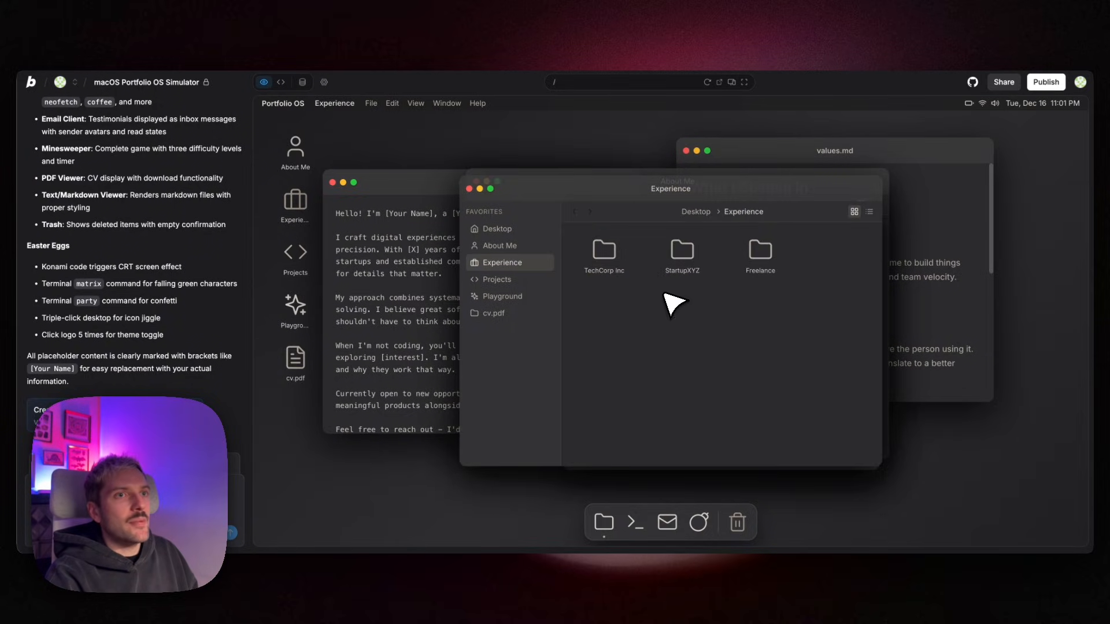
View role.md in the TechCorp Inc experience folder and scroll through the CV.
{"action": "double_click", "coordinate": [603, 254]}
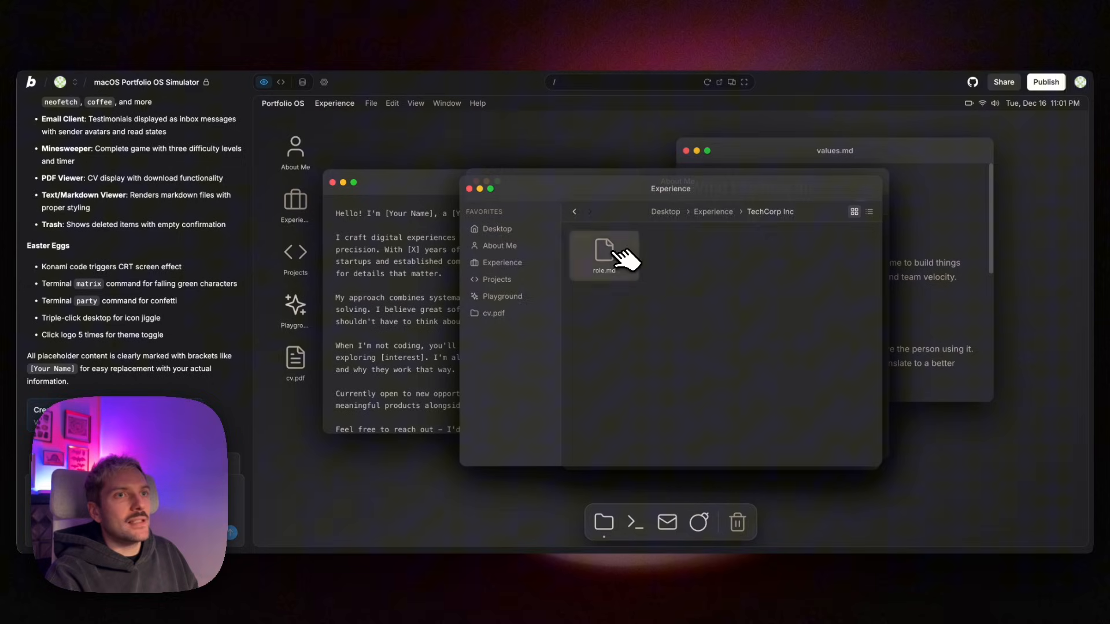
{"action": "double_click", "coordinate": [604, 250]}
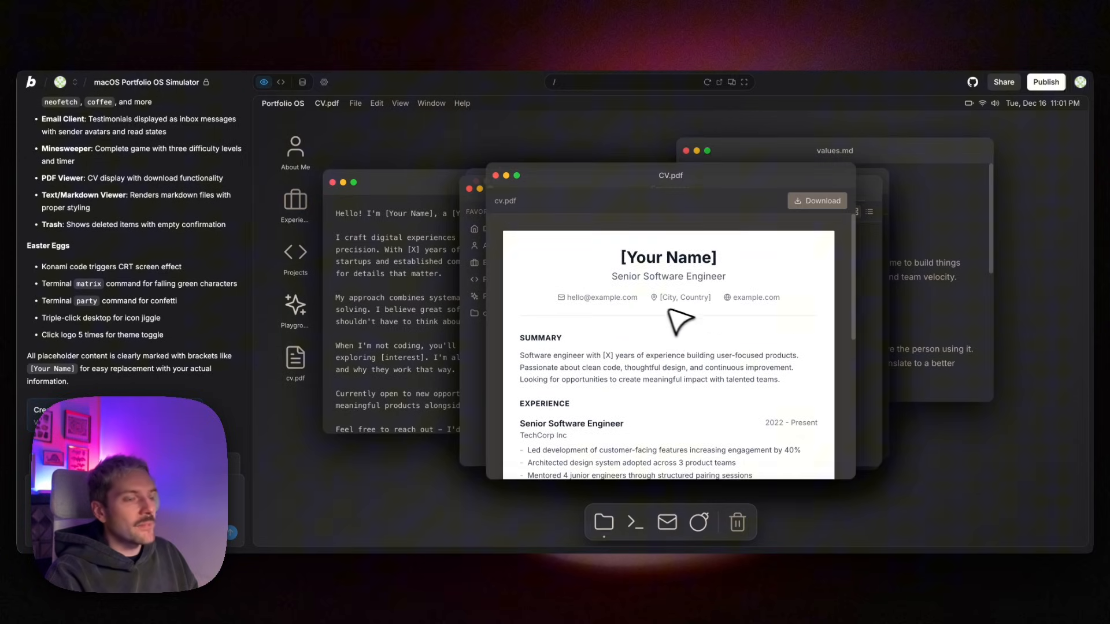
{"action": "scroll", "scroll_direction": "down", "scroll_amount": 3}
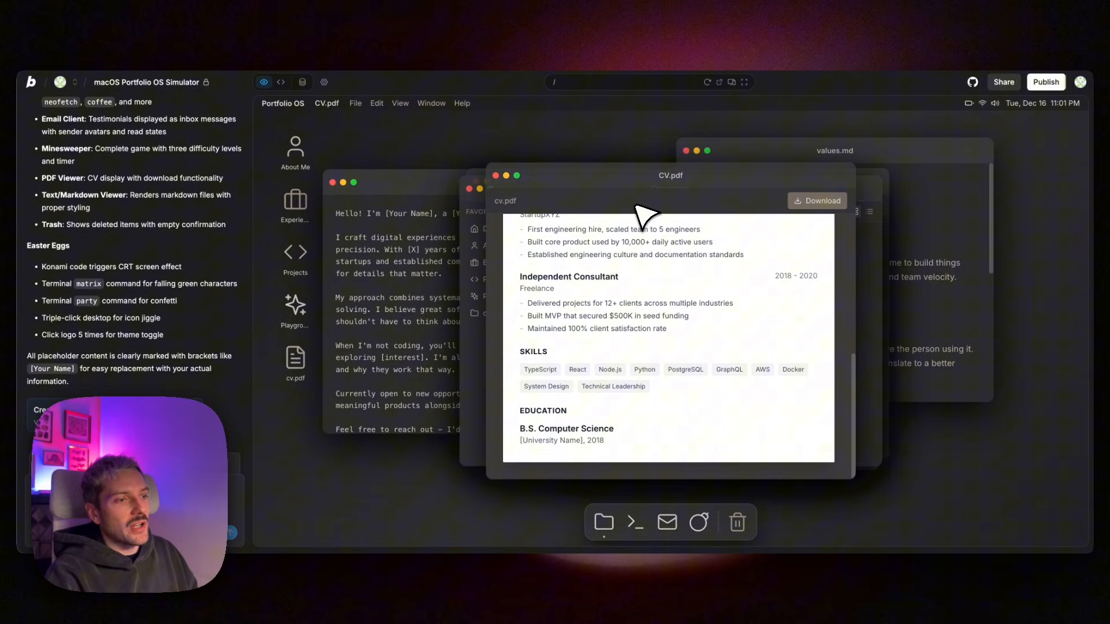
{"action": "mouse_move", "coordinate": [640, 530]}
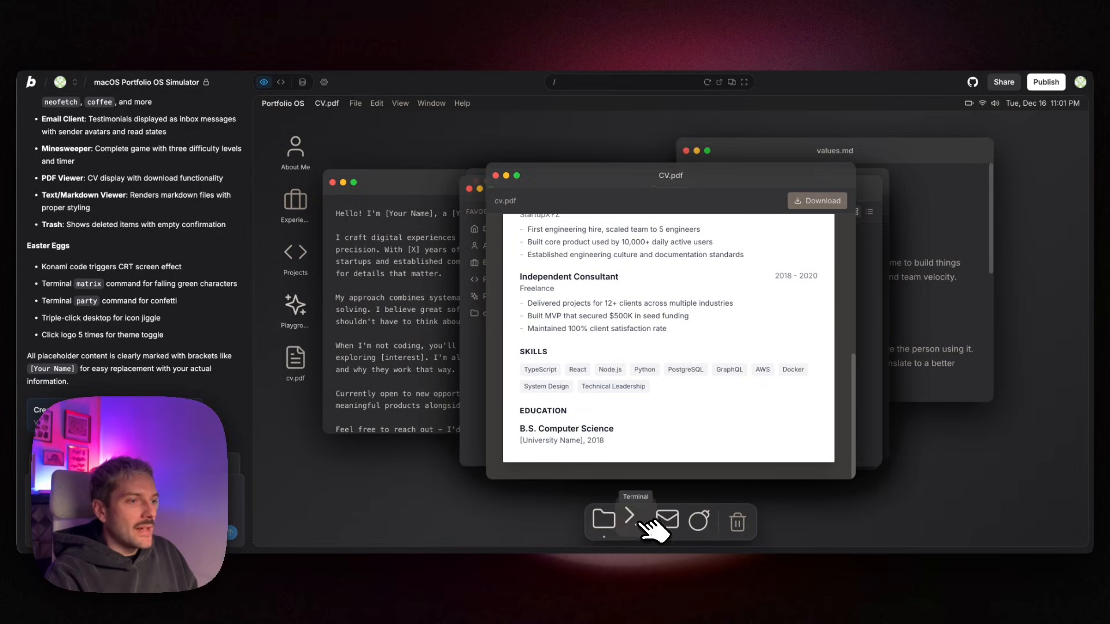
Run the help command in the portfolio terminal and read its command list.
{"action": "left_click", "coordinate": [633, 521]}
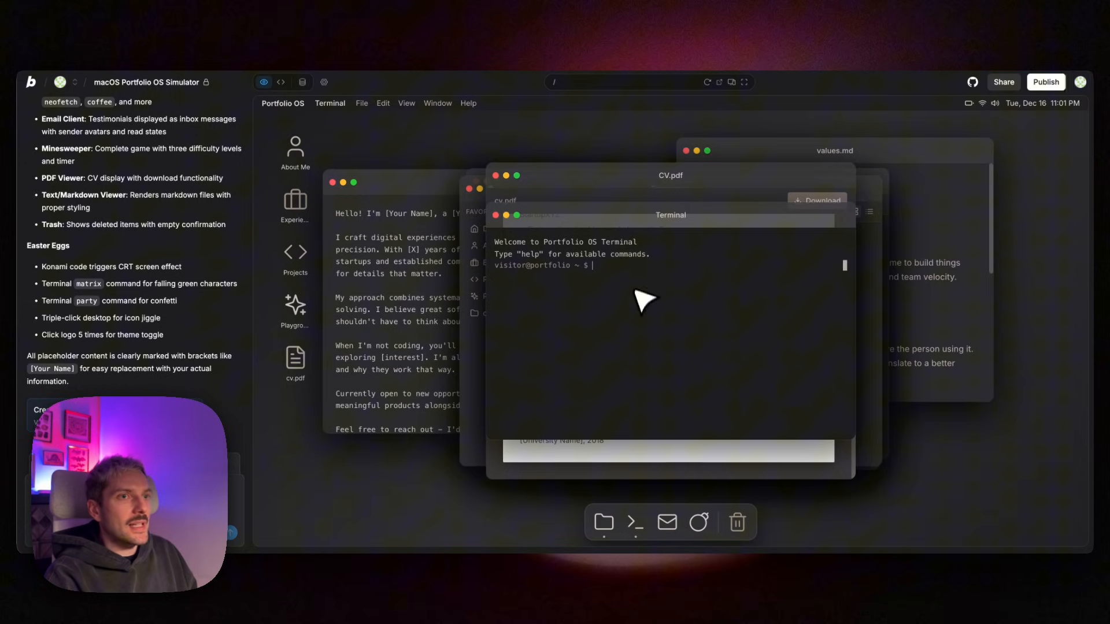
{"action": "type", "text": "hel"}
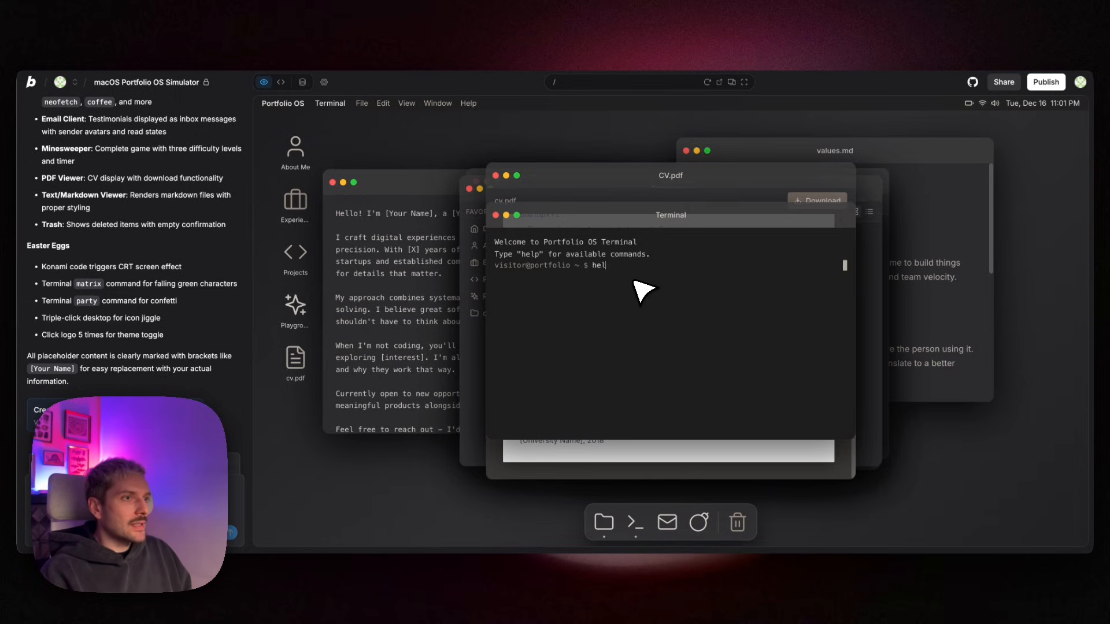
{"action": "key", "text": "Enter"}
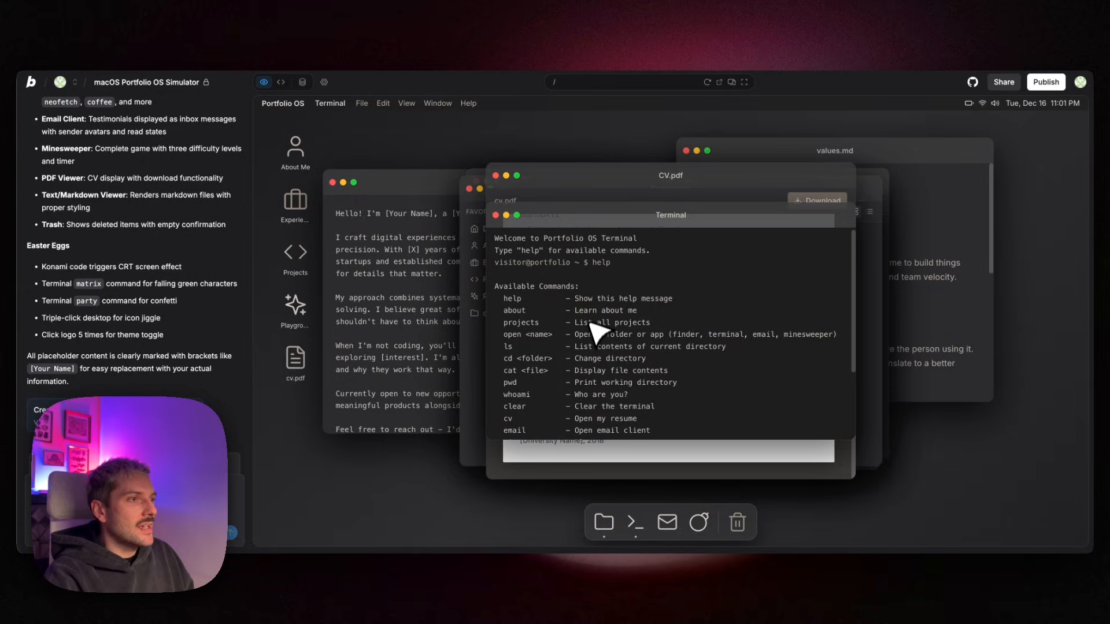
{"action": "scroll", "scroll_direction": "down", "scroll_amount": 3}
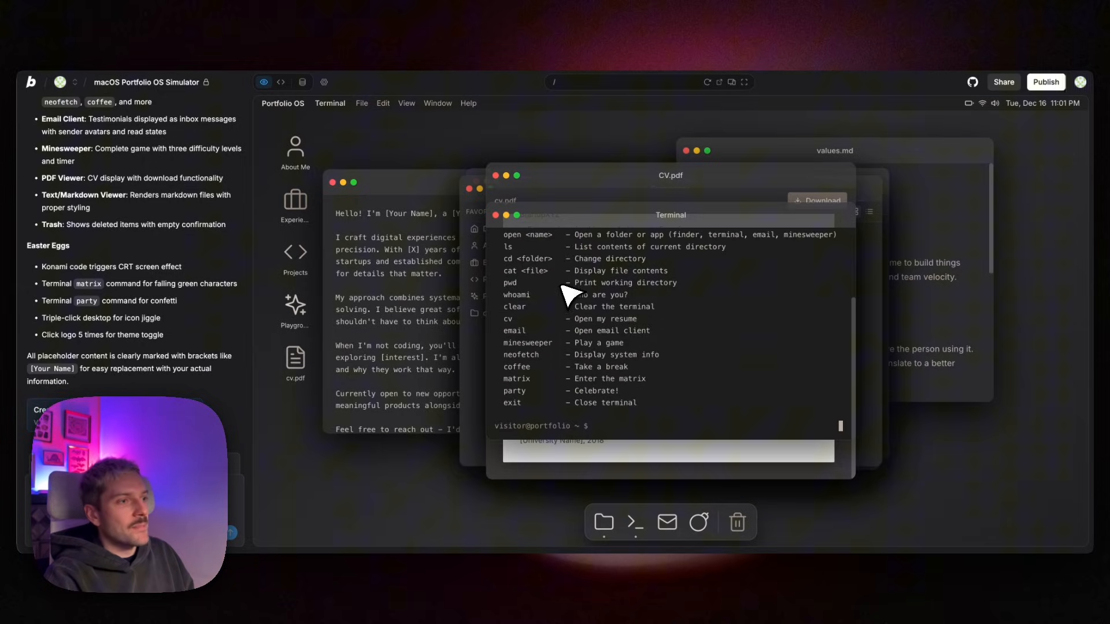
{"action": "mouse_move", "coordinate": [580, 365]}
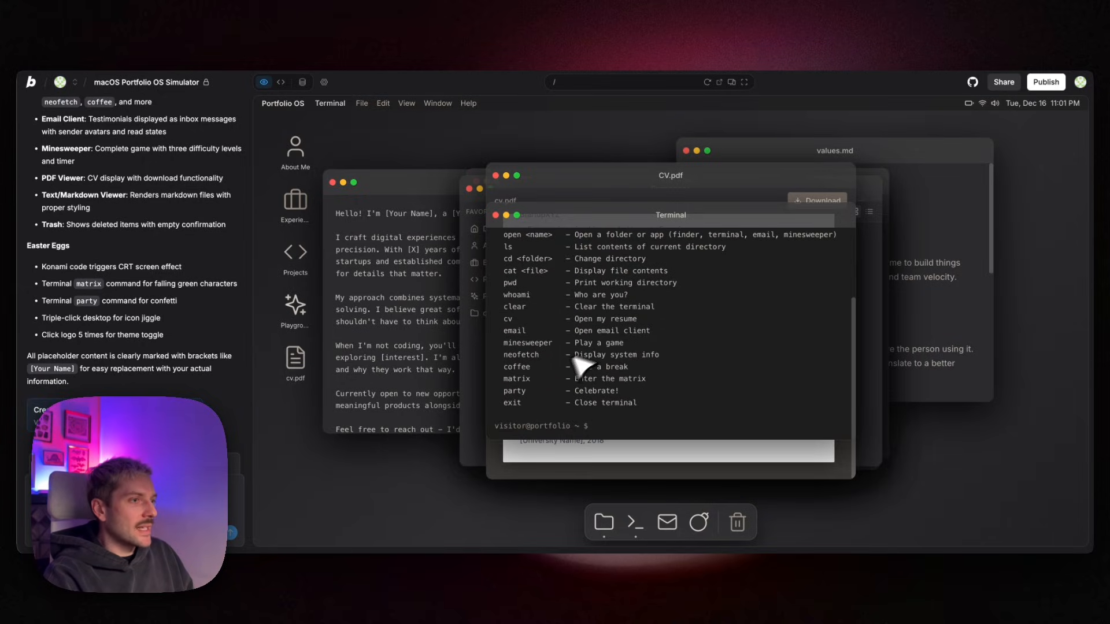
Run the coffee and party commands in the terminal.
{"action": "type", "text": "coffee"}
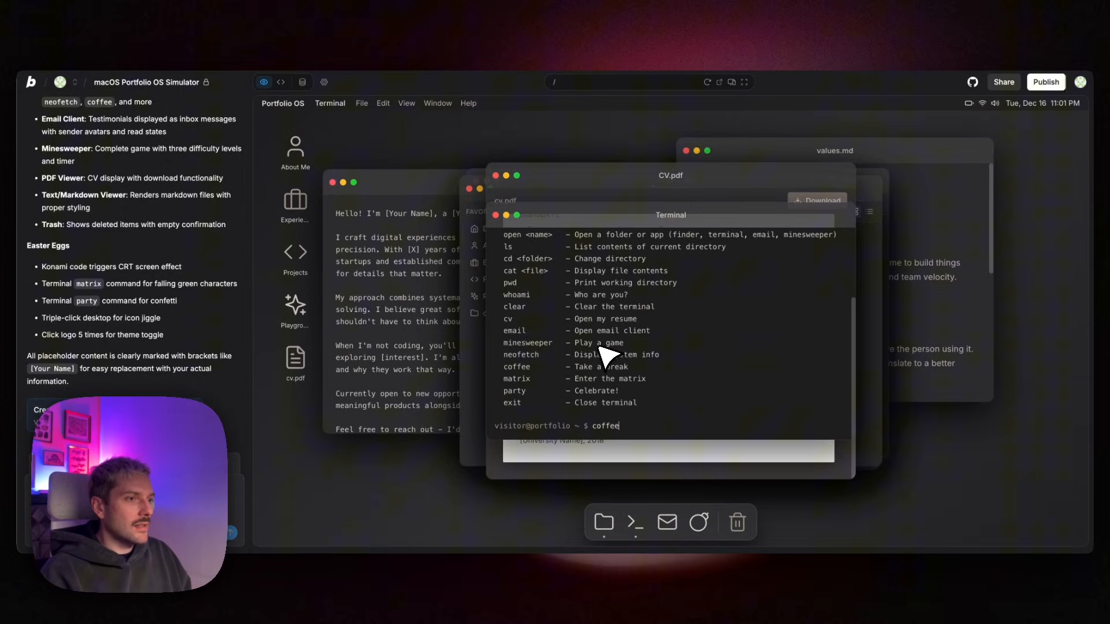
{"action": "key", "text": "Enter"}
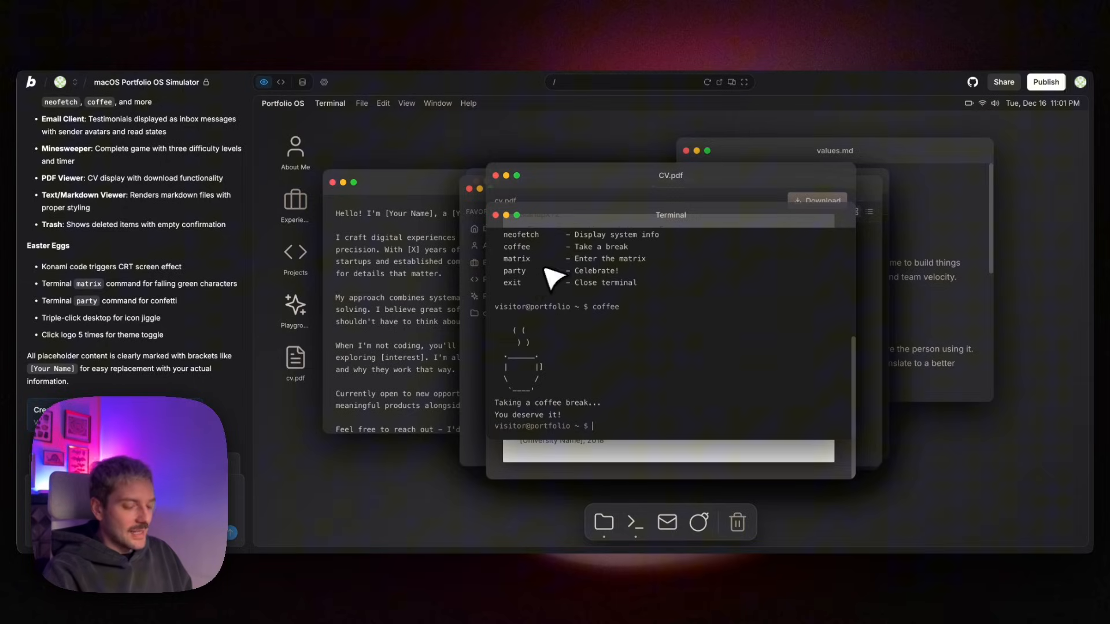
{"action": "type", "text": "party"}
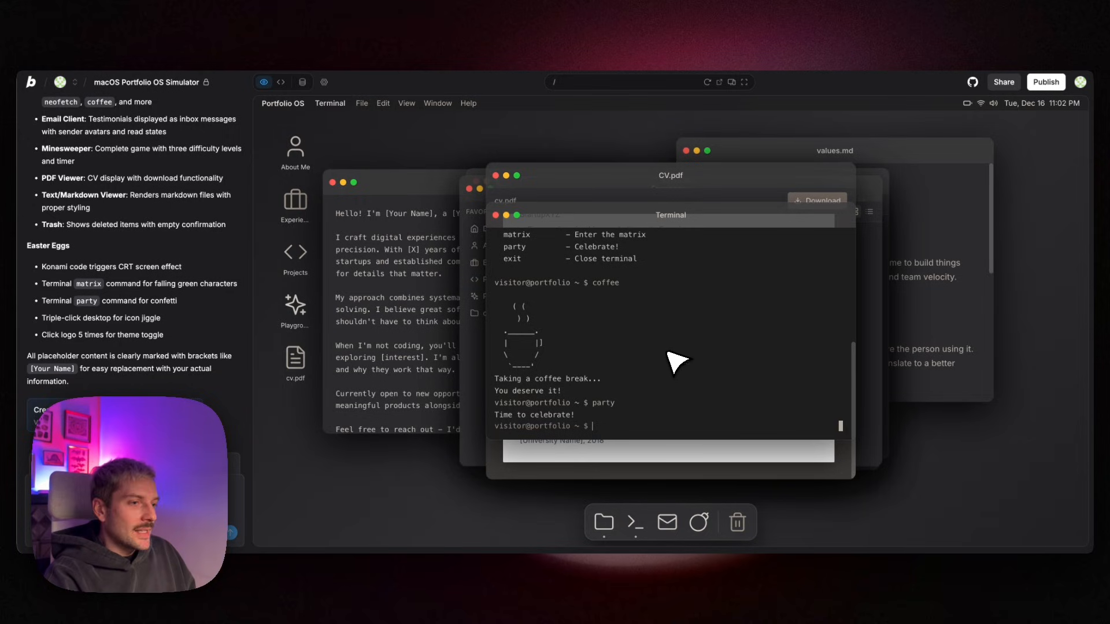
Read the inbox testimonials in the Mail app, then launch Minesweeper from the dock.
{"action": "left_click", "coordinate": [667, 523]}
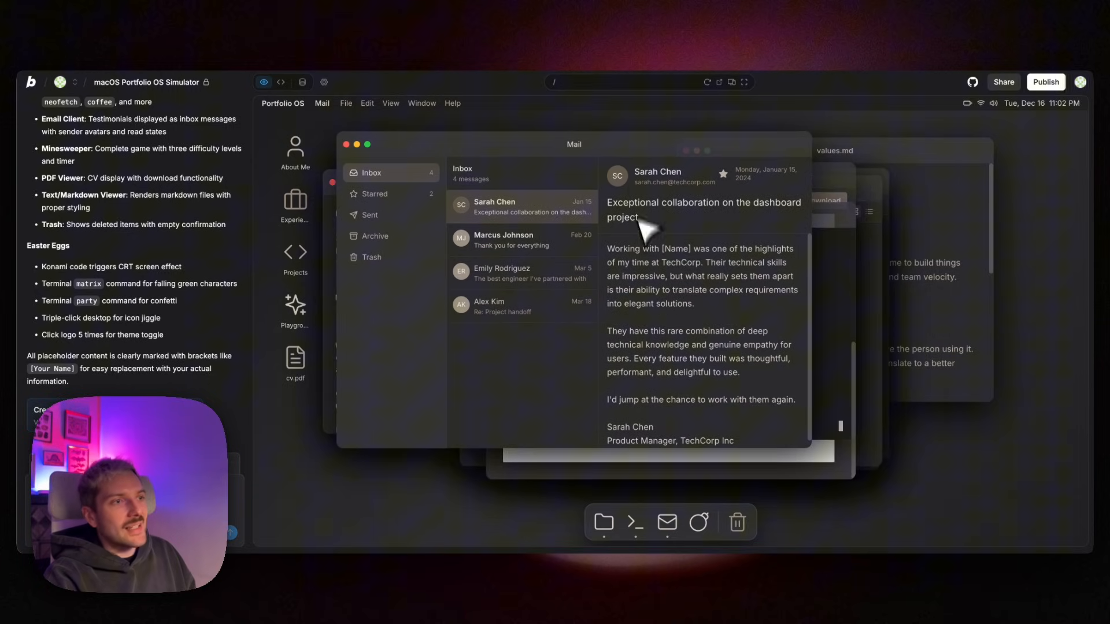
{"action": "mouse_move", "coordinate": [687, 291]}
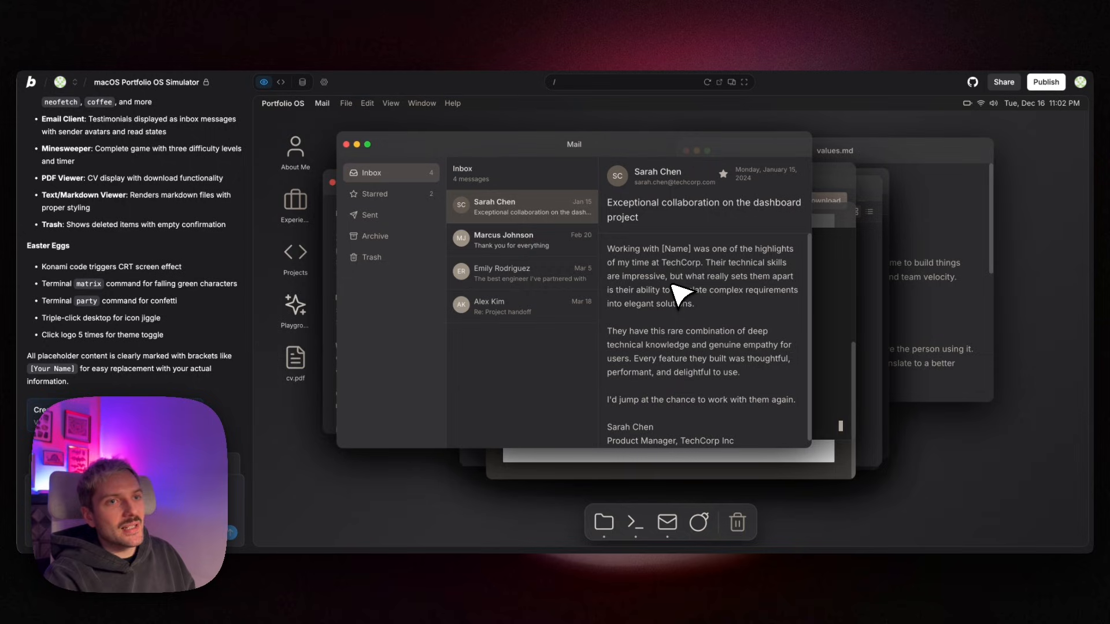
{"action": "left_click", "coordinate": [522, 241]}
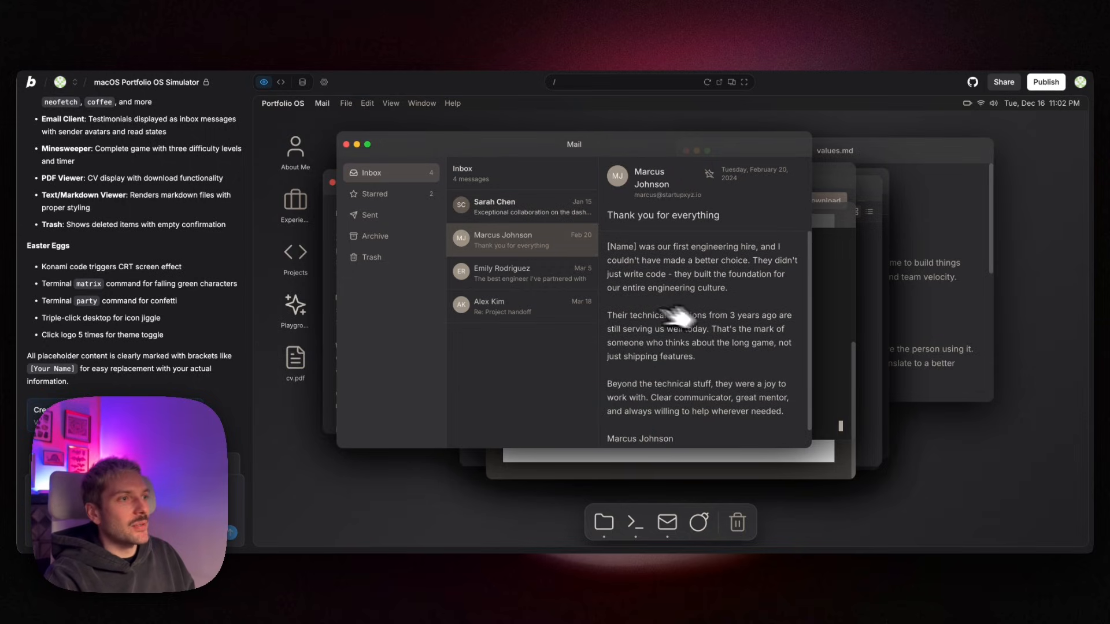
{"action": "left_click", "coordinate": [520, 273]}
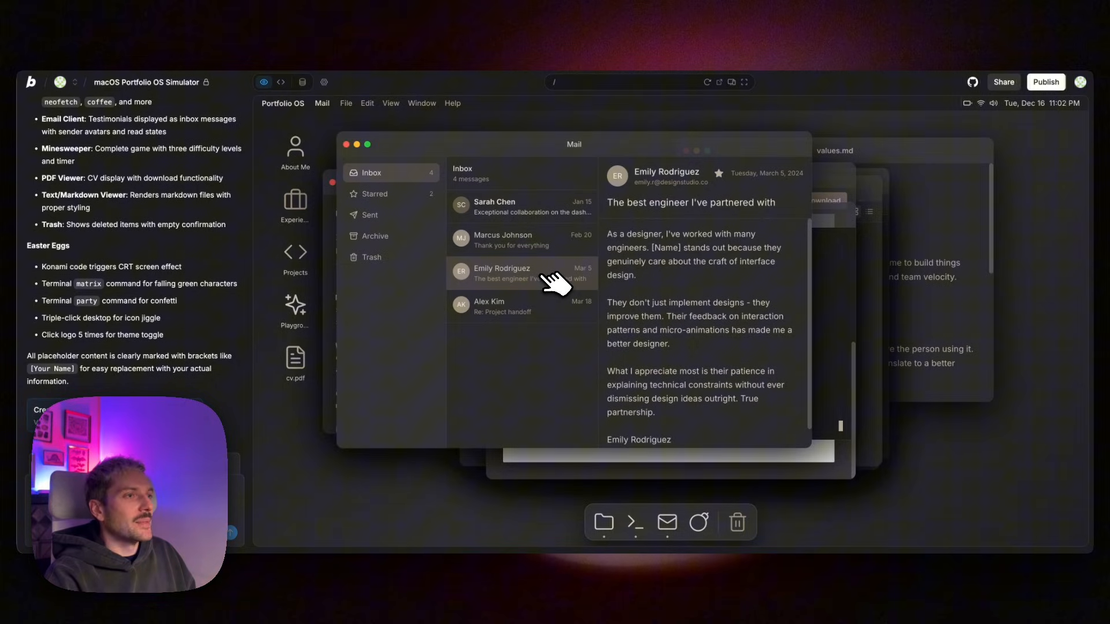
{"action": "left_click", "coordinate": [521, 241]}
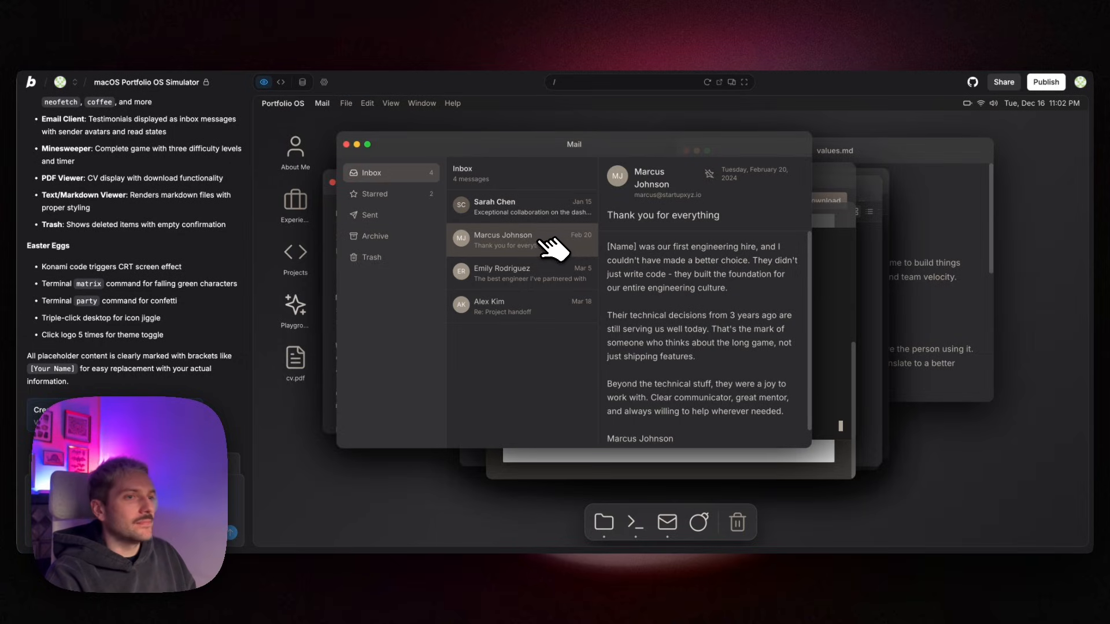
{"action": "left_click", "coordinate": [699, 523]}
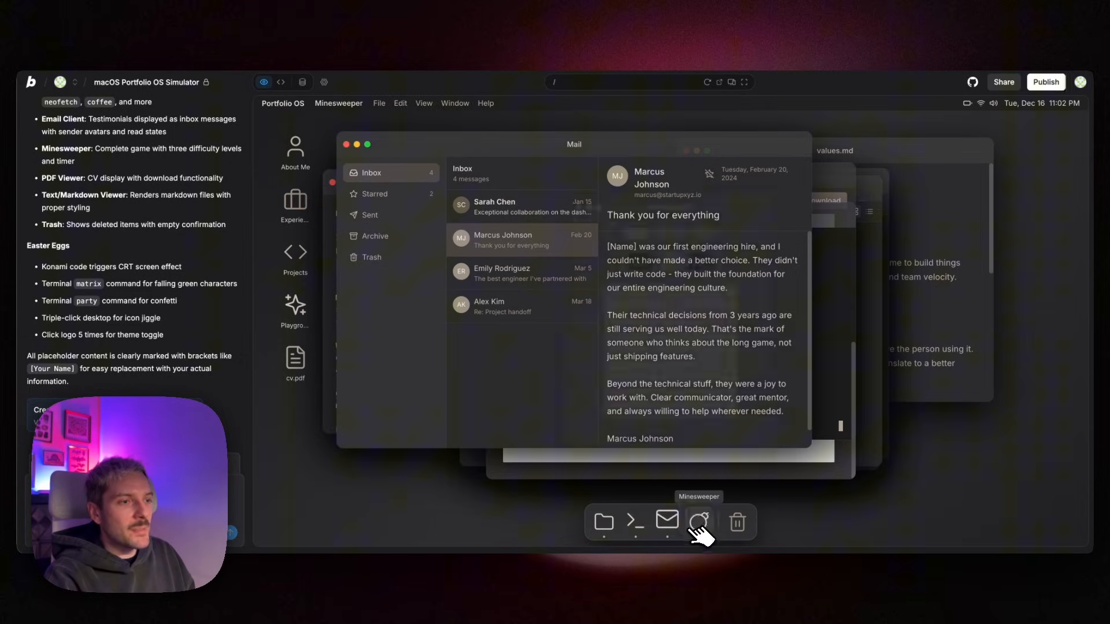
Play Minesweeper until hitting a mine, then close the finished game.
{"action": "left_click", "coordinate": [699, 523]}
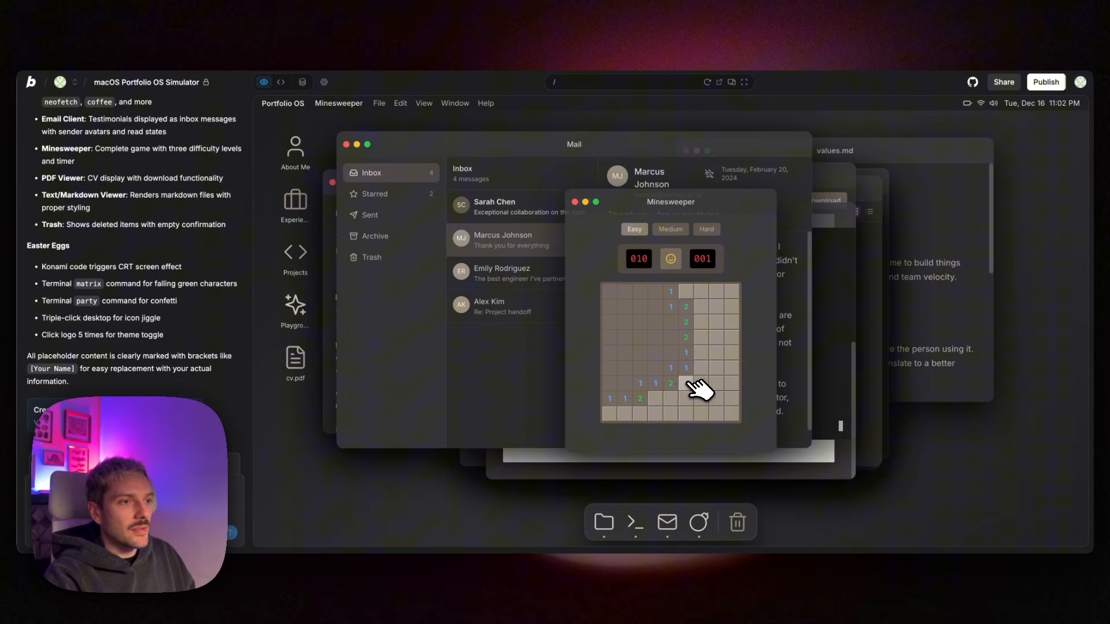
{"action": "left_click", "coordinate": [655, 398]}
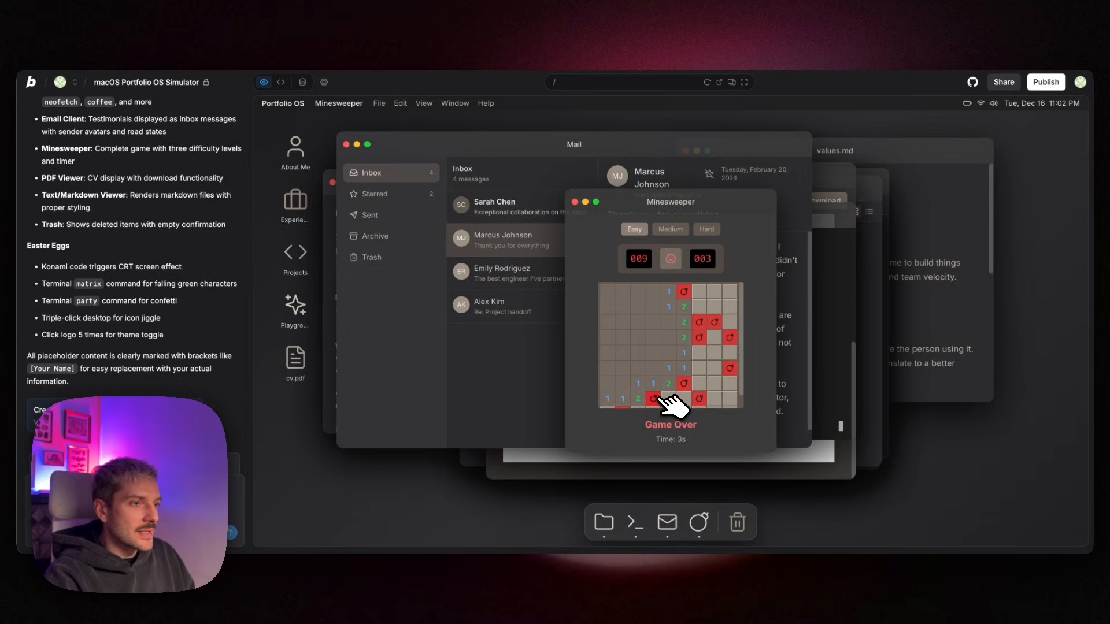
{"action": "mouse_move", "coordinate": [682, 358]}
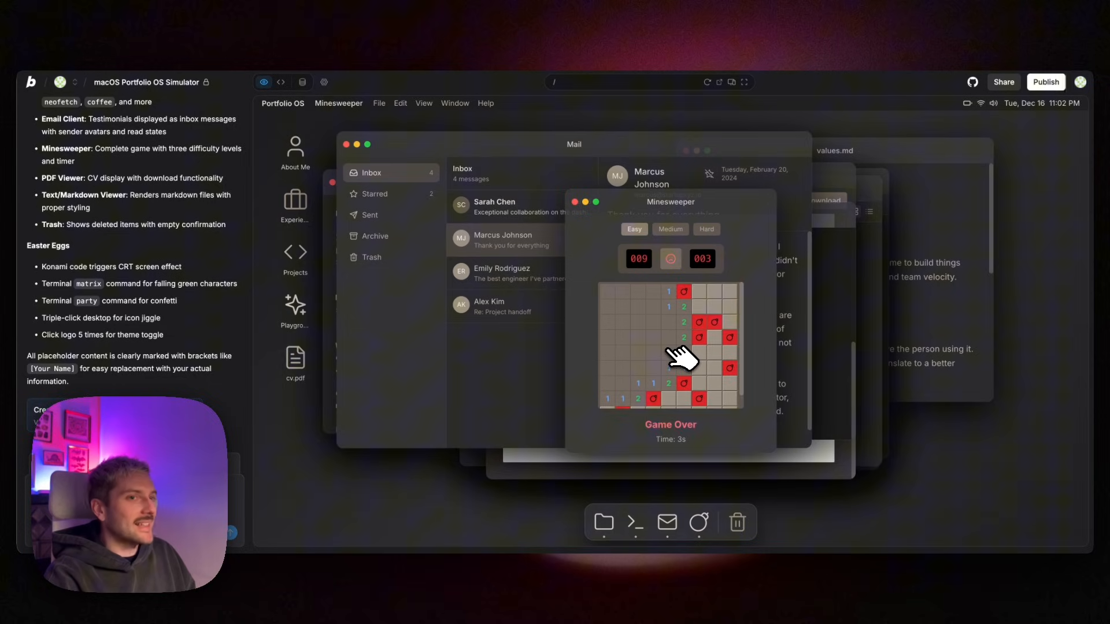
{"action": "mouse_move", "coordinate": [615, 268]}
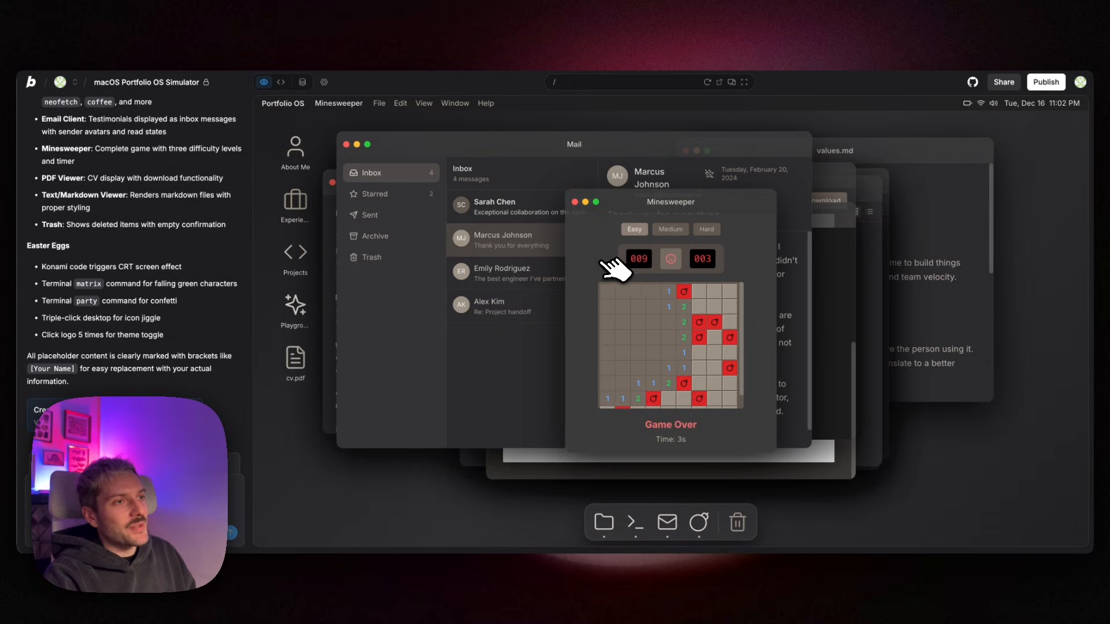
{"action": "mouse_move", "coordinate": [608, 267]}
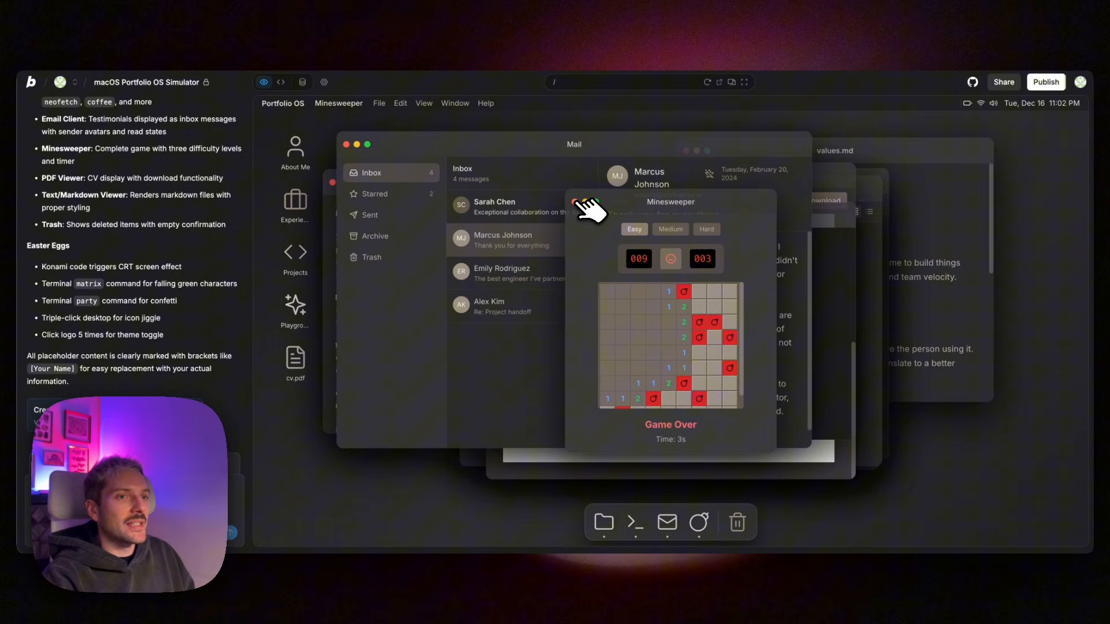
{"action": "left_click", "coordinate": [576, 201]}
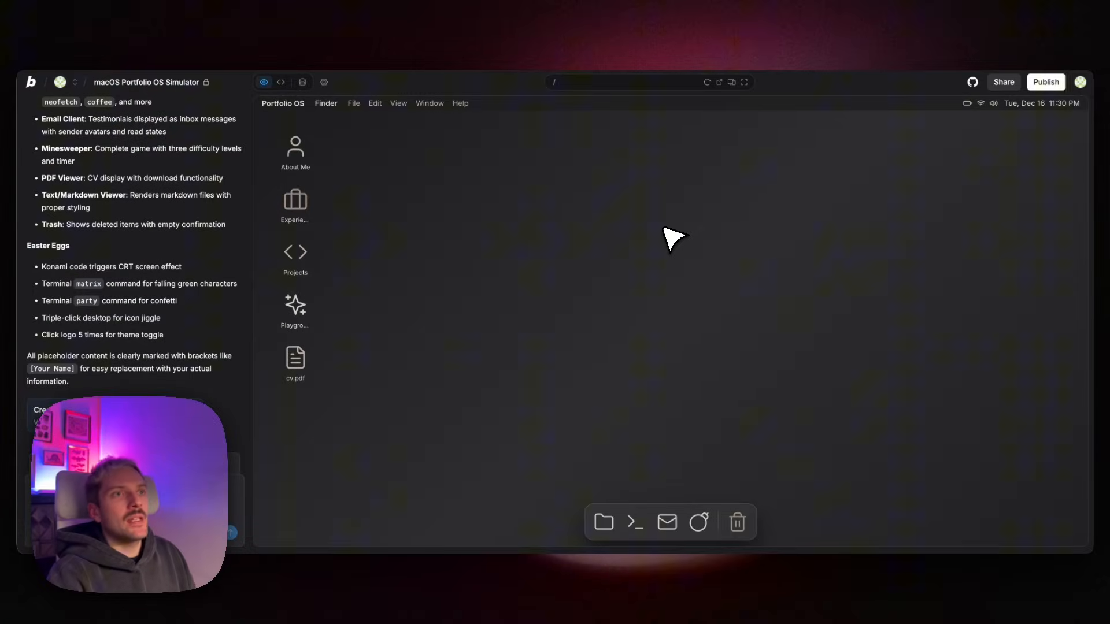
Bring up the About Me folder and the empty Trash window on the desktop.
{"action": "double_click", "coordinate": [294, 148]}
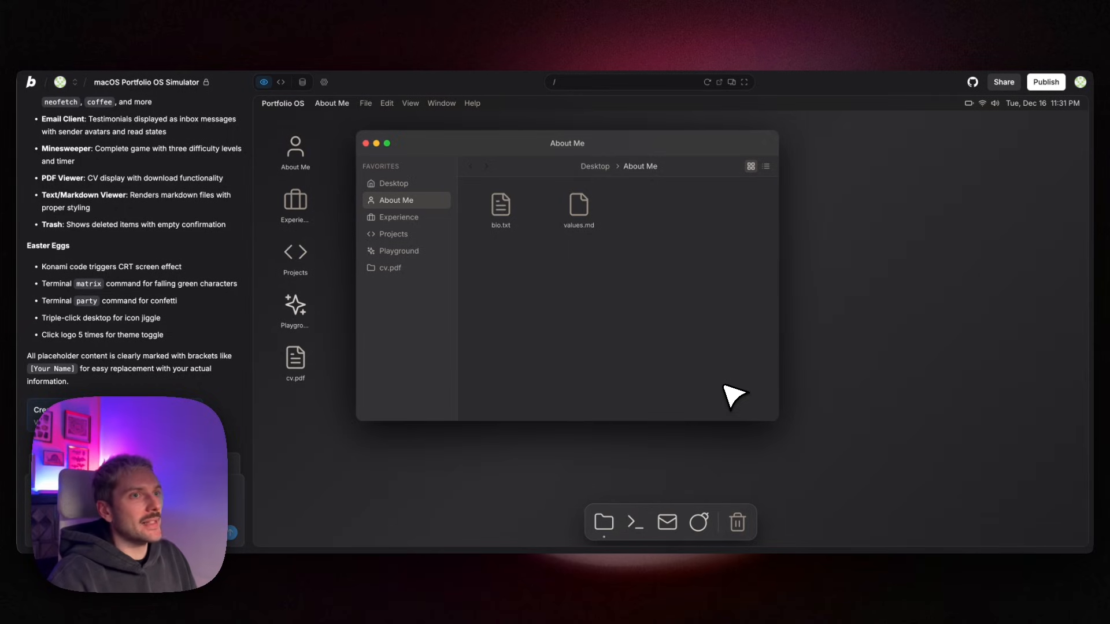
{"action": "mouse_move", "coordinate": [777, 430]}
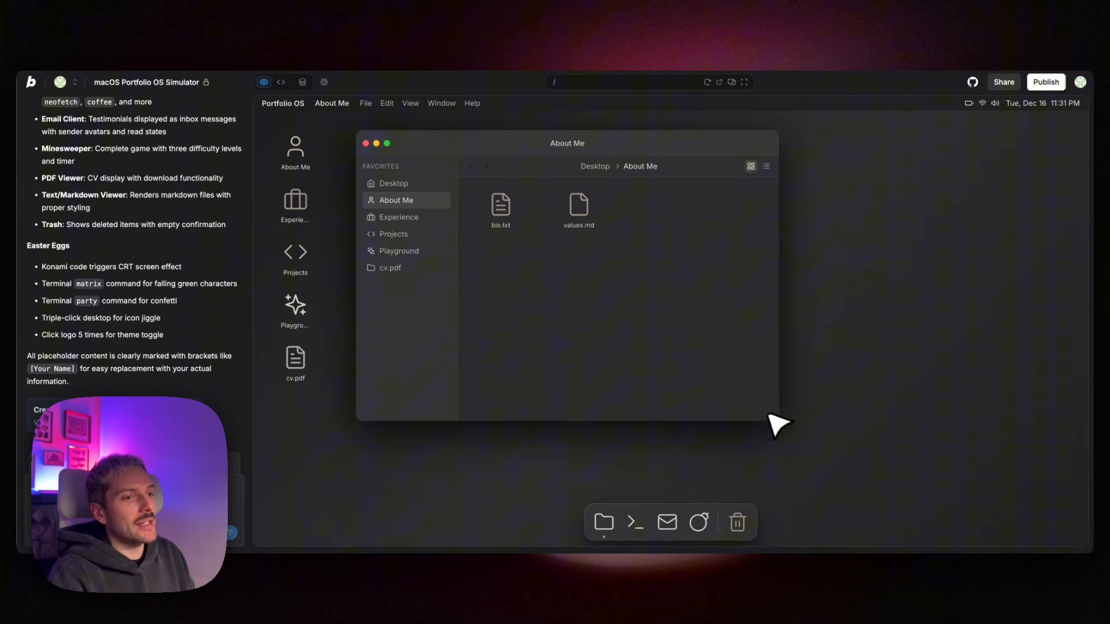
{"action": "mouse_move", "coordinate": [713, 336]}
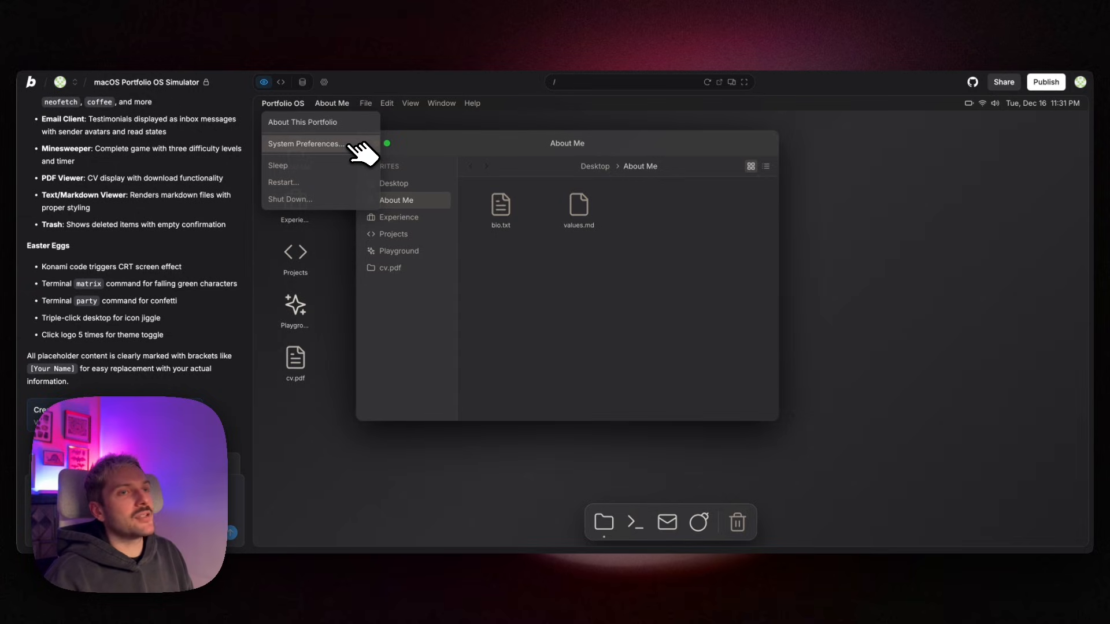
{"action": "mouse_move", "coordinate": [657, 272]}
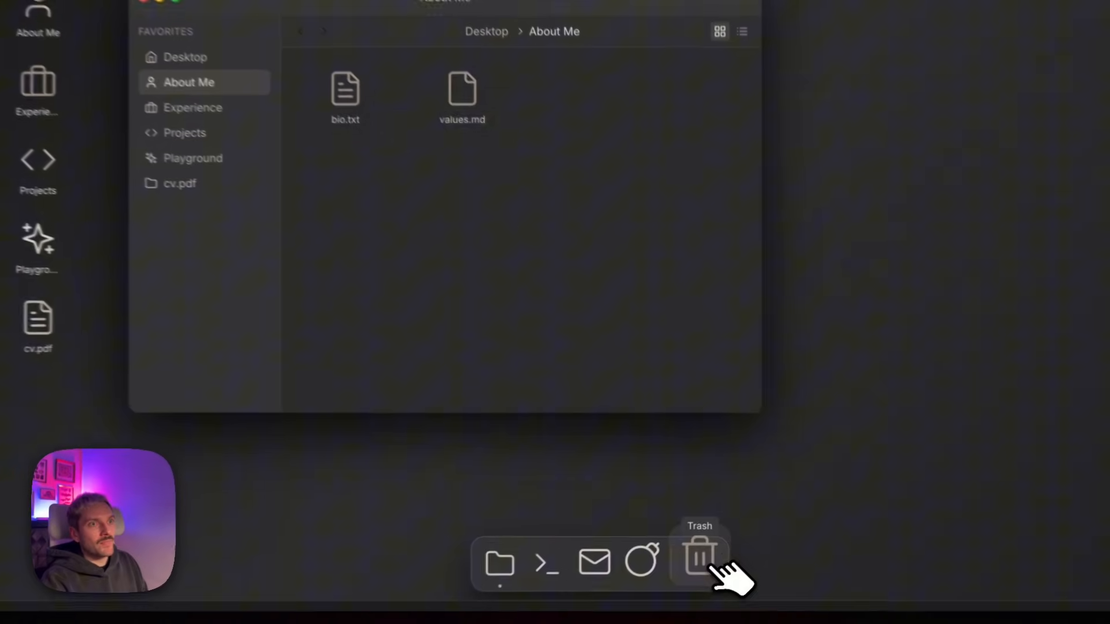
{"action": "left_click", "coordinate": [700, 562]}
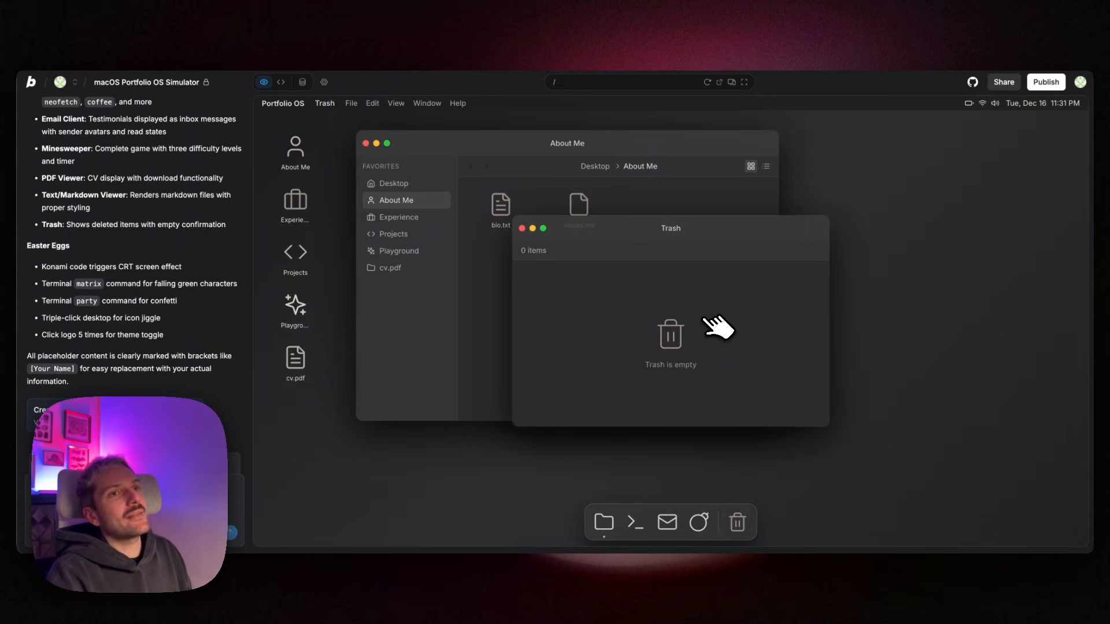
{"action": "mouse_move", "coordinate": [627, 164]}
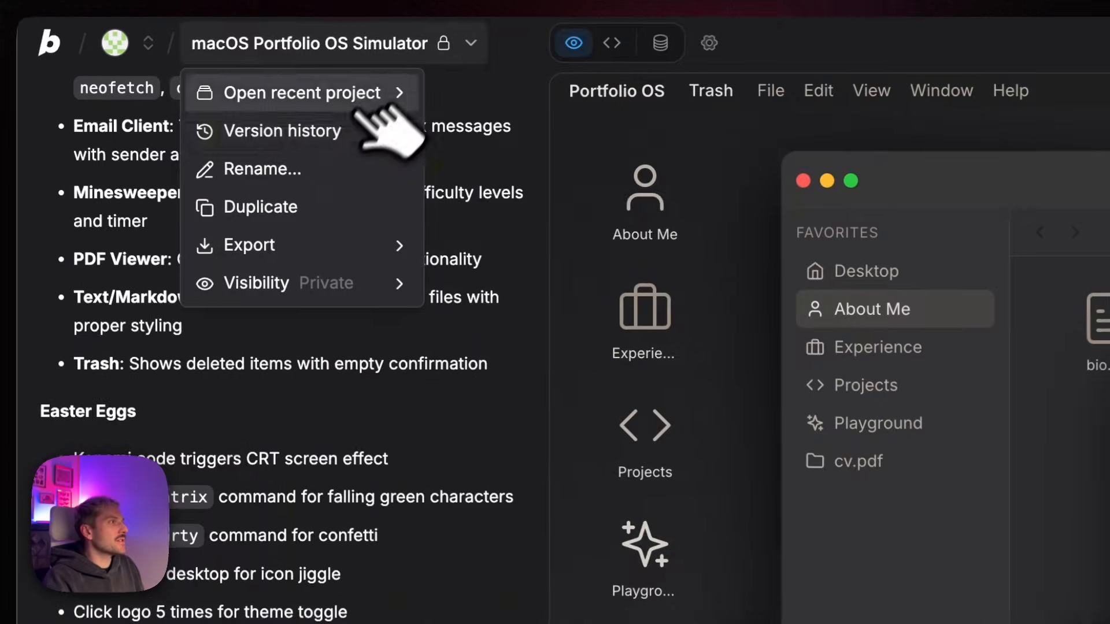
{"action": "left_click", "coordinate": [282, 131]}
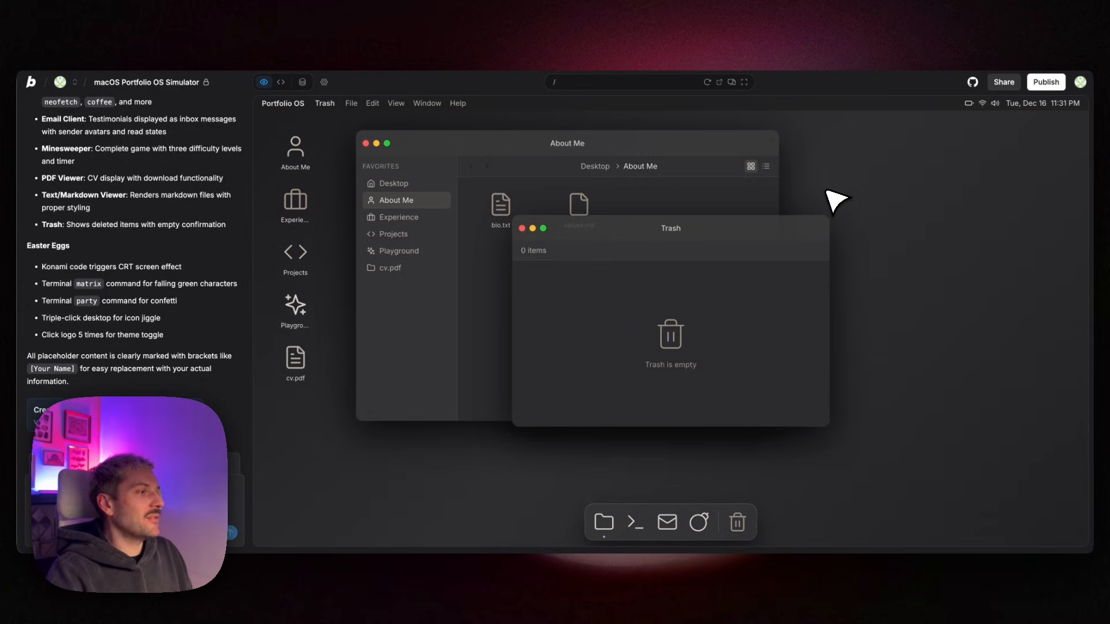
{"action": "mouse_move", "coordinate": [816, 196]}
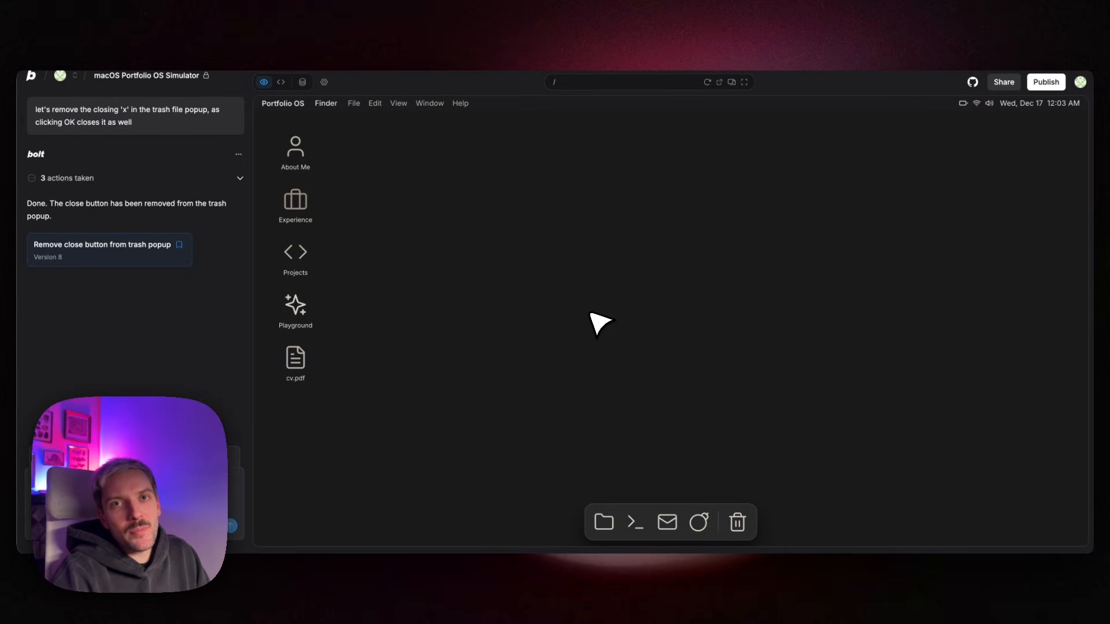
{"action": "mouse_move", "coordinate": [549, 246]}
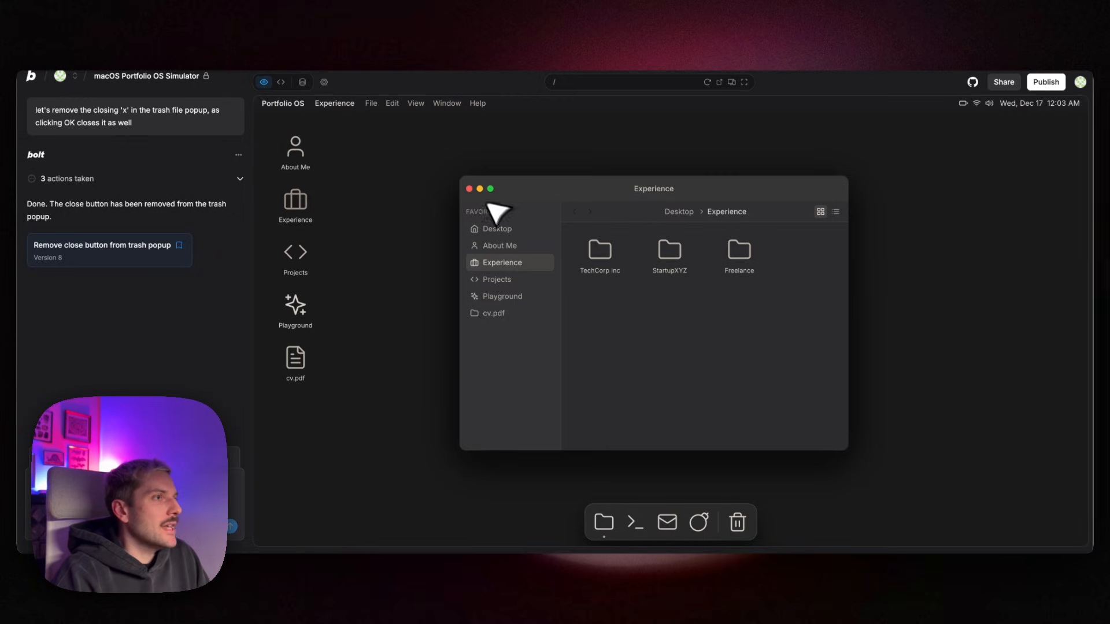
Close the Experience folder window, leaving the desktop clear.
{"action": "left_click", "coordinate": [282, 103]}
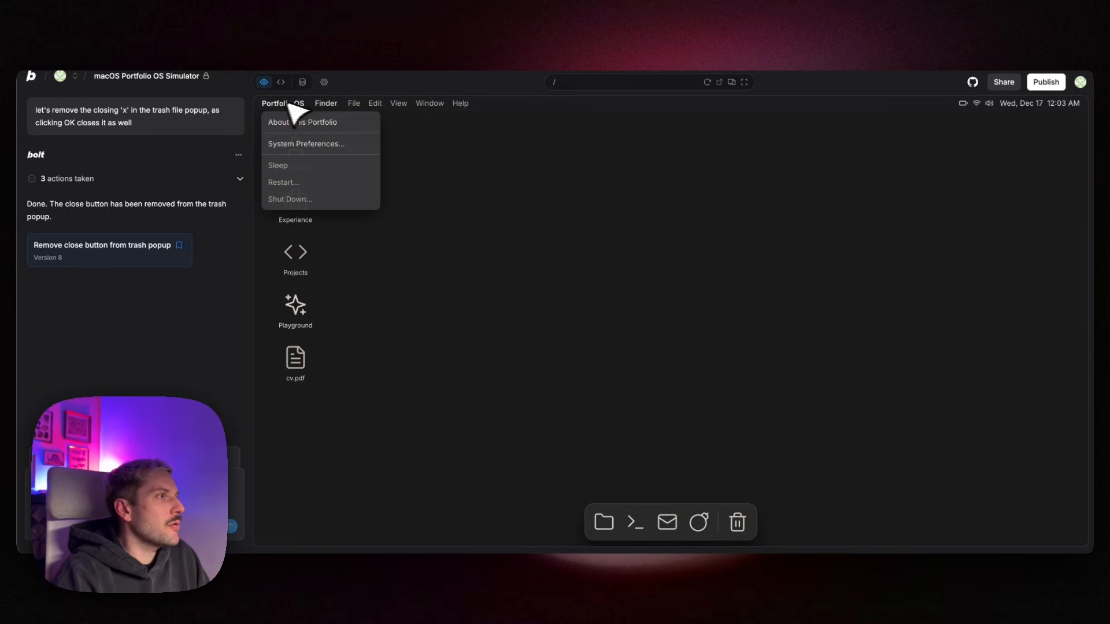
In System Preferences enable the screen saver to start after 1 minute, then close preferences.
{"action": "left_click", "coordinate": [305, 144]}
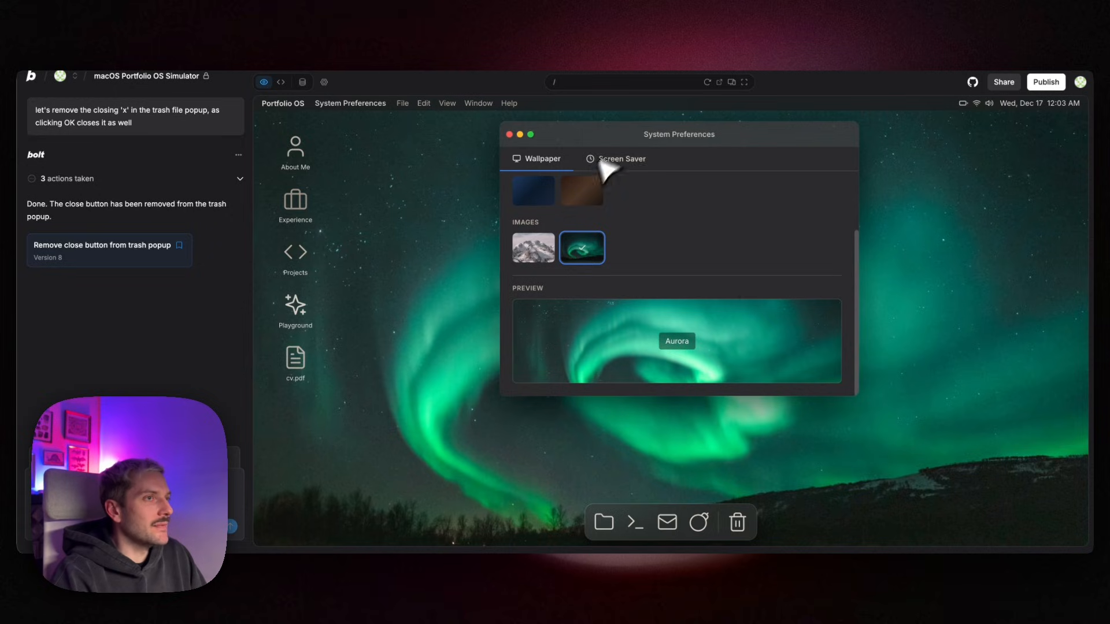
{"action": "left_click_drag", "start_coordinate": [679, 135], "coordinate": [662, 165]}
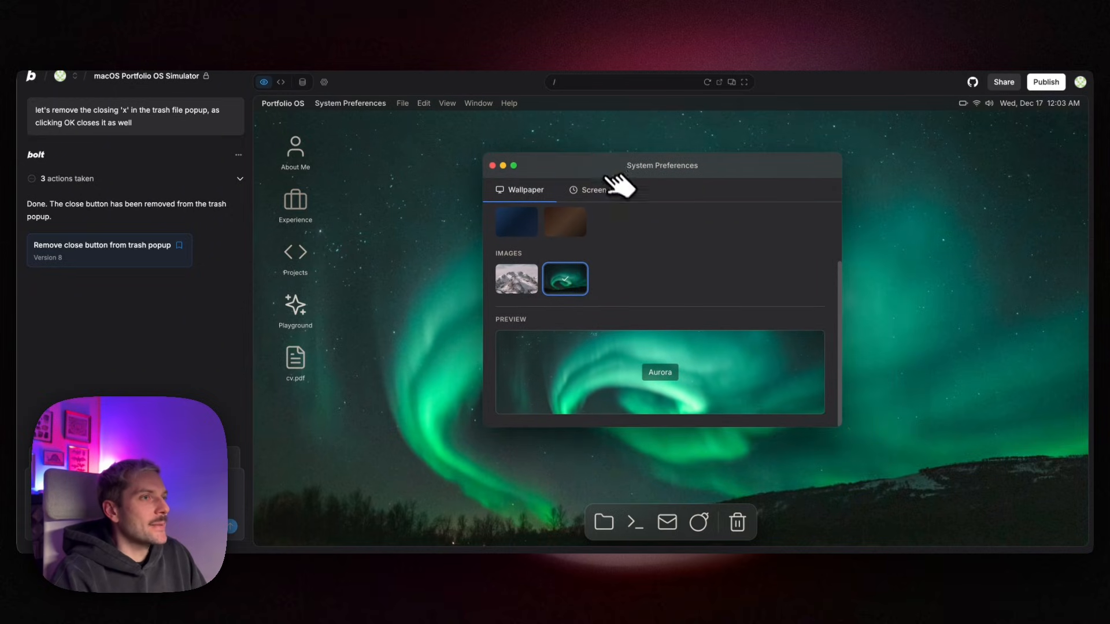
{"action": "left_click", "coordinate": [592, 190]}
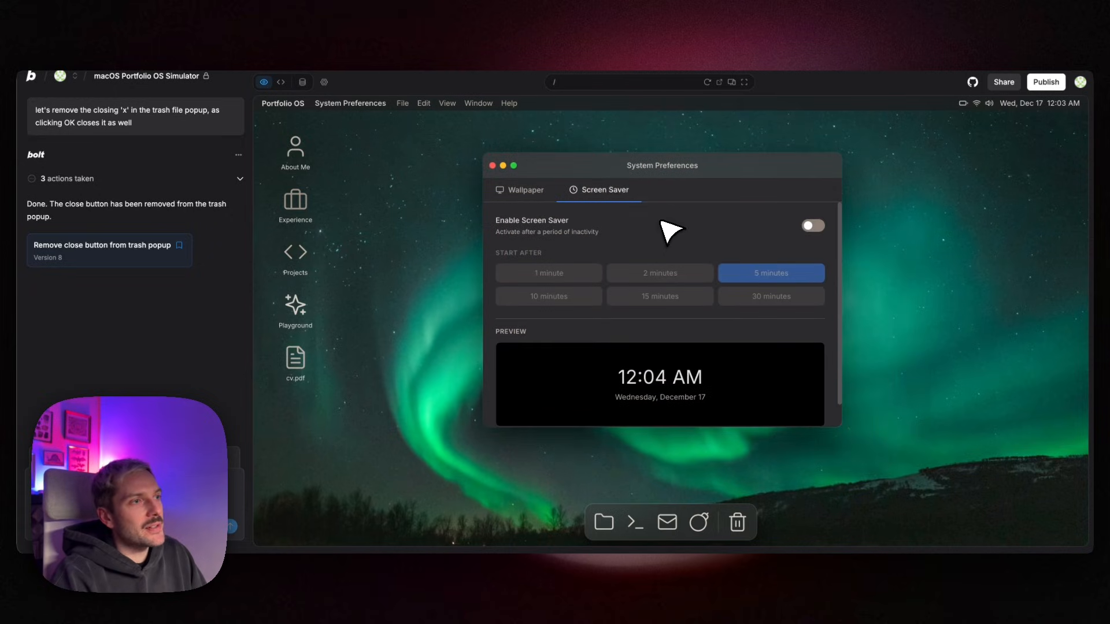
{"action": "left_click", "coordinate": [813, 226]}
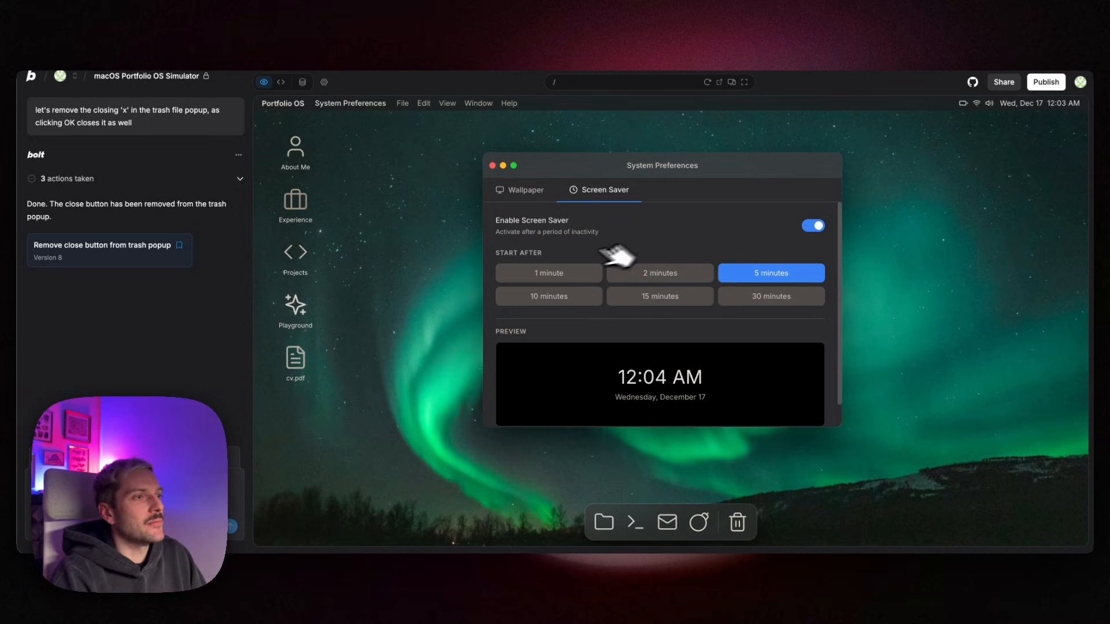
{"action": "left_click", "coordinate": [548, 273]}
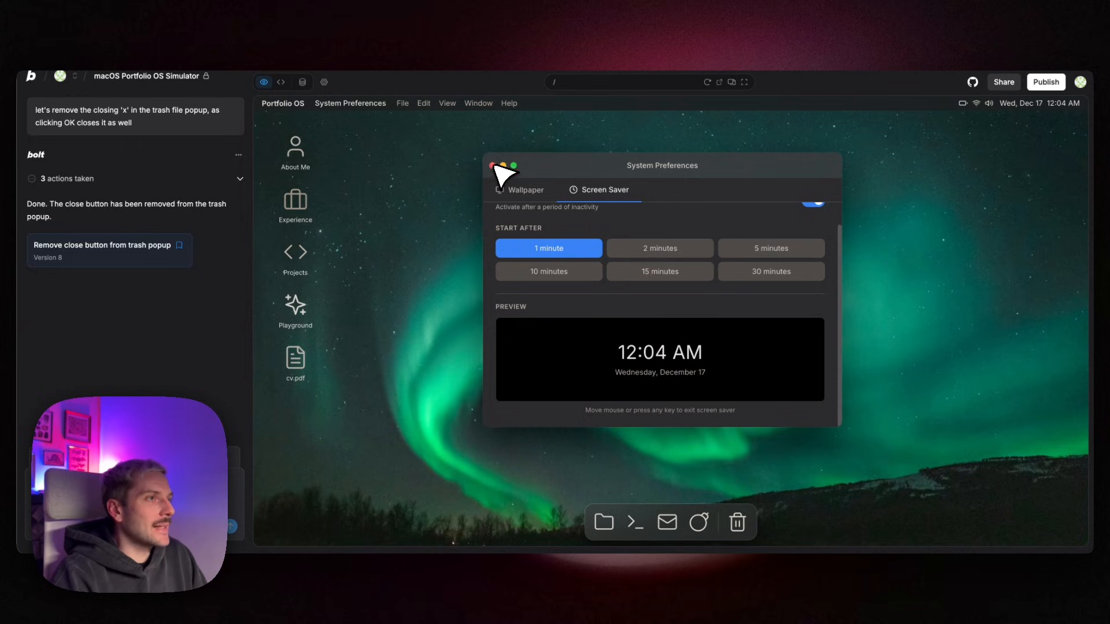
{"action": "left_click", "coordinate": [492, 166]}
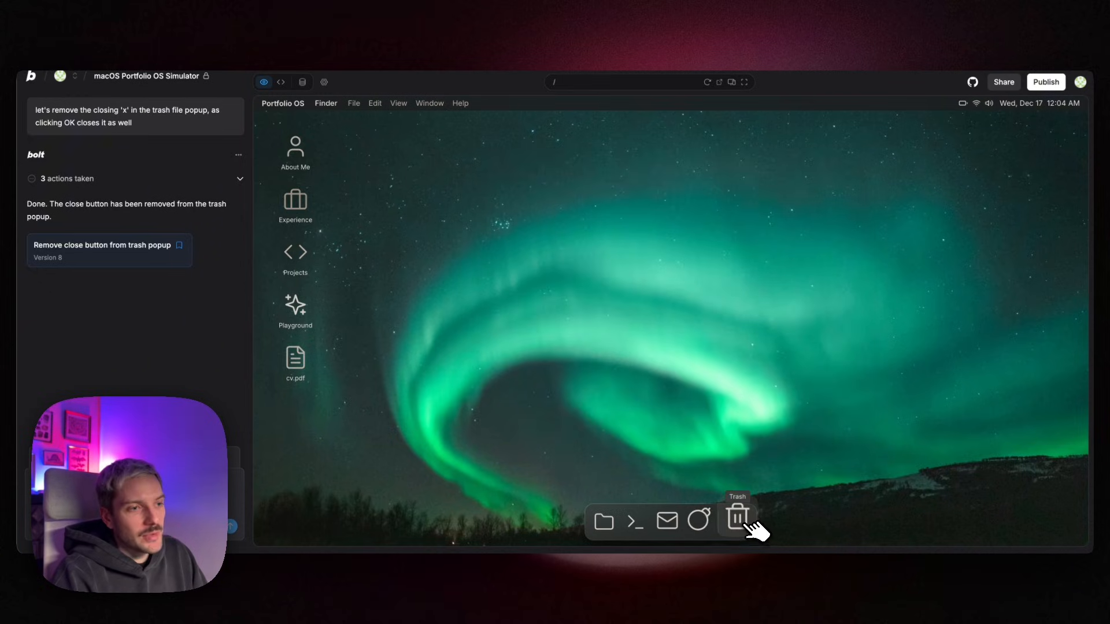
Open side_projects_roi.csv from the Trash and dismiss its message popup with OK.
{"action": "left_click", "coordinate": [738, 521]}
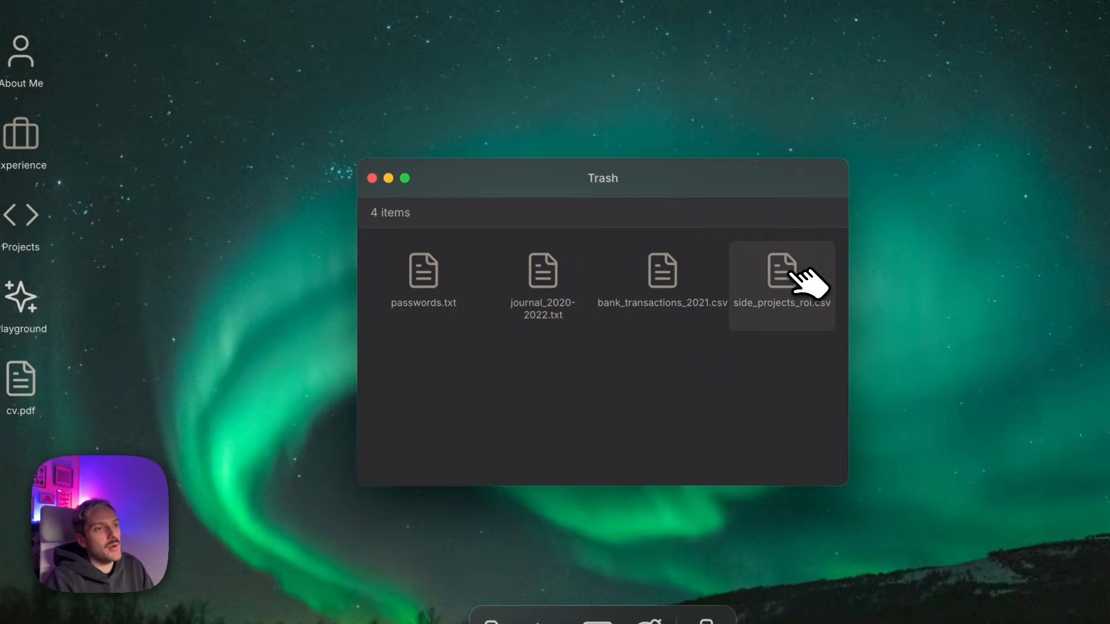
{"action": "double_click", "coordinate": [781, 272]}
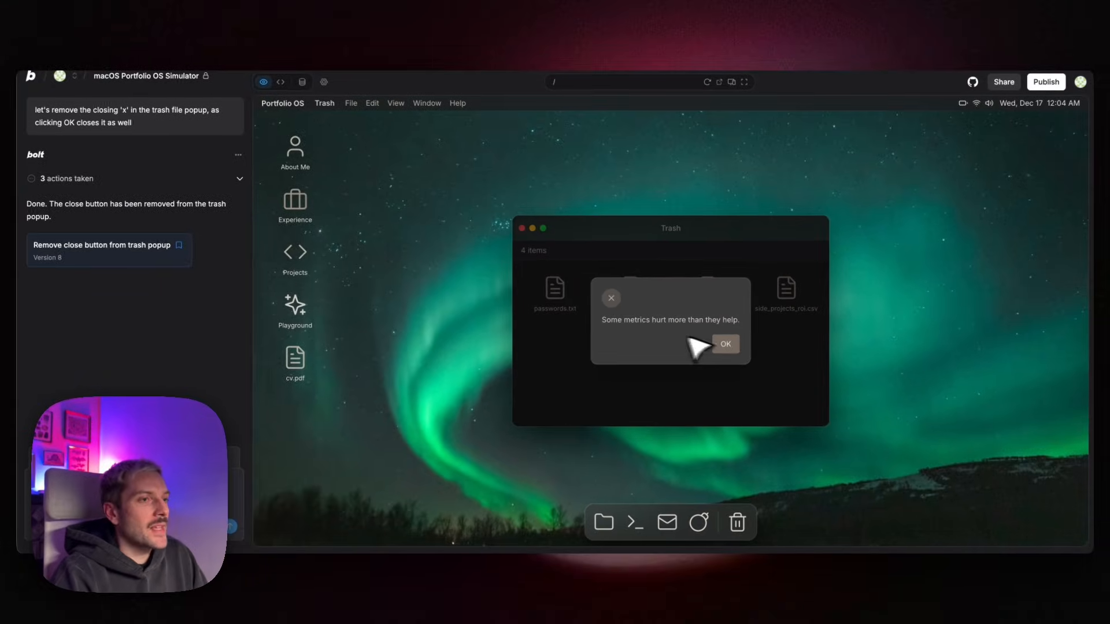
{"action": "left_click", "coordinate": [726, 344]}
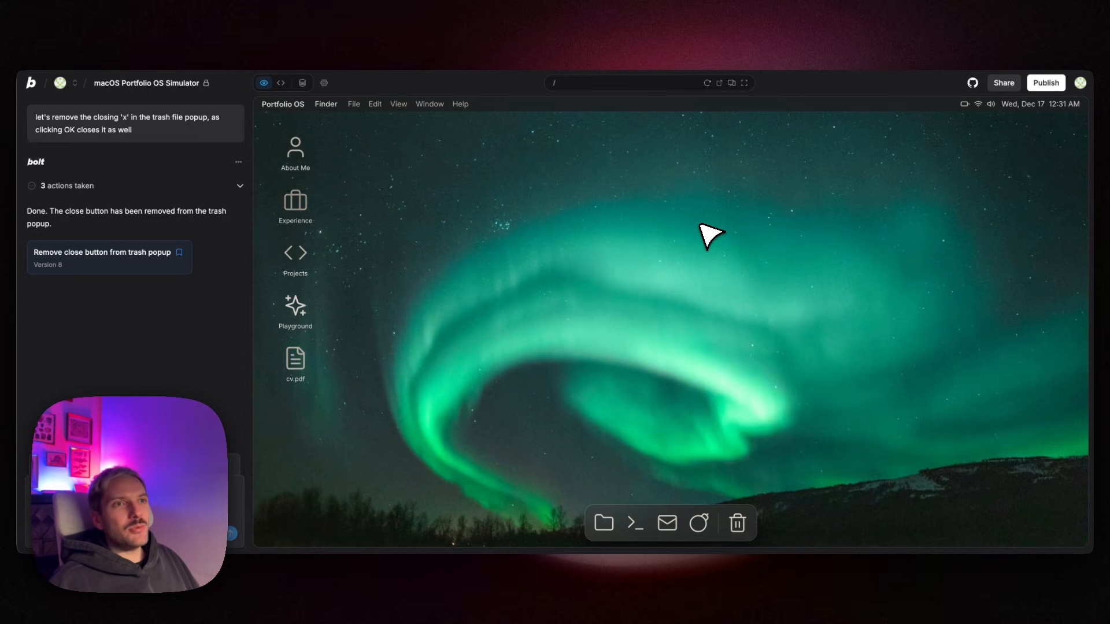
{"action": "mouse_move", "coordinate": [738, 223]}
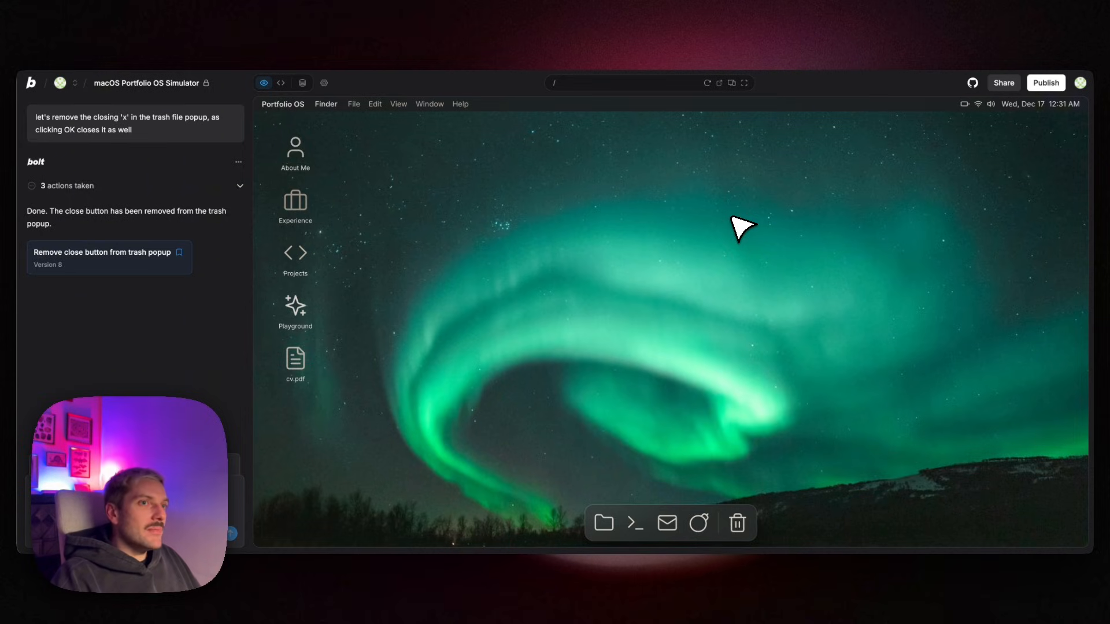
{"action": "mouse_move", "coordinate": [763, 376]}
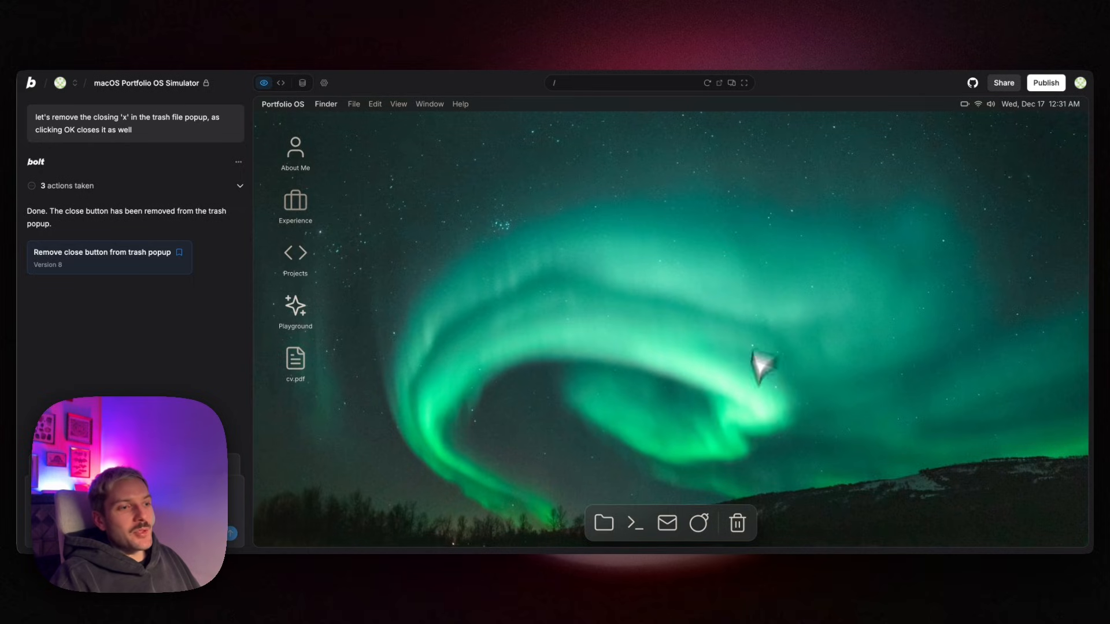
{"action": "mouse_move", "coordinate": [669, 531]}
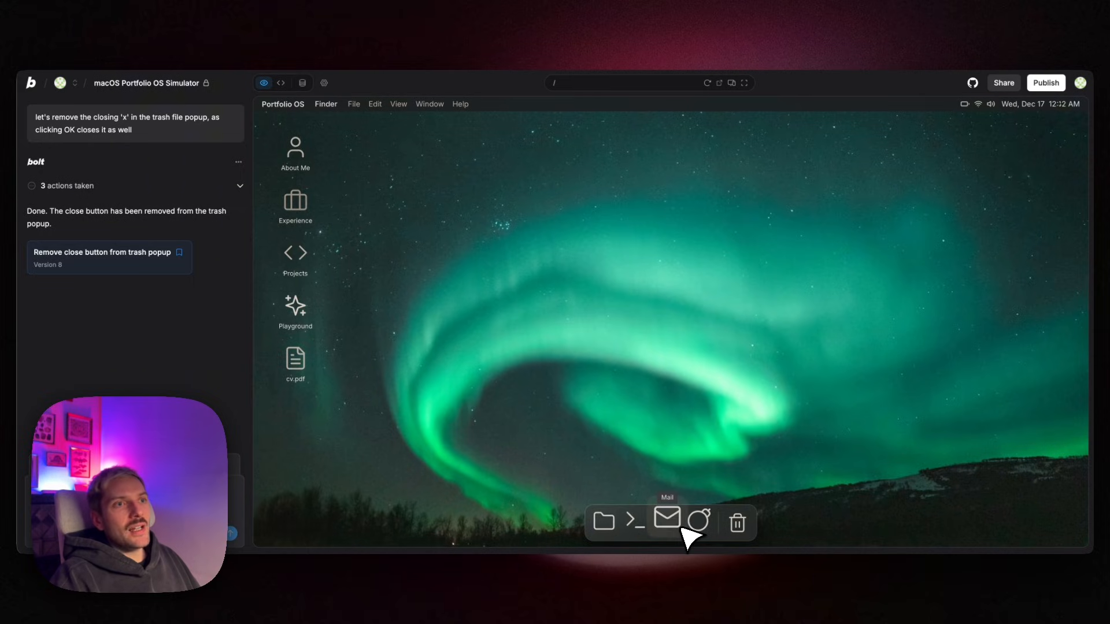
{"action": "mouse_move", "coordinate": [715, 357]}
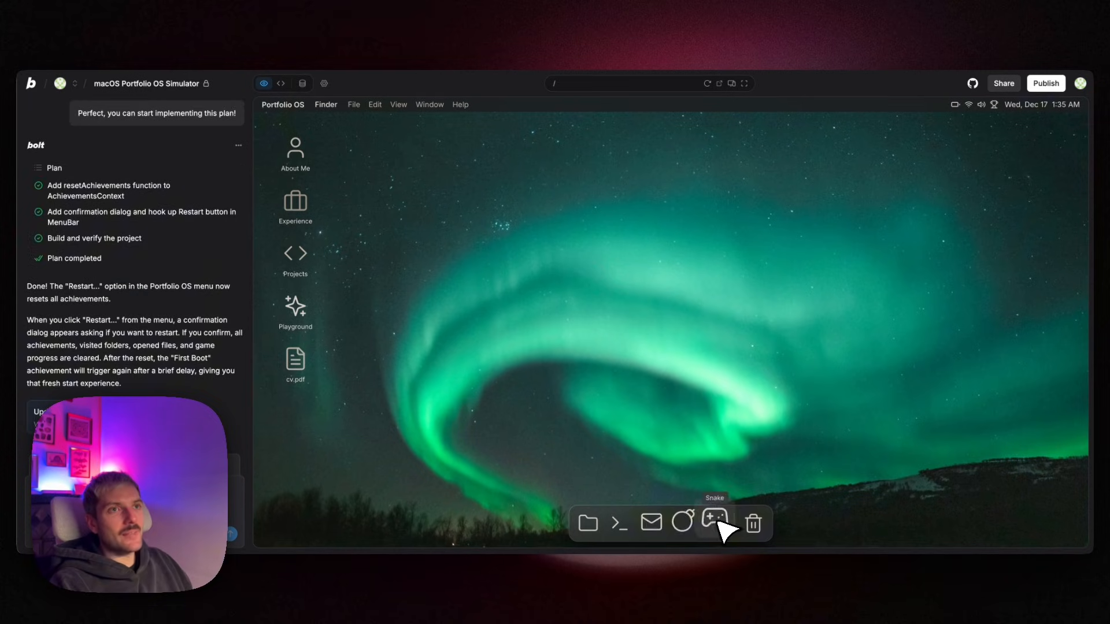
Launch Snake from the dock and start a round with Play.
{"action": "left_click", "coordinate": [716, 524]}
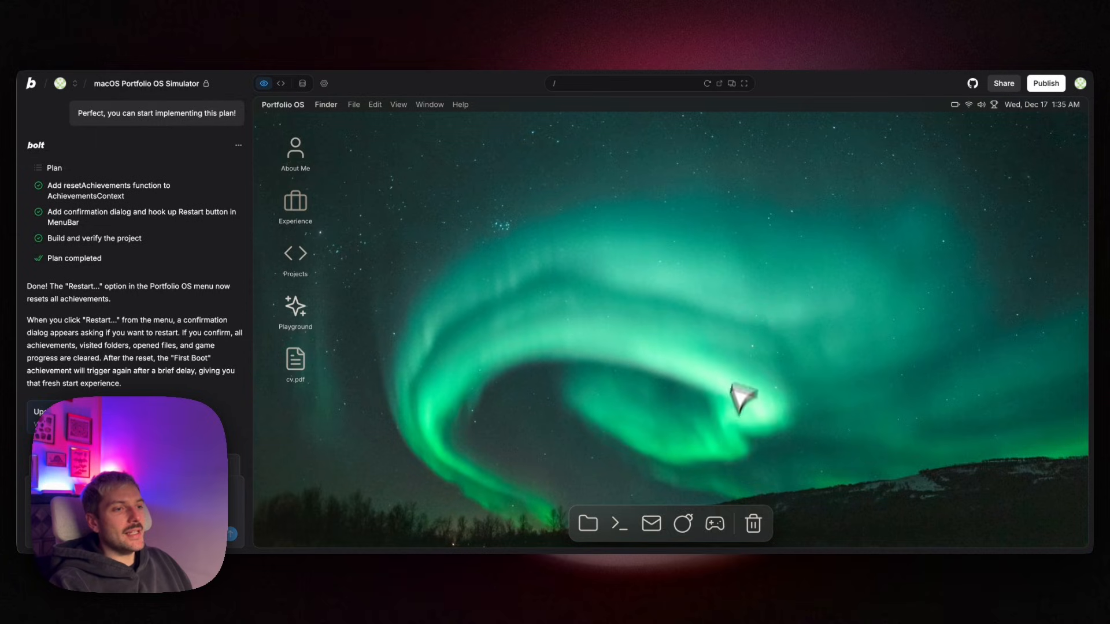
{"action": "left_click", "coordinate": [714, 524]}
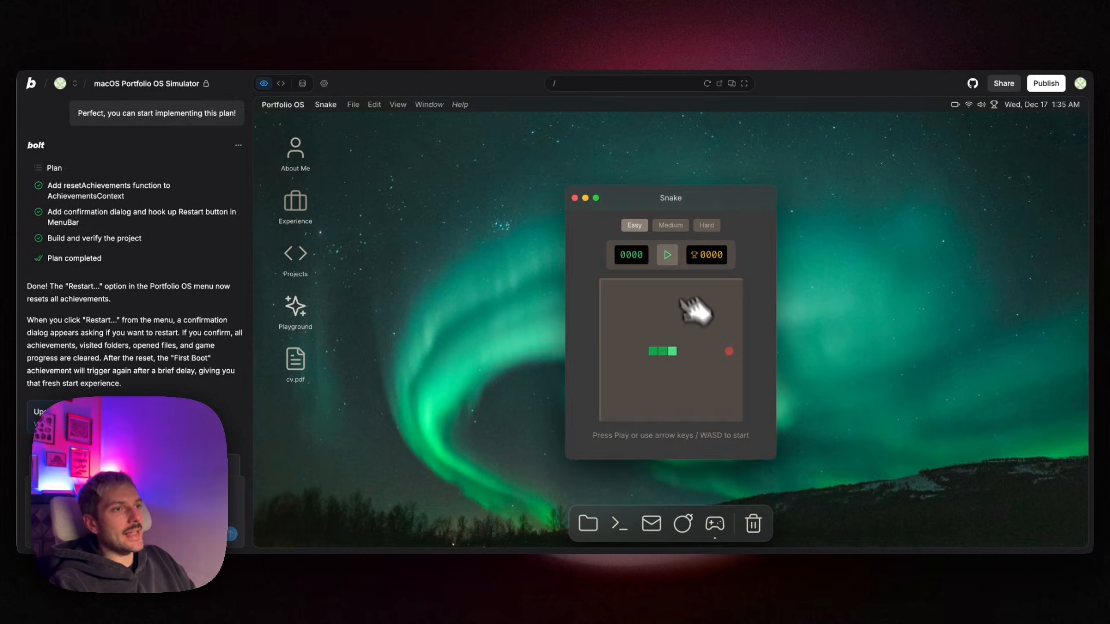
{"action": "left_click", "coordinate": [668, 254]}
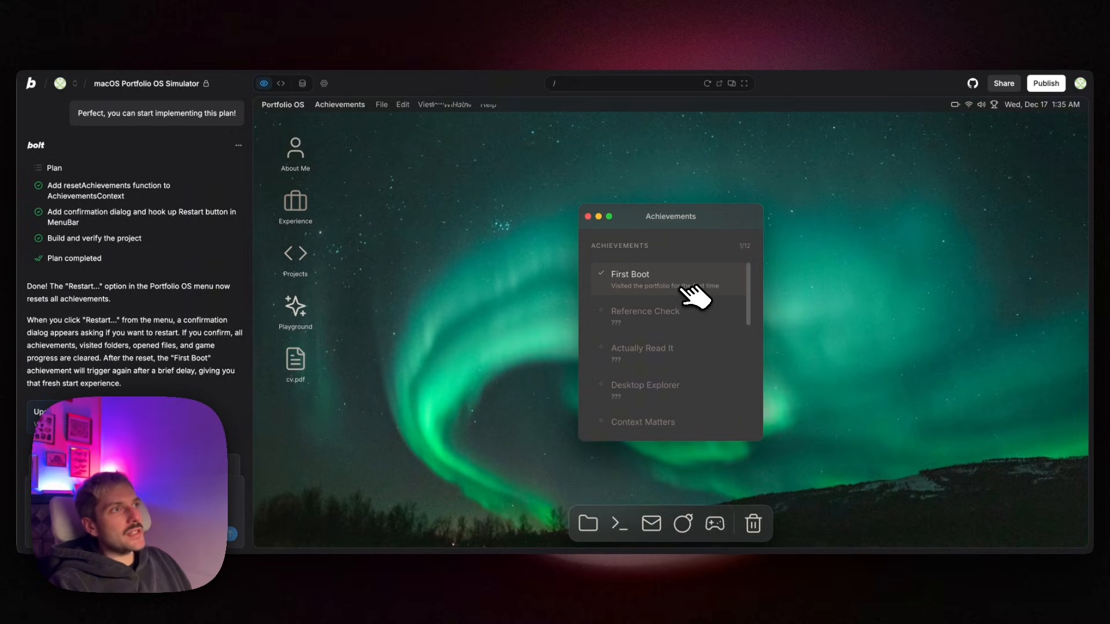
{"action": "mouse_move", "coordinate": [645, 329]}
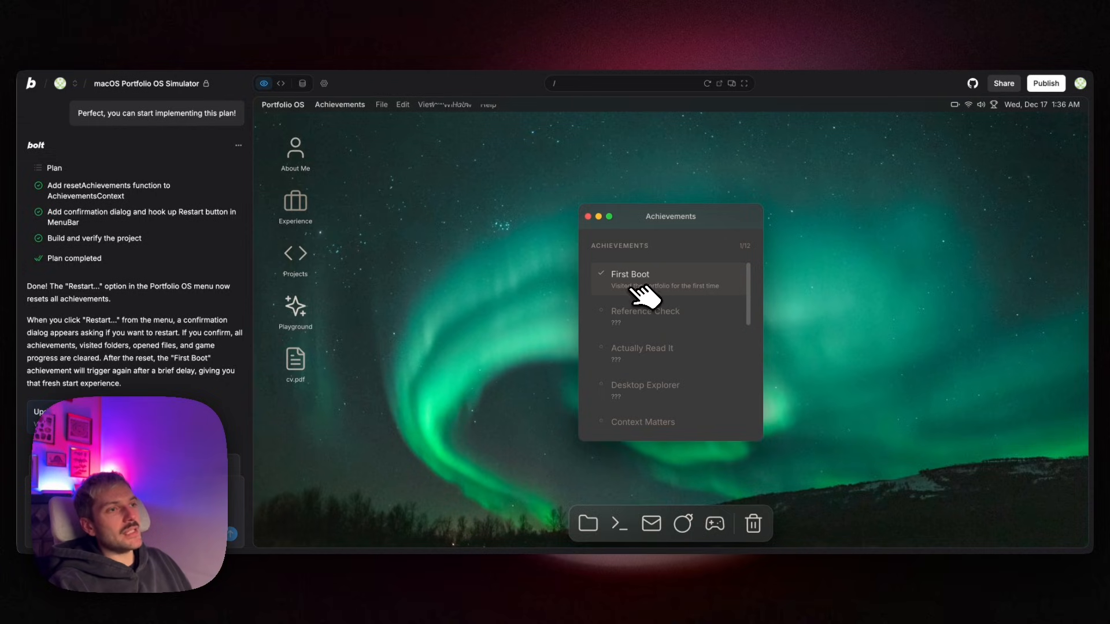
{"action": "mouse_move", "coordinate": [708, 300]}
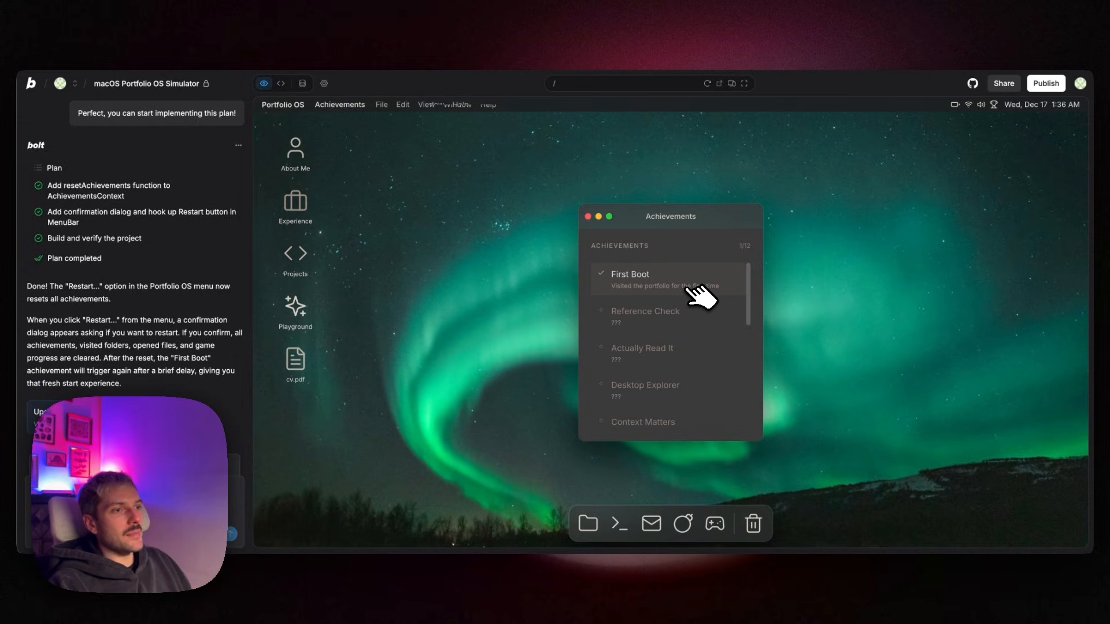
Scroll the Achievements list to reveal Trash Explorer unlocked among the locked entries.
{"action": "scroll", "scroll_direction": "down", "scroll_amount": 3}
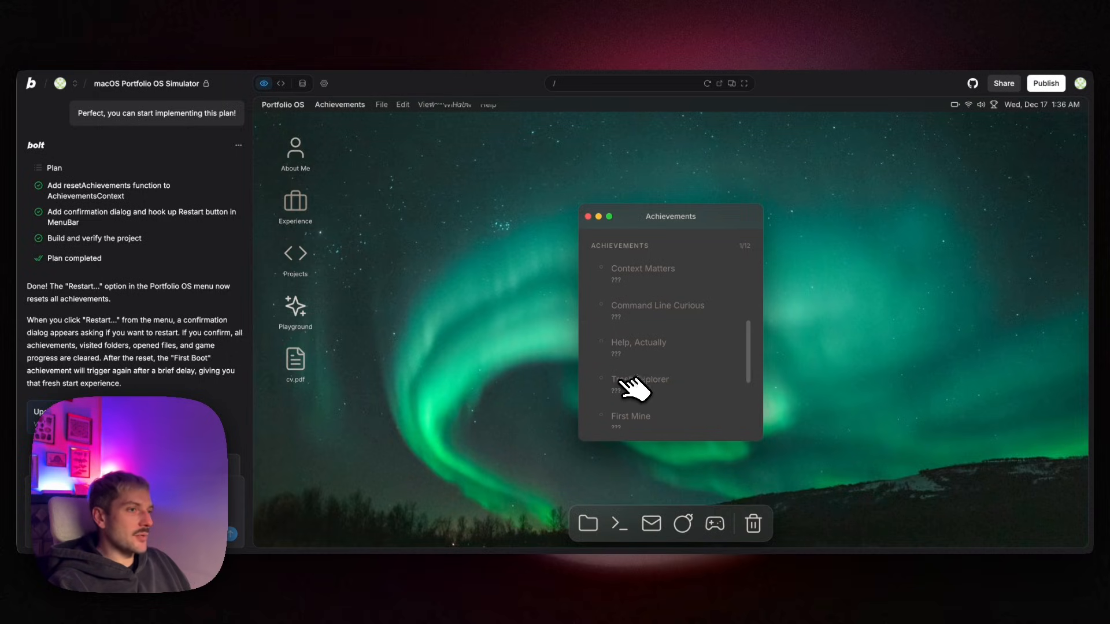
{"action": "mouse_move", "coordinate": [675, 388]}
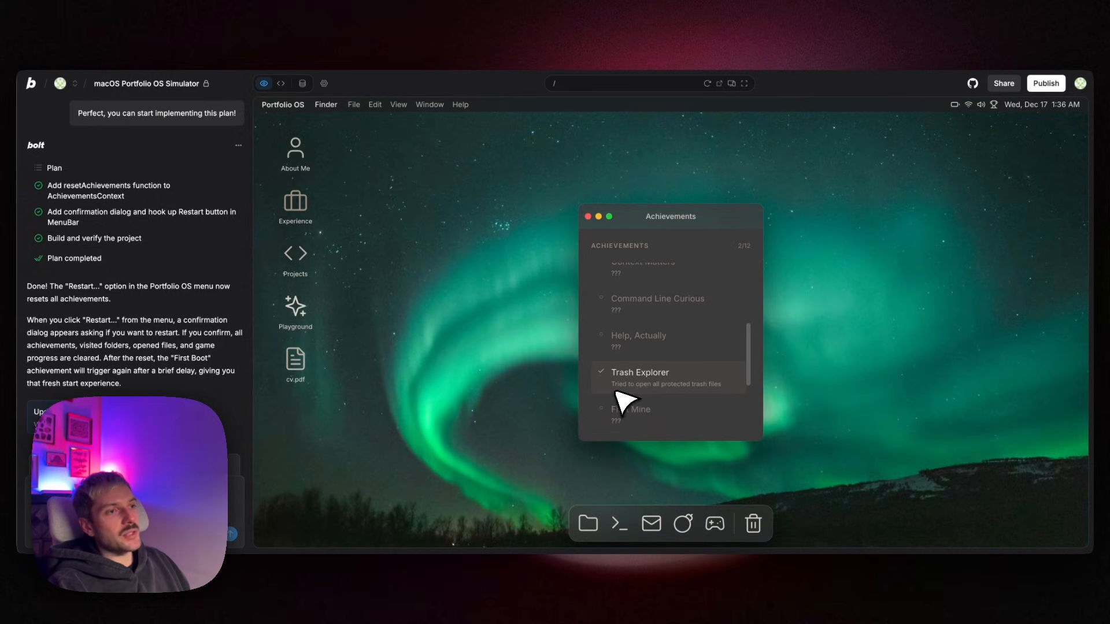
{"action": "mouse_move", "coordinate": [712, 399]}
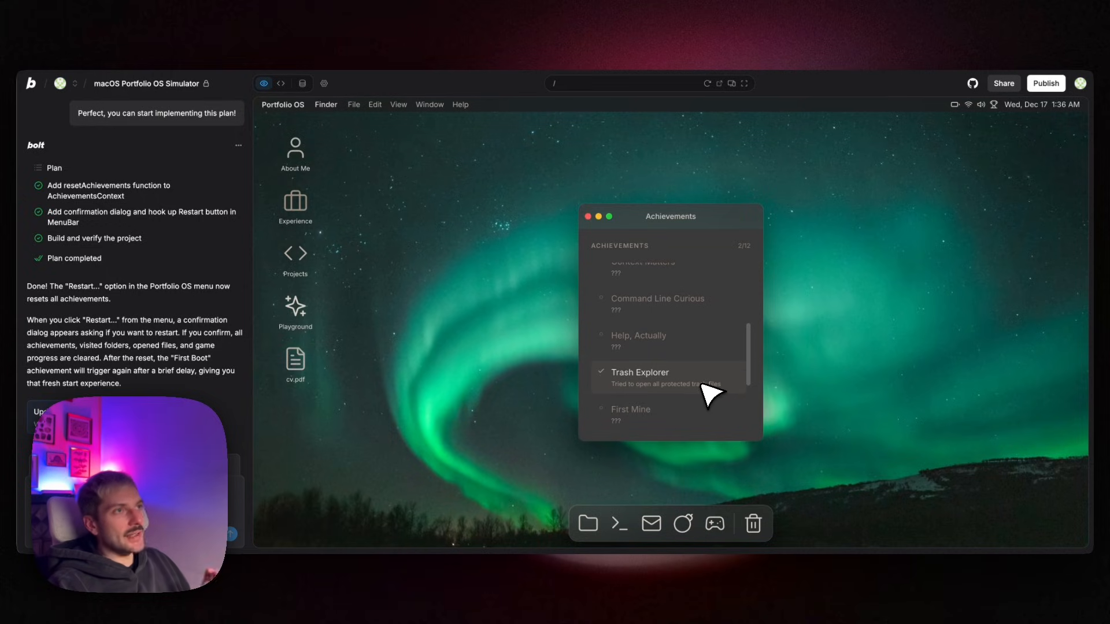
{"action": "mouse_move", "coordinate": [685, 390]}
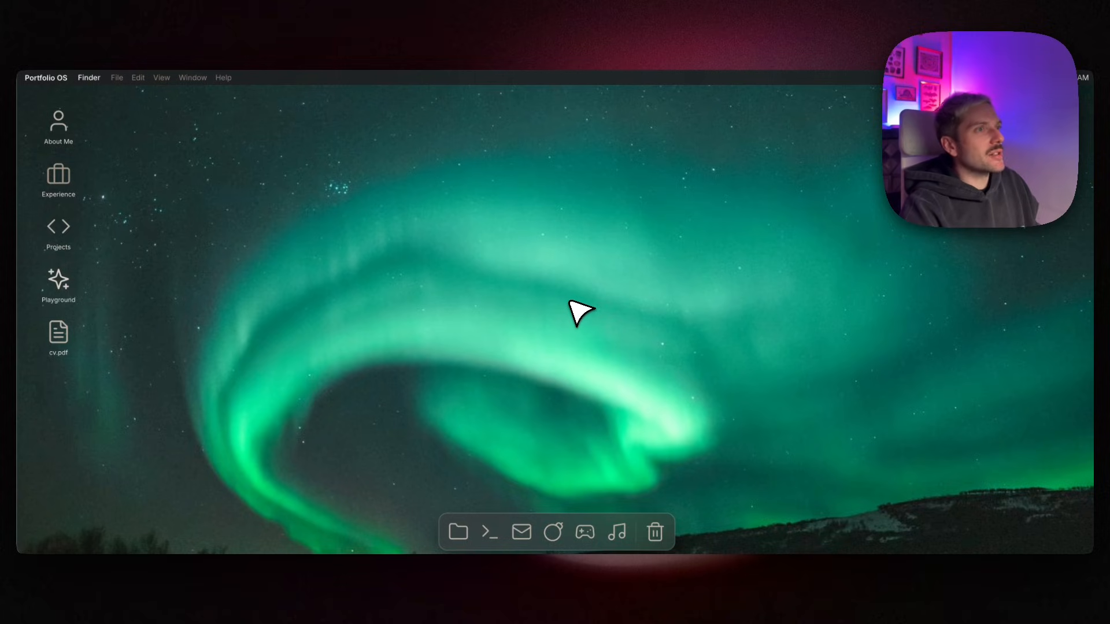
{"action": "mouse_move", "coordinate": [669, 377]}
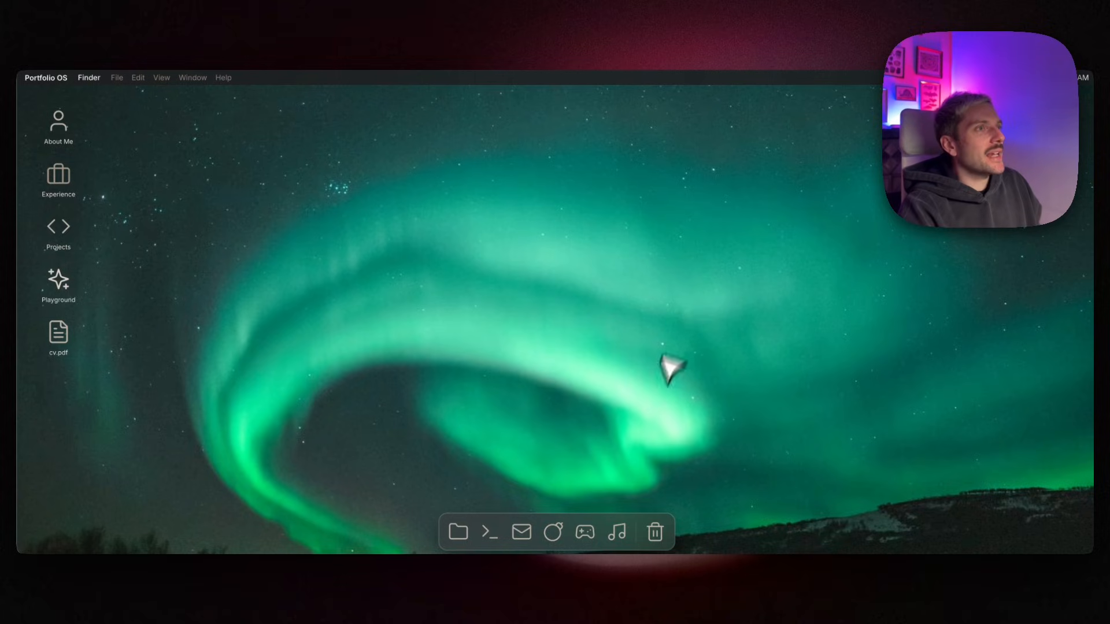
Open the Spotify player from the dock and move it to the right side.
{"action": "left_click", "coordinate": [617, 534]}
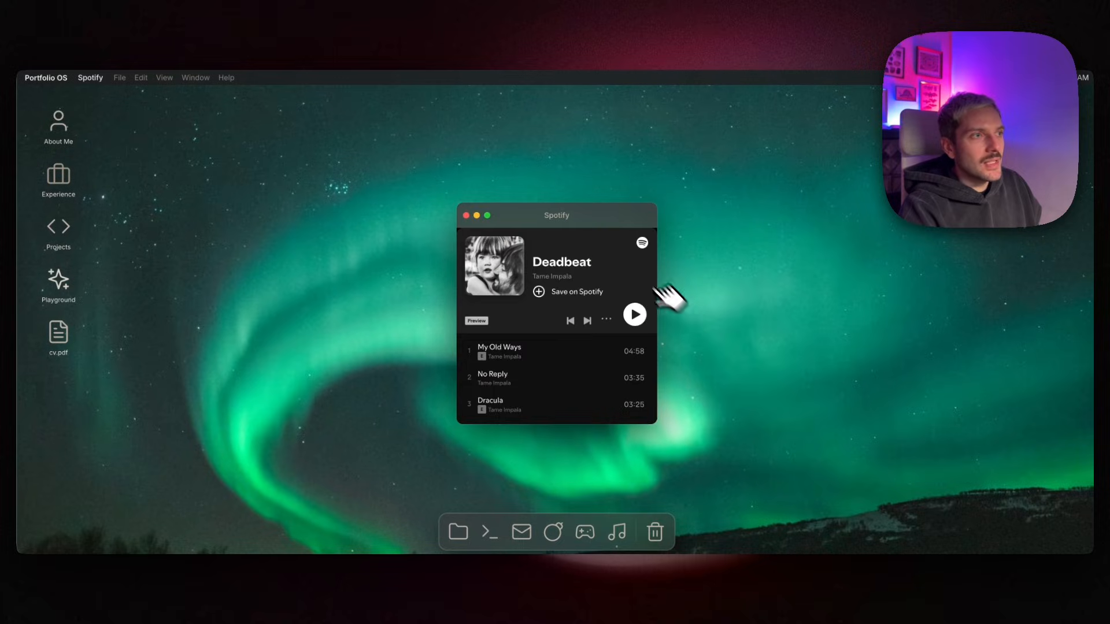
{"action": "left_click_drag", "start_coordinate": [556, 216], "coordinate": [808, 198]}
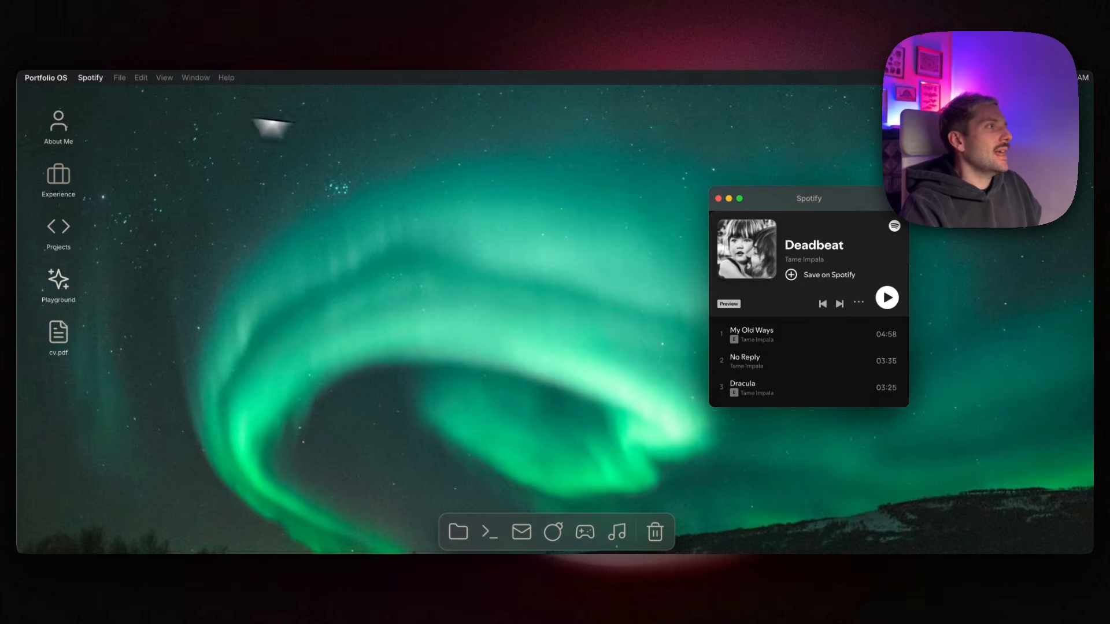
Select the Terminal theme in Portfolio OS System Preferences, then close both windows.
{"action": "left_click", "coordinate": [45, 76]}
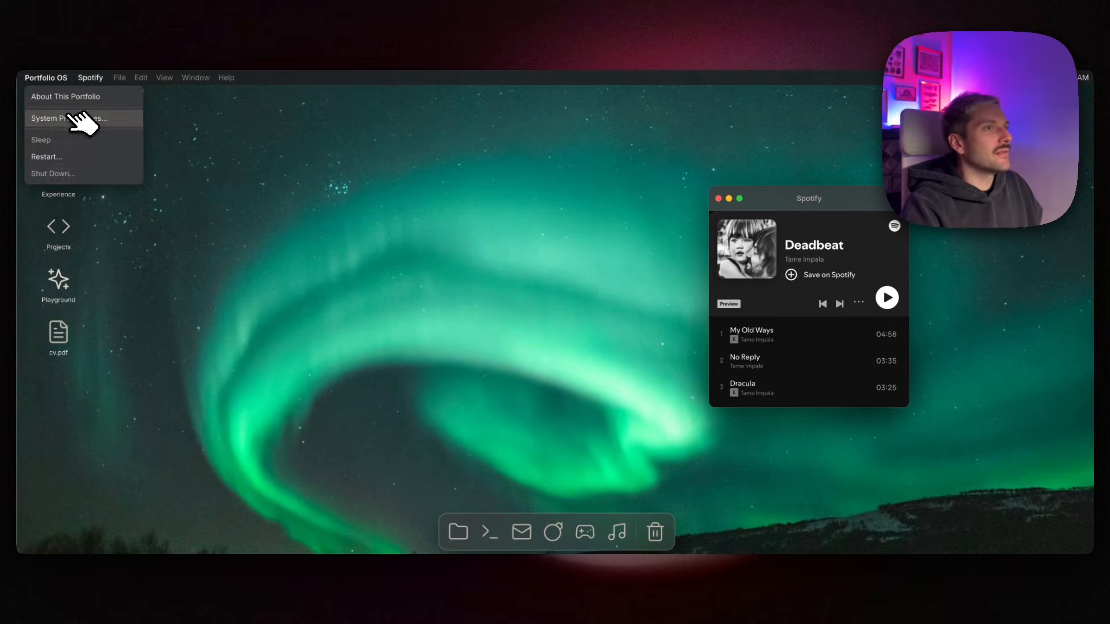
{"action": "left_click", "coordinate": [67, 118]}
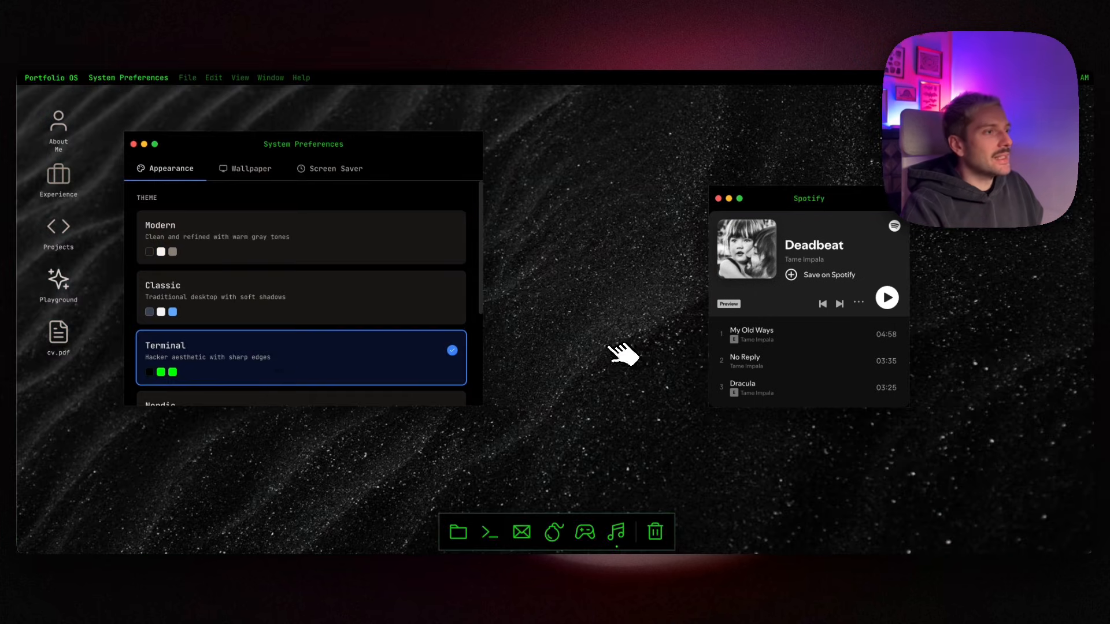
{"action": "scroll", "scroll_direction": "down", "scroll_amount": 3}
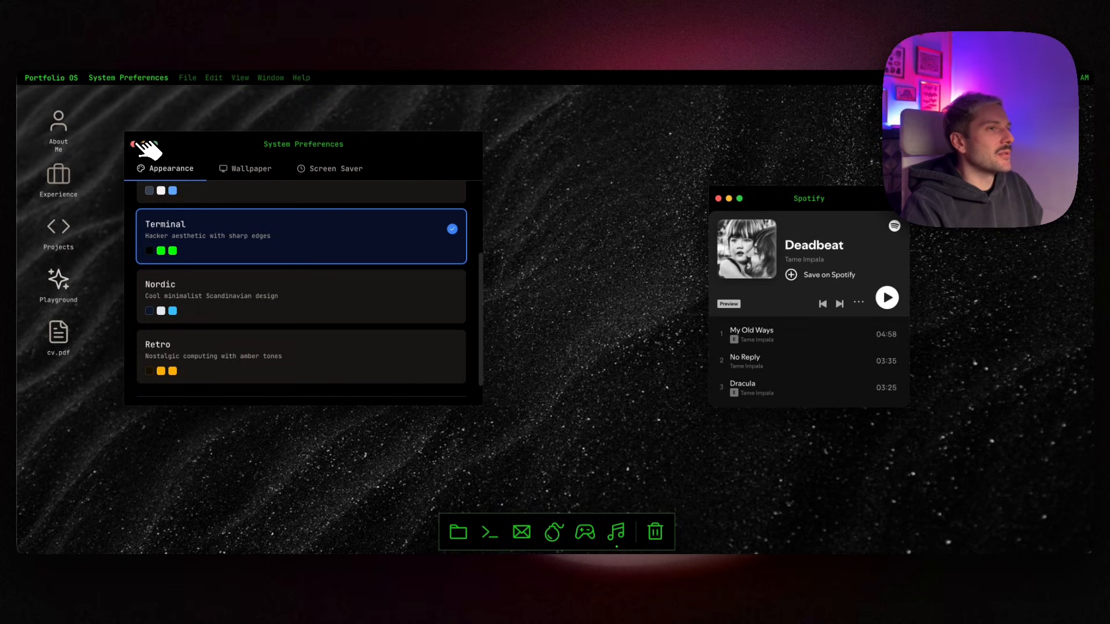
{"action": "left_click", "coordinate": [134, 143]}
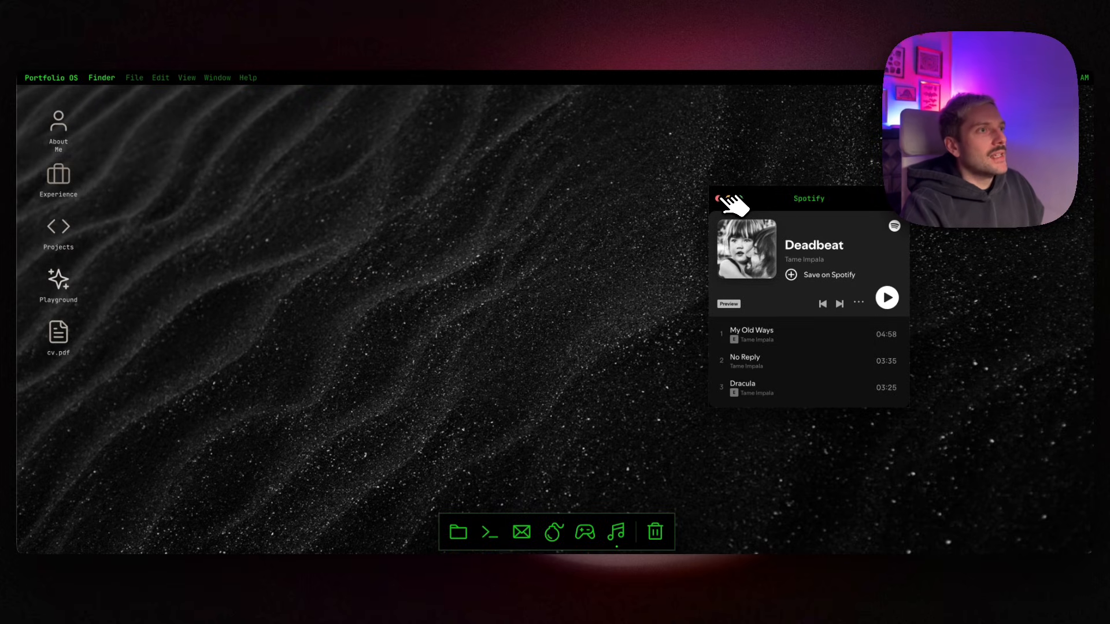
{"action": "left_click", "coordinate": [716, 199]}
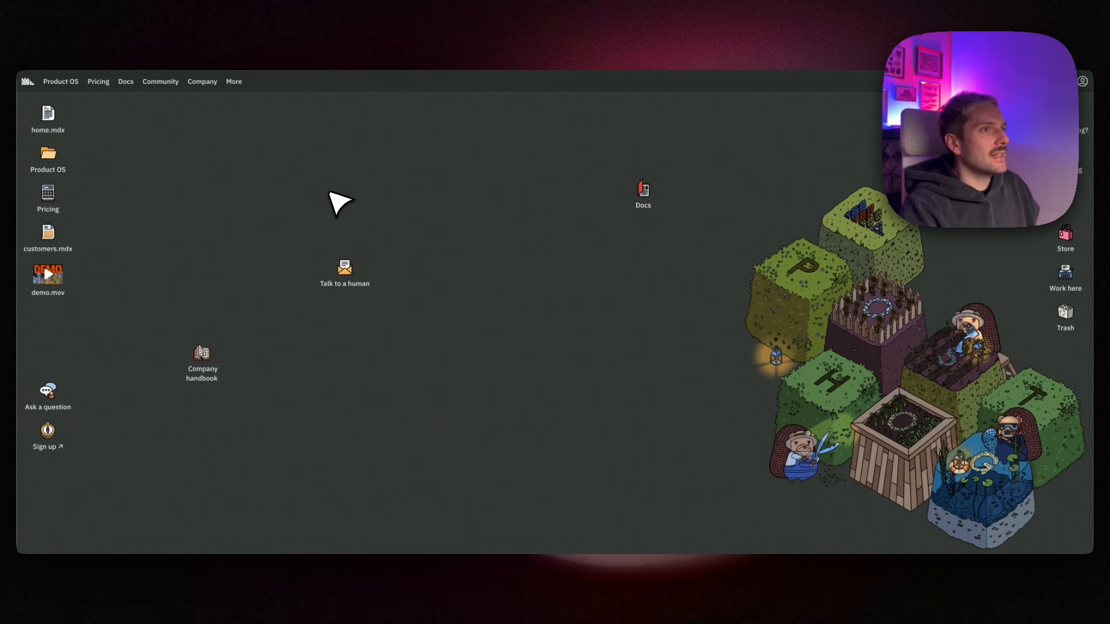
{"action": "left_click", "coordinate": [160, 81]}
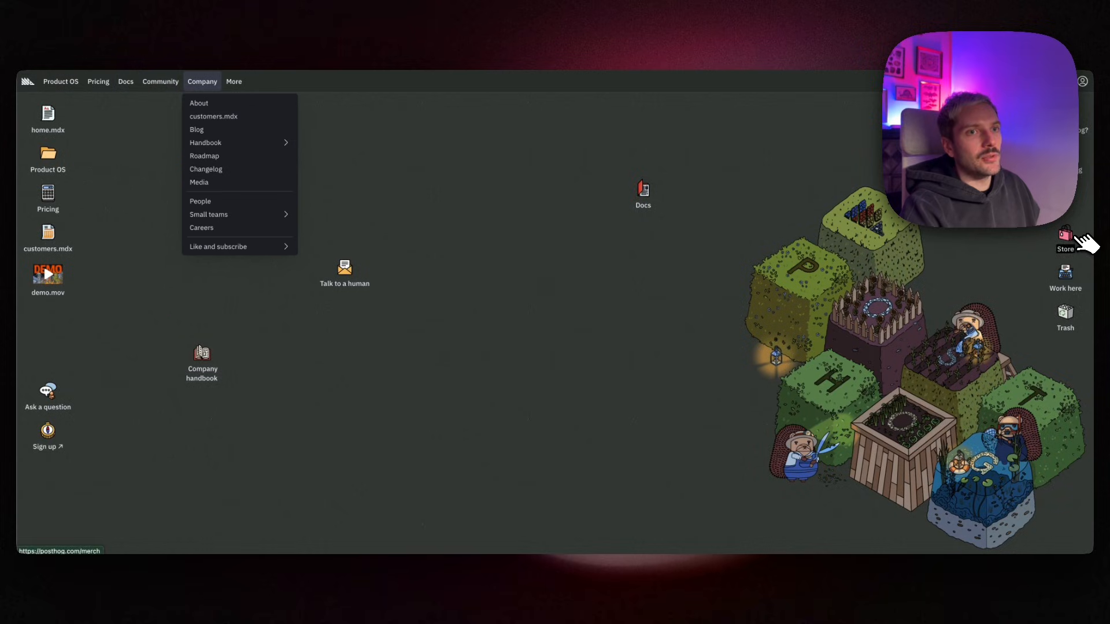
{"action": "left_click", "coordinate": [1066, 233]}
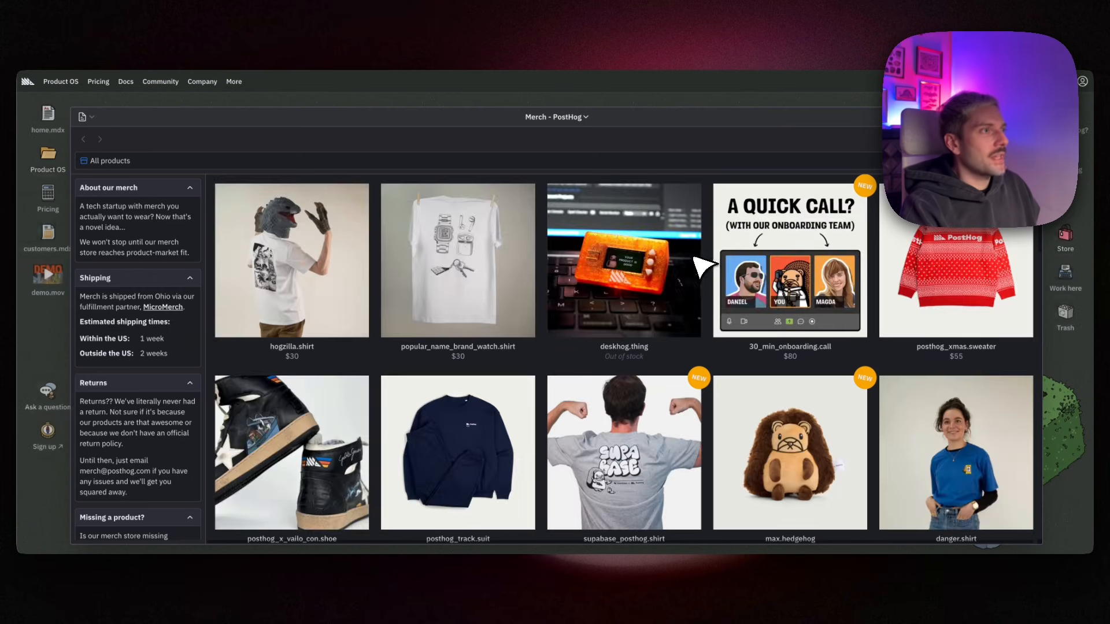
{"action": "mouse_move", "coordinate": [377, 33]}
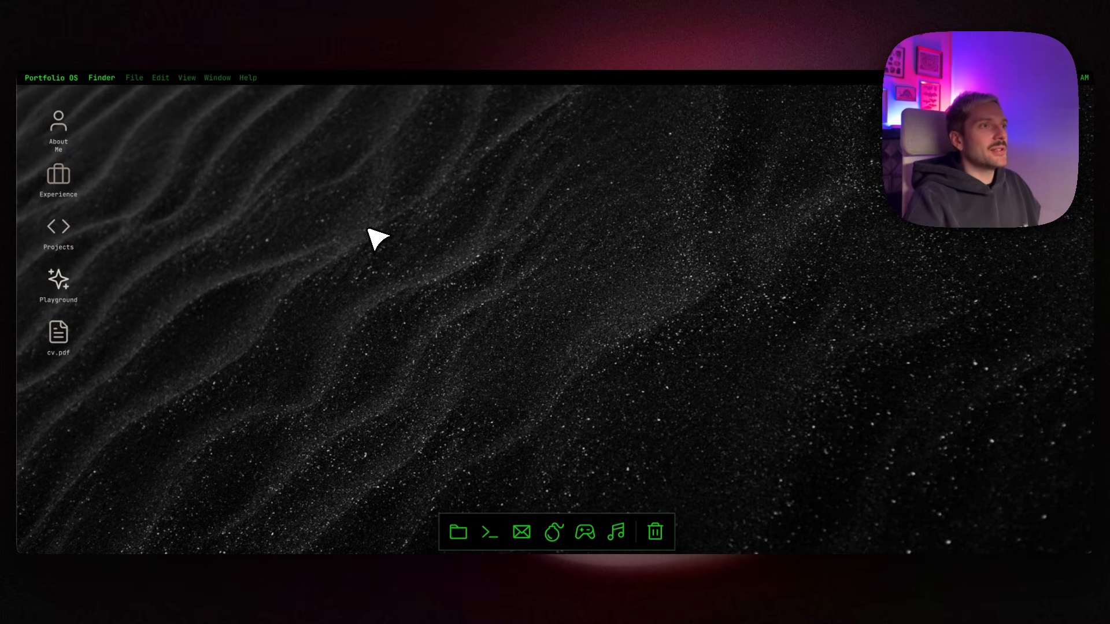
{"action": "mouse_move", "coordinate": [619, 275]}
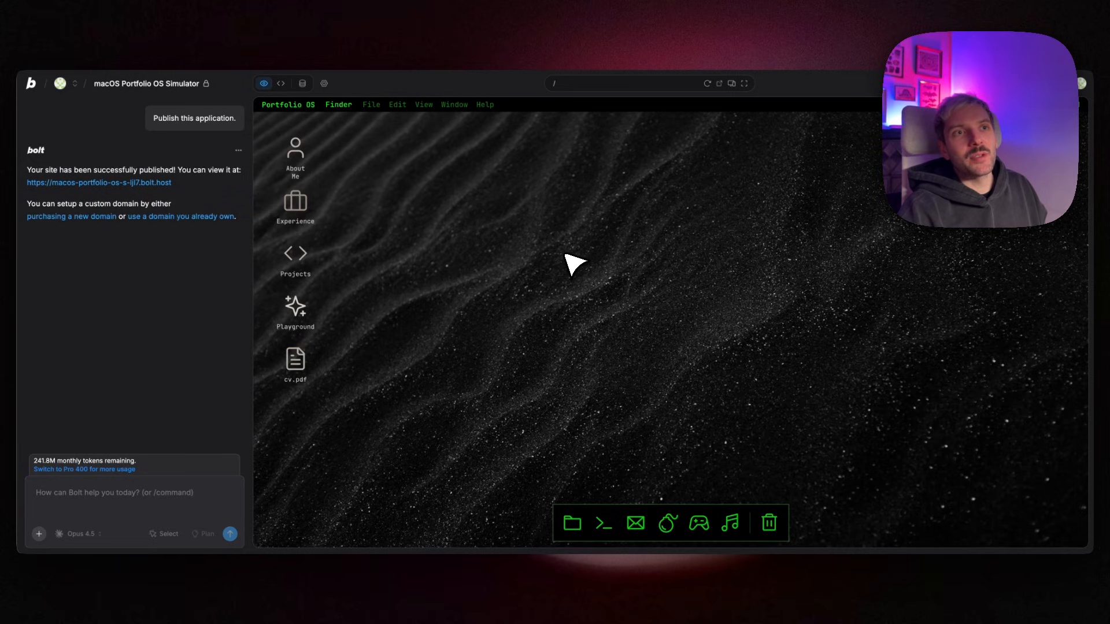
{"action": "mouse_move", "coordinate": [305, 173]}
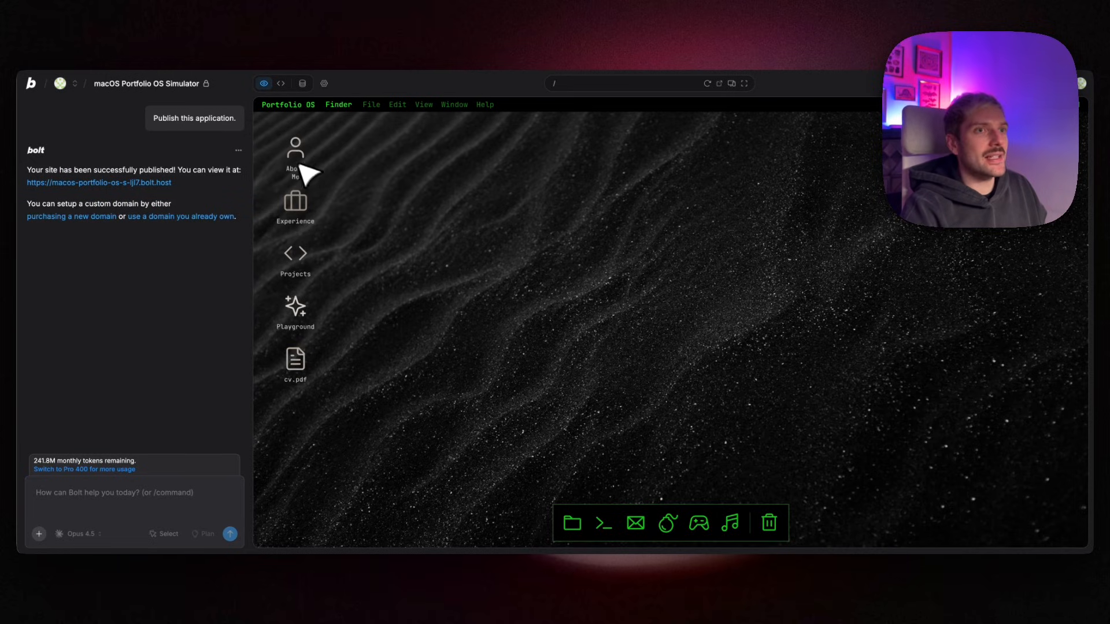
{"action": "mouse_move", "coordinate": [636, 534]}
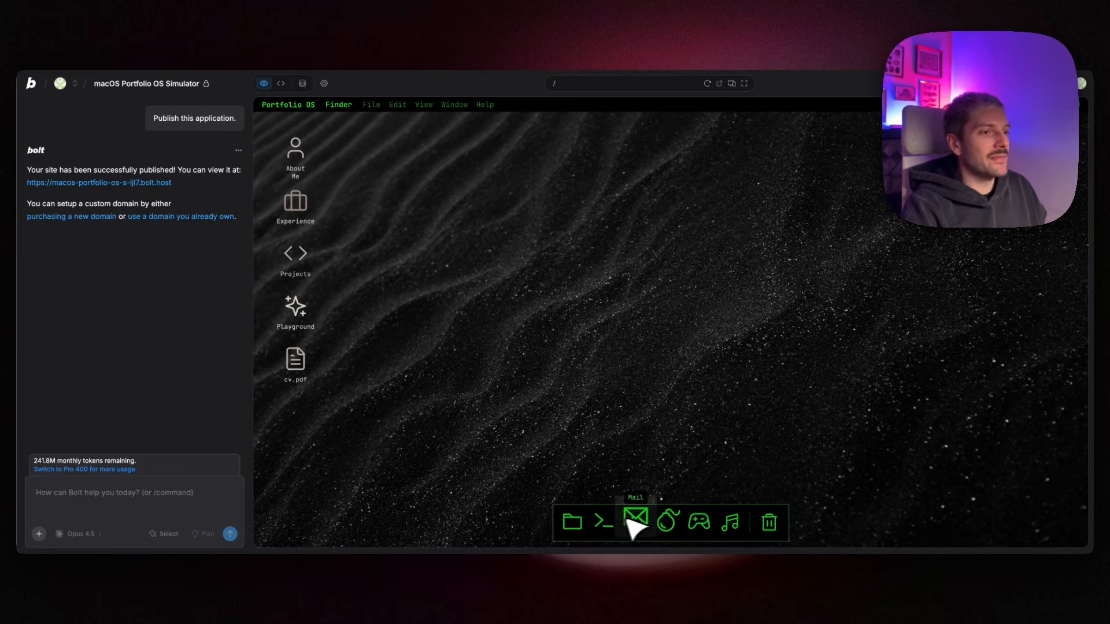
{"action": "mouse_move", "coordinate": [738, 434]}
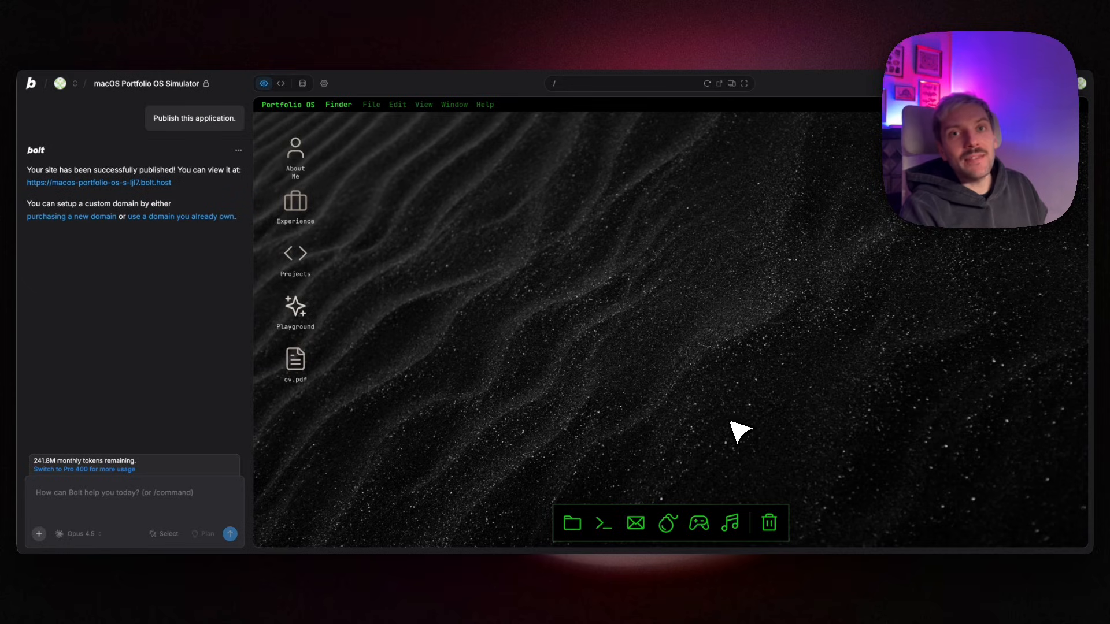
{"action": "mouse_move", "coordinate": [728, 406]}
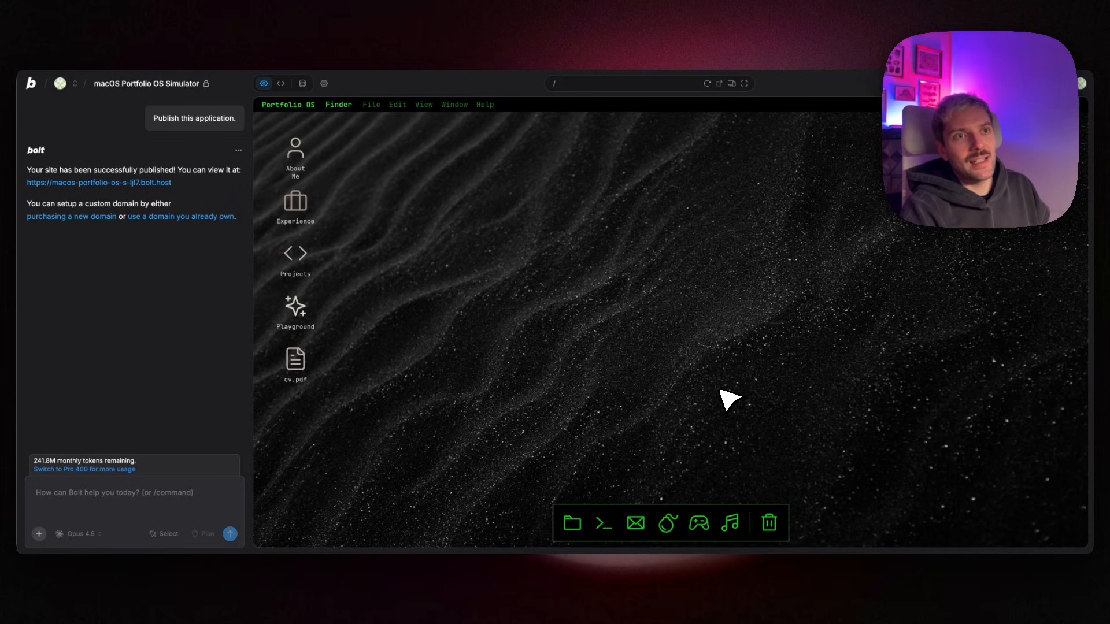
{"action": "mouse_move", "coordinate": [726, 377]}
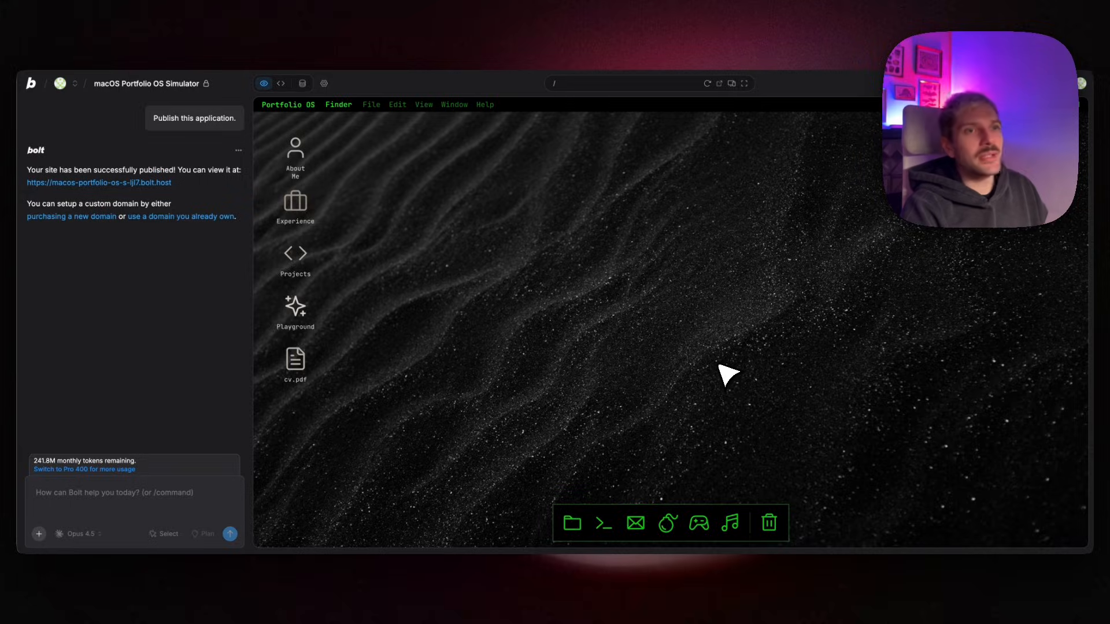